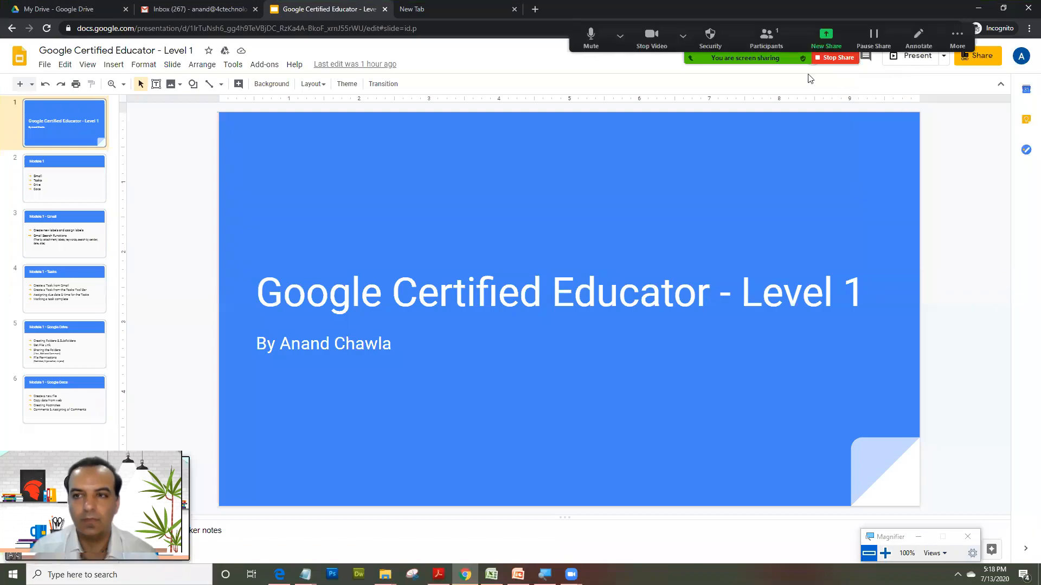
# Show the Module 1 - Google Drive slide with its bulleted topic list, nothing selected
pyautogui.click(956, 33)
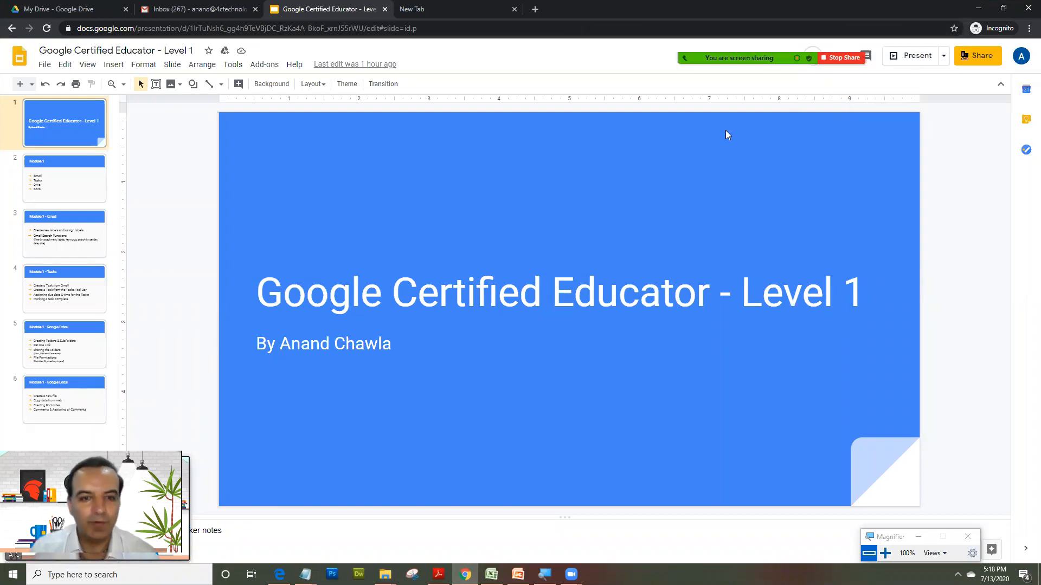
pyautogui.moveTo(786, 127)
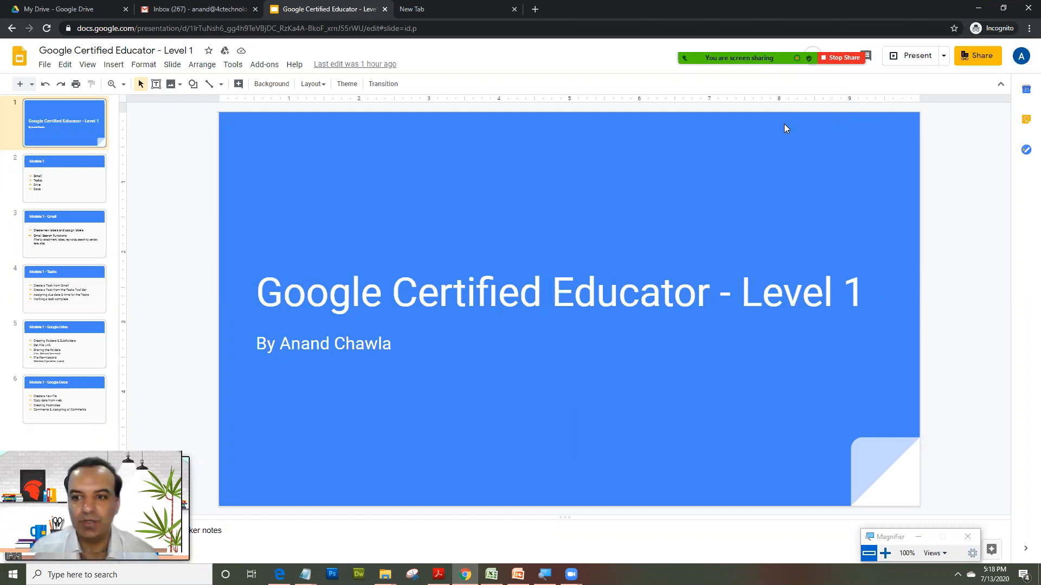
pyautogui.moveTo(764, 161)
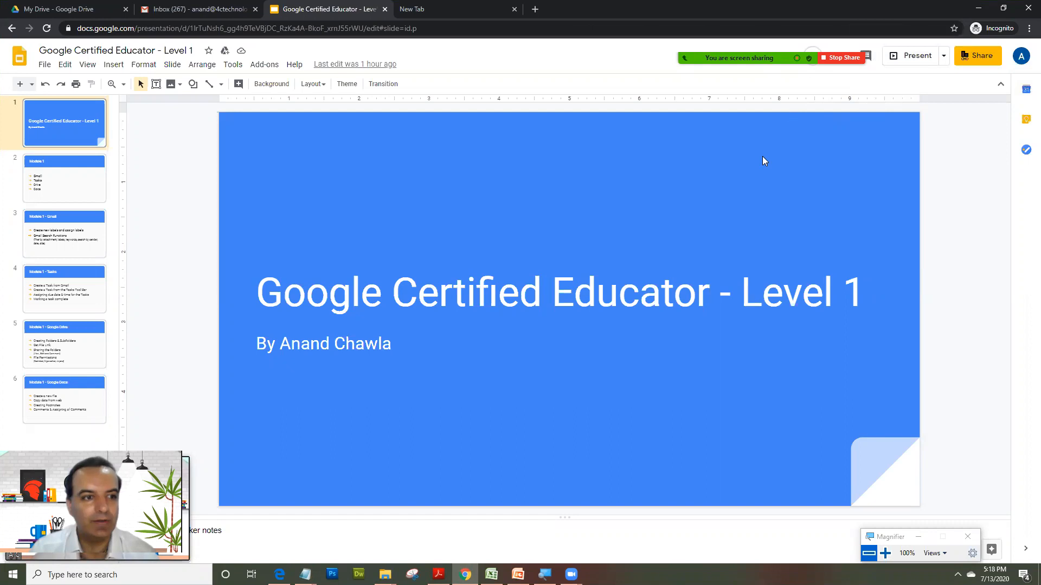
pyautogui.moveTo(146, 225)
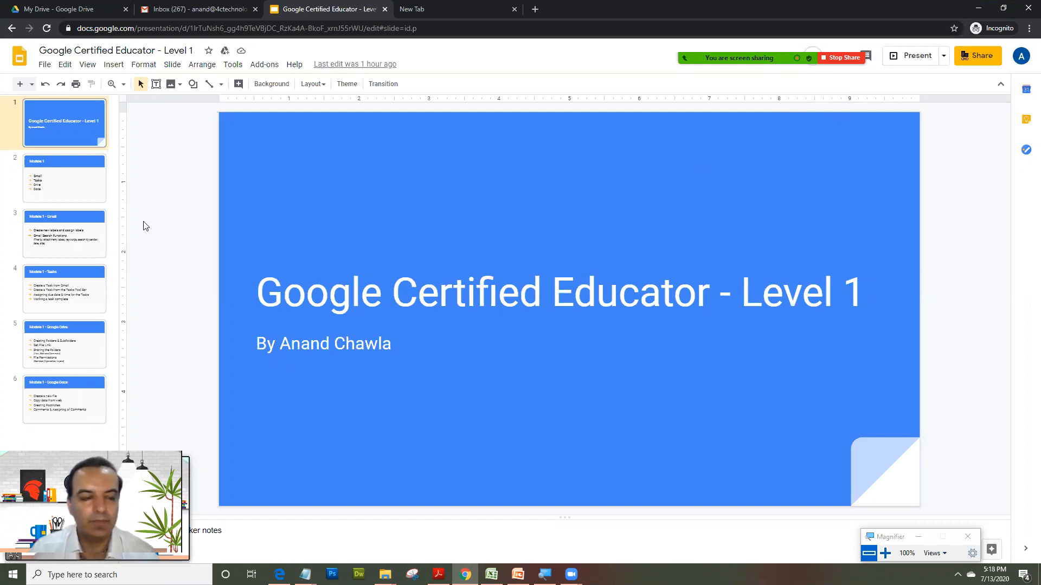
pyautogui.moveTo(115, 235)
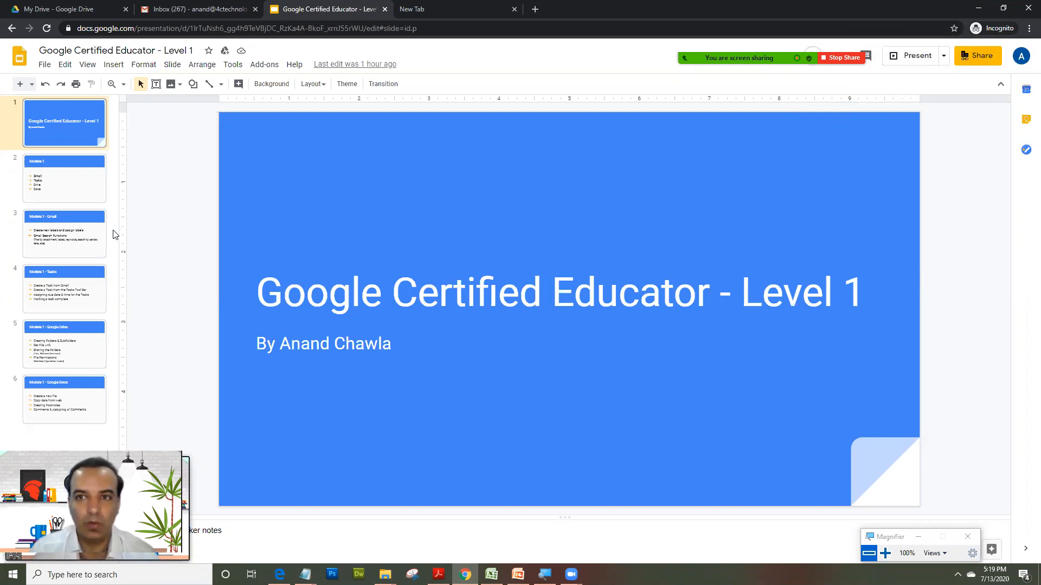
pyautogui.click(64, 179)
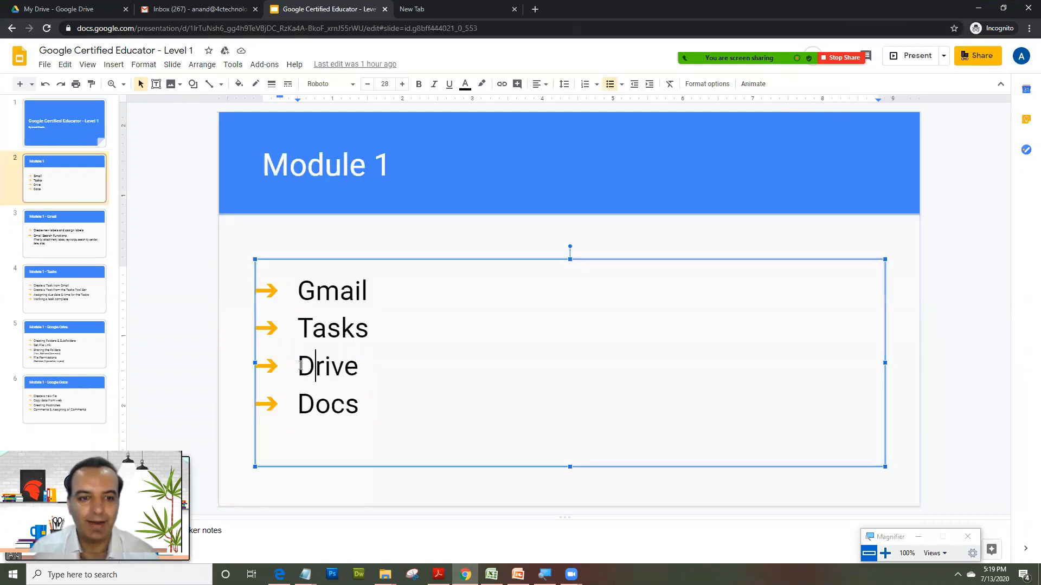
pyautogui.doubleClick(327, 366)
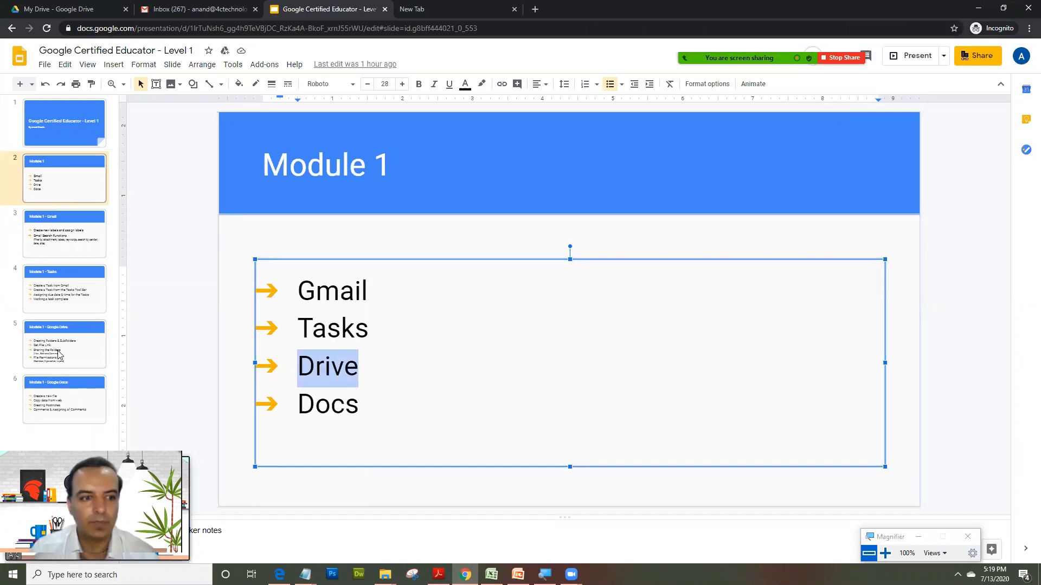
pyautogui.click(64, 345)
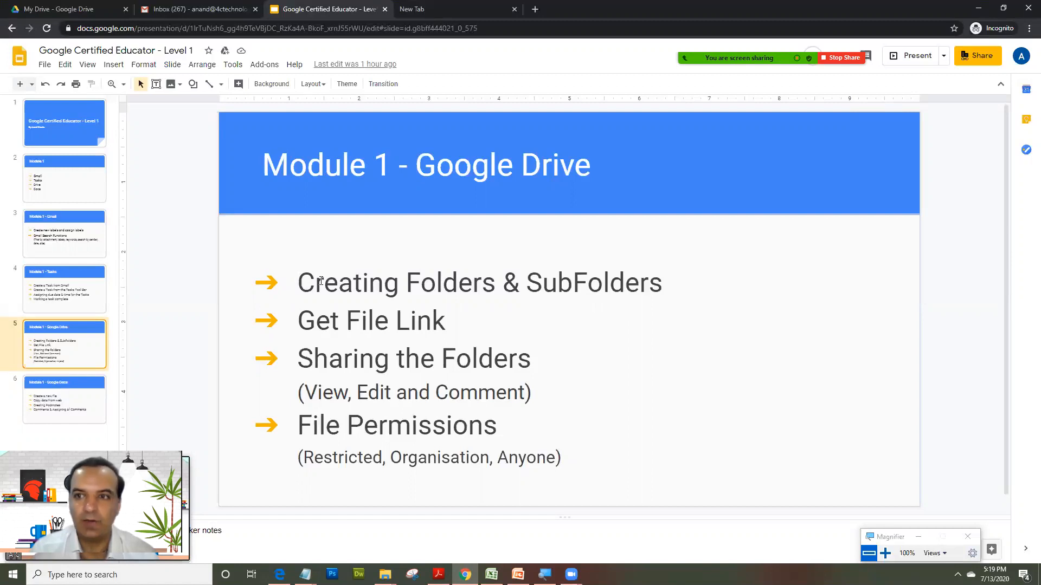
pyautogui.moveTo(477, 423)
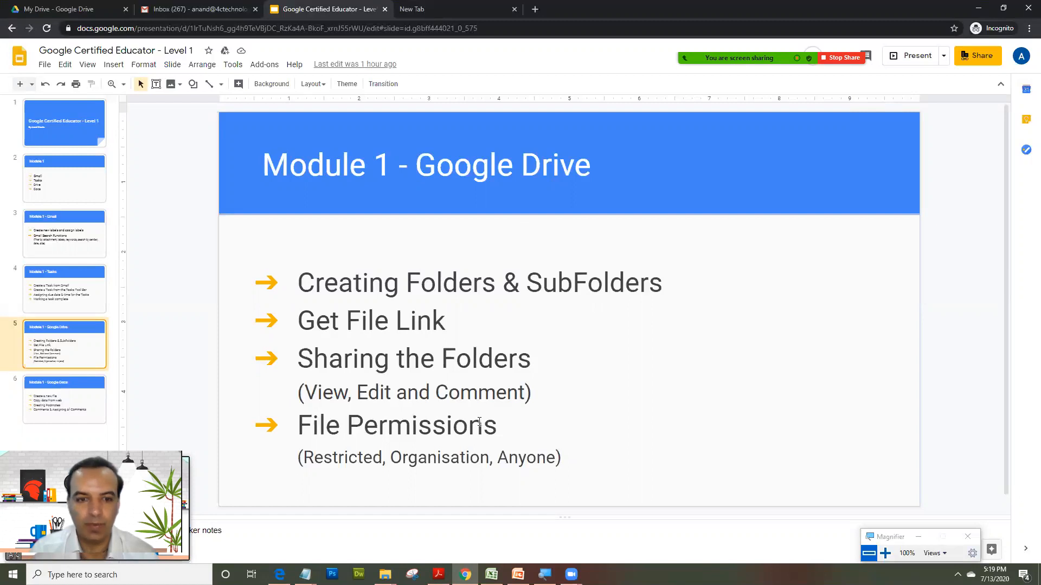
pyautogui.moveTo(495, 405)
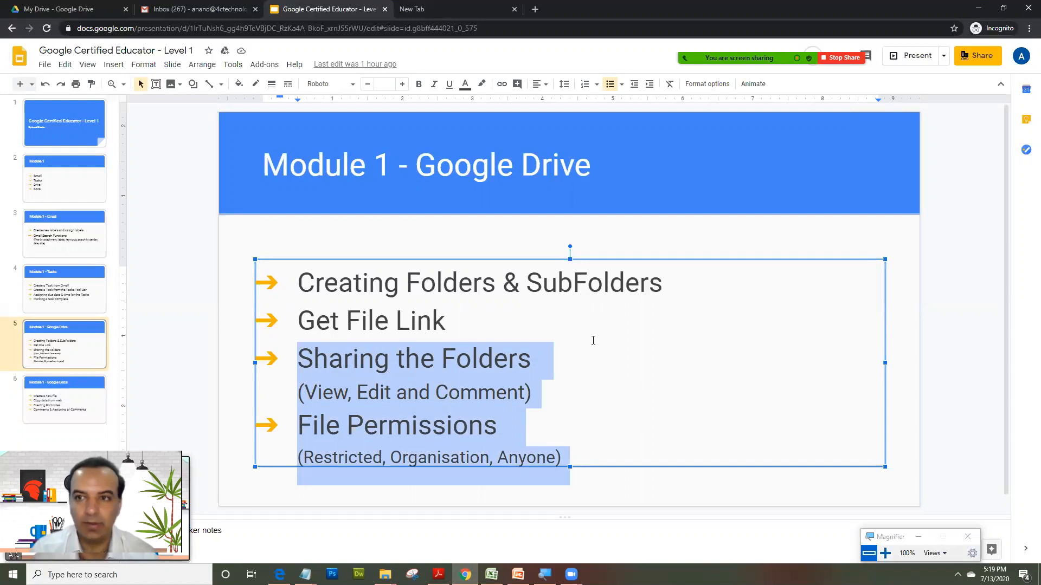
pyautogui.moveTo(584, 354)
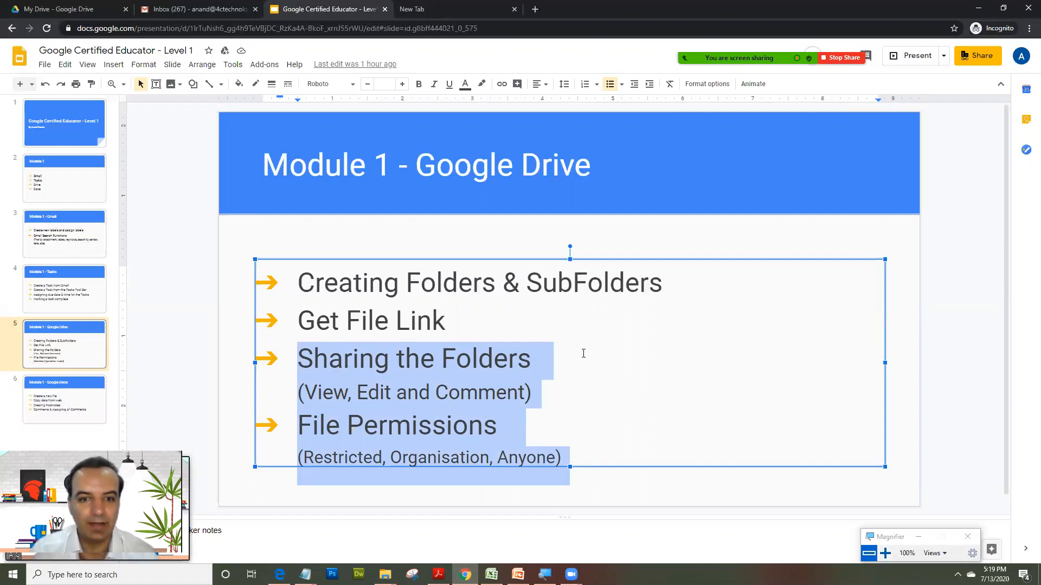
pyautogui.click(562, 381)
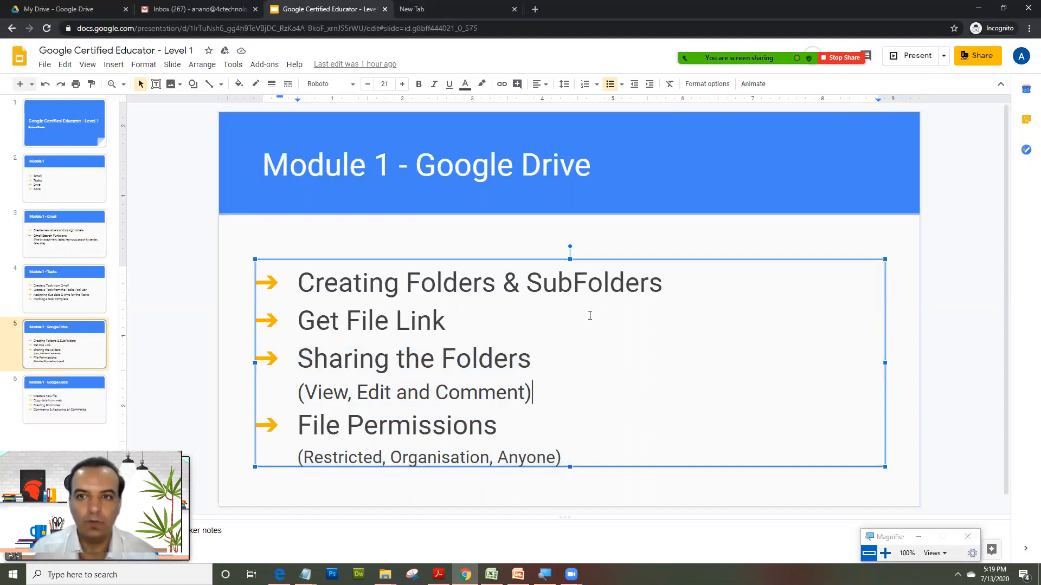
pyautogui.moveTo(599, 303)
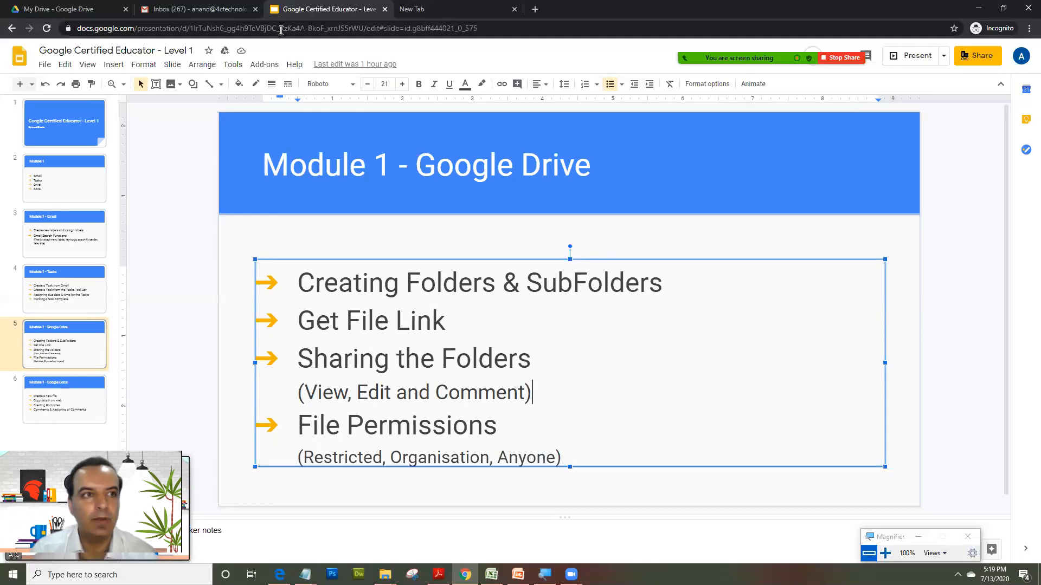
pyautogui.click(52, 8)
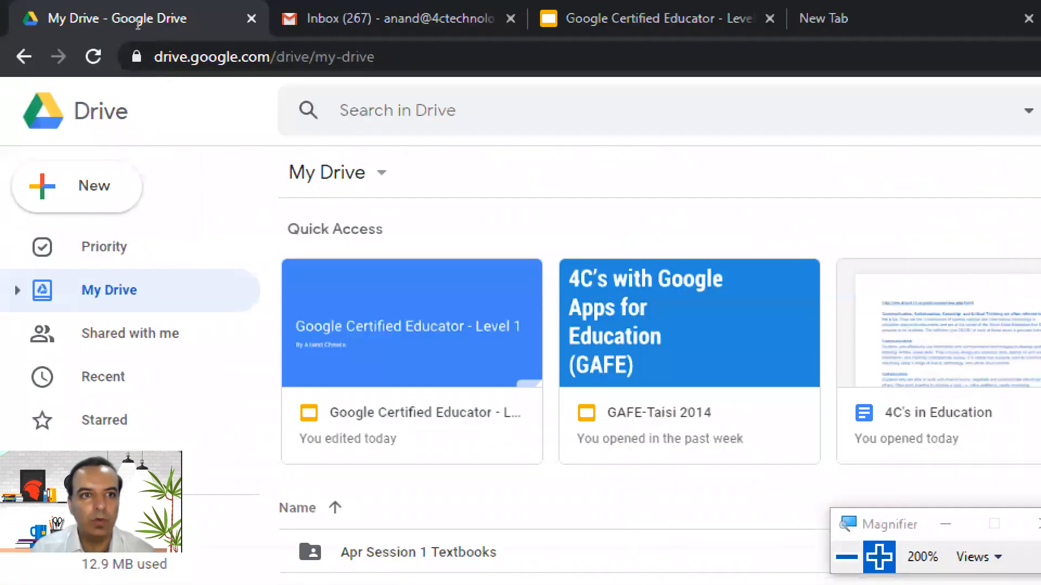
pyautogui.click(232, 56)
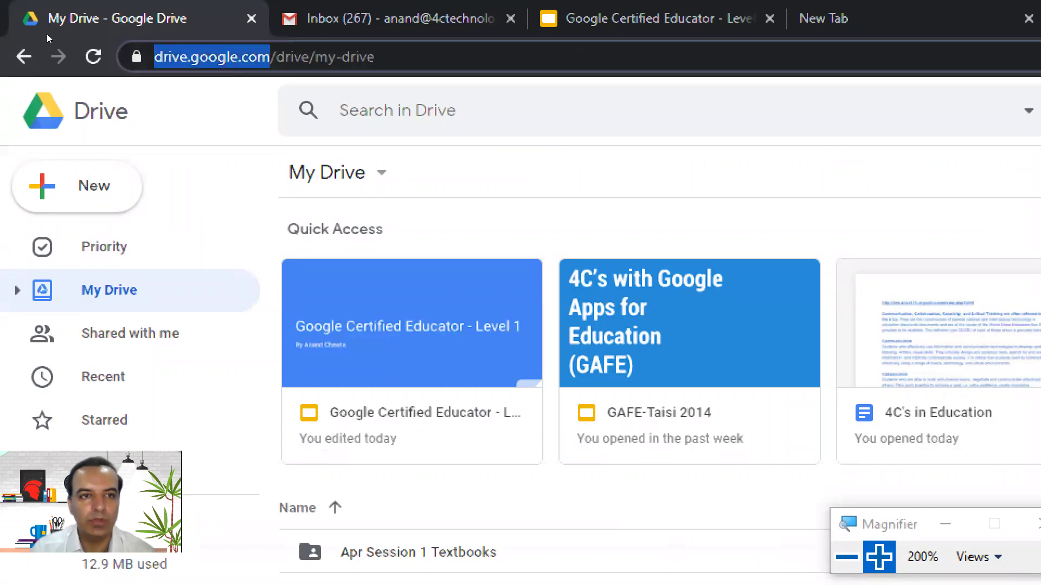
pyautogui.scroll(-3)
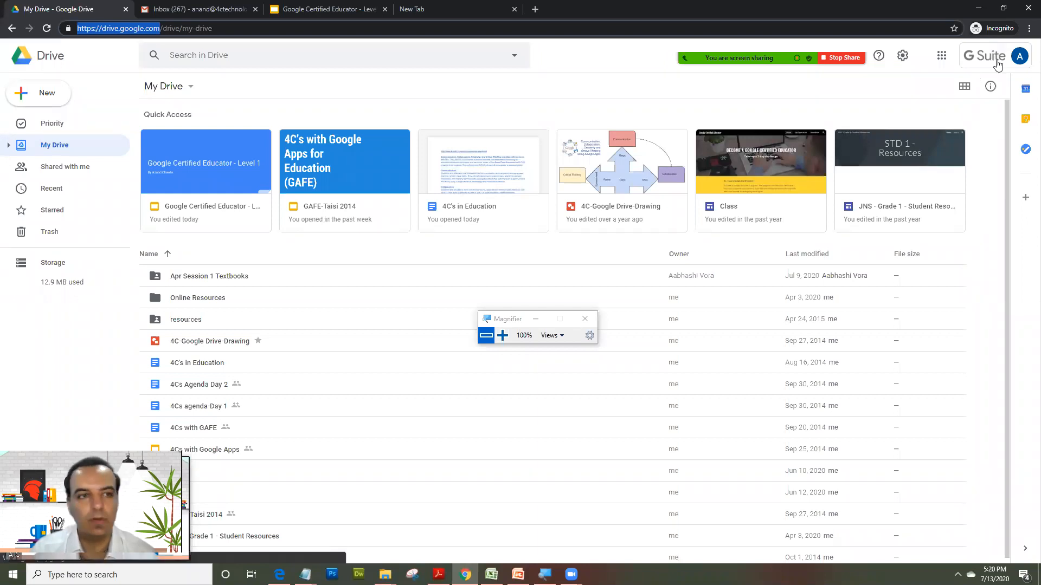
pyautogui.moveTo(281, 119)
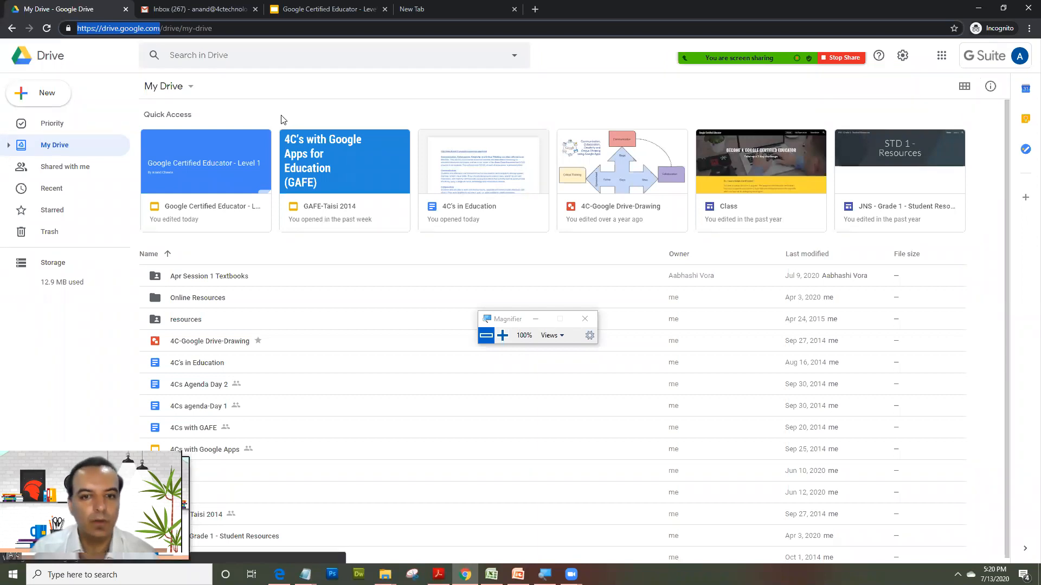
pyautogui.click(325, 9)
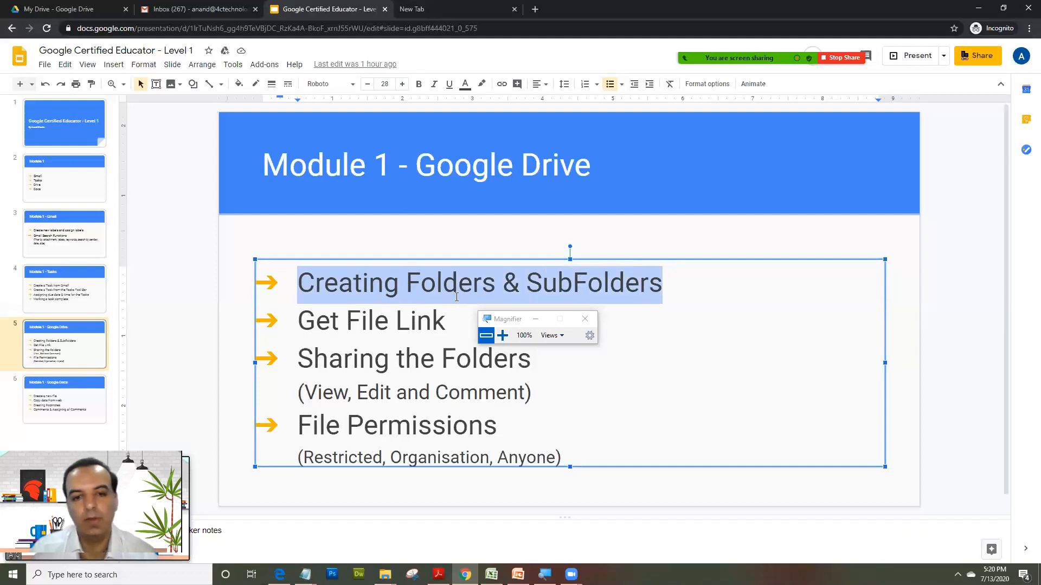
# Highlight the words Folders and SubFolders in turn on the Module 1 agenda slide
pyautogui.click(457, 283)
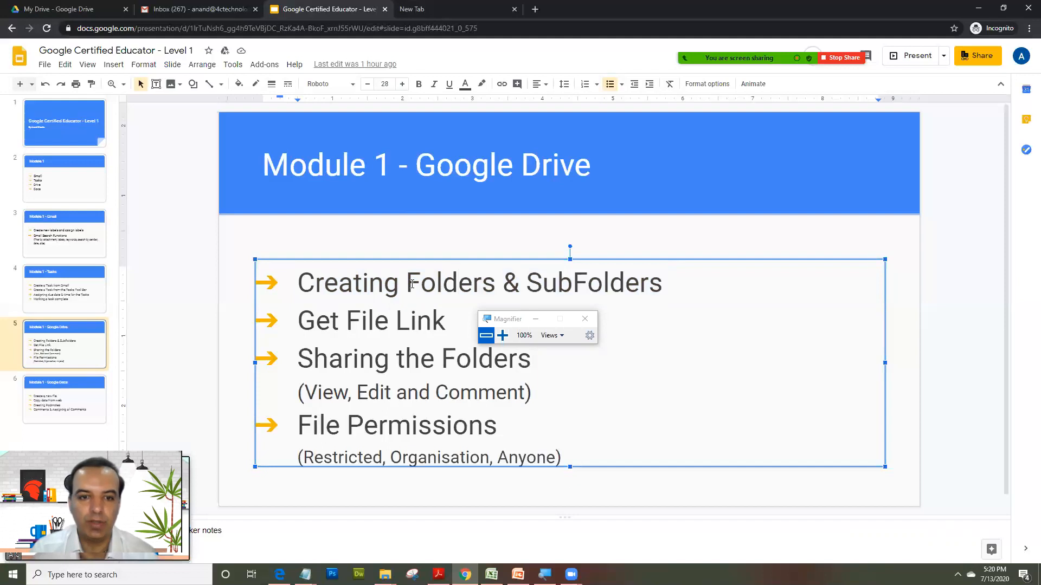
pyautogui.doubleClick(442, 283)
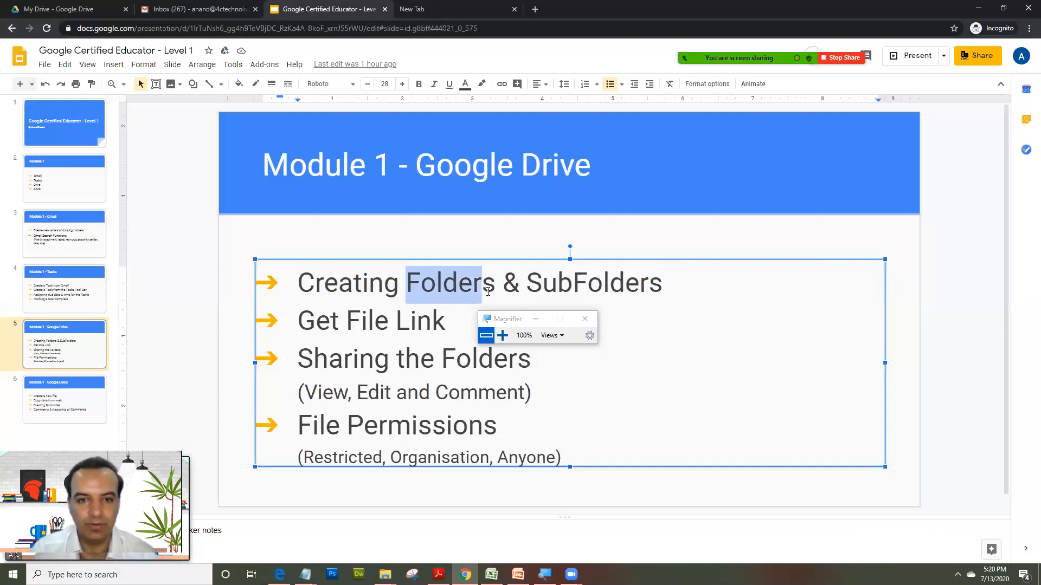
pyautogui.click(528, 283)
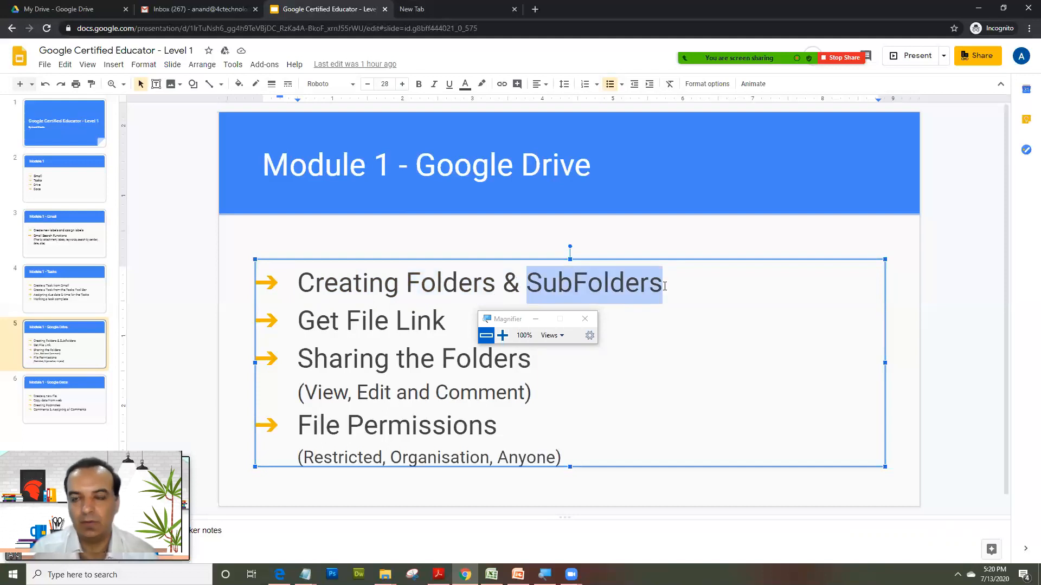
pyautogui.click(483, 282)
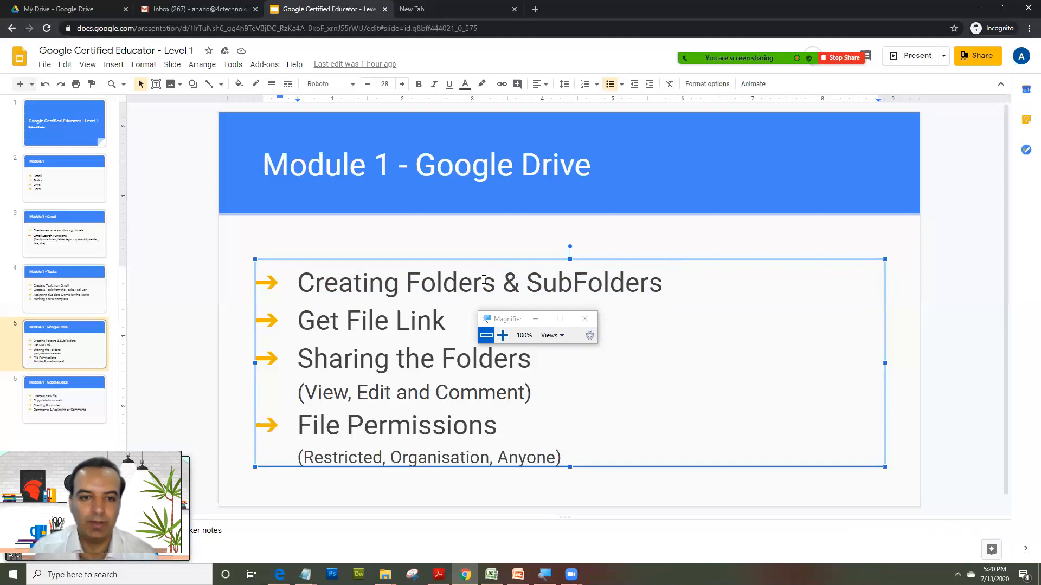
pyautogui.doubleClick(444, 283)
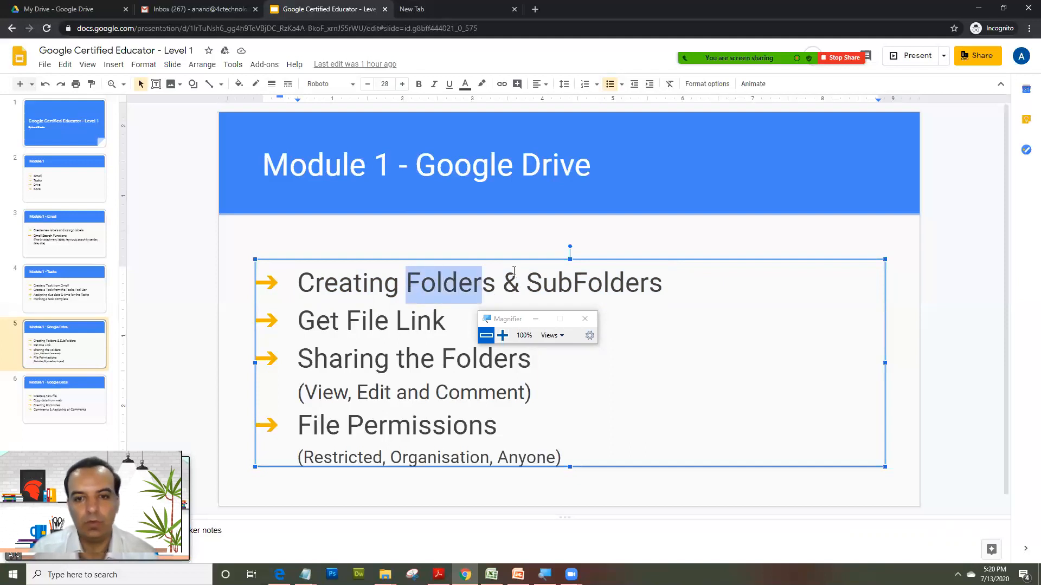
pyautogui.doubleClick(574, 283)
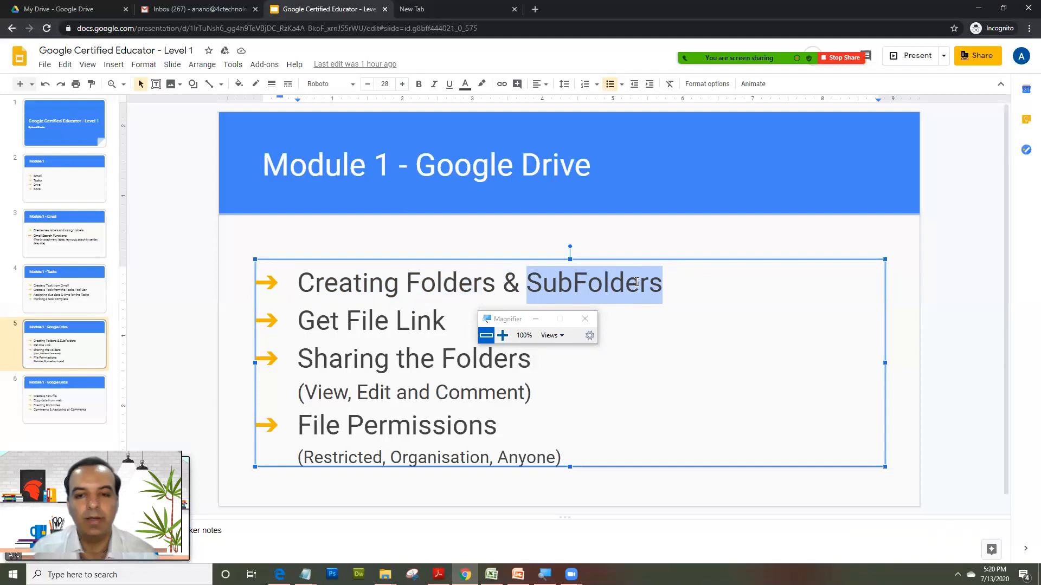
pyautogui.moveTo(503, 326)
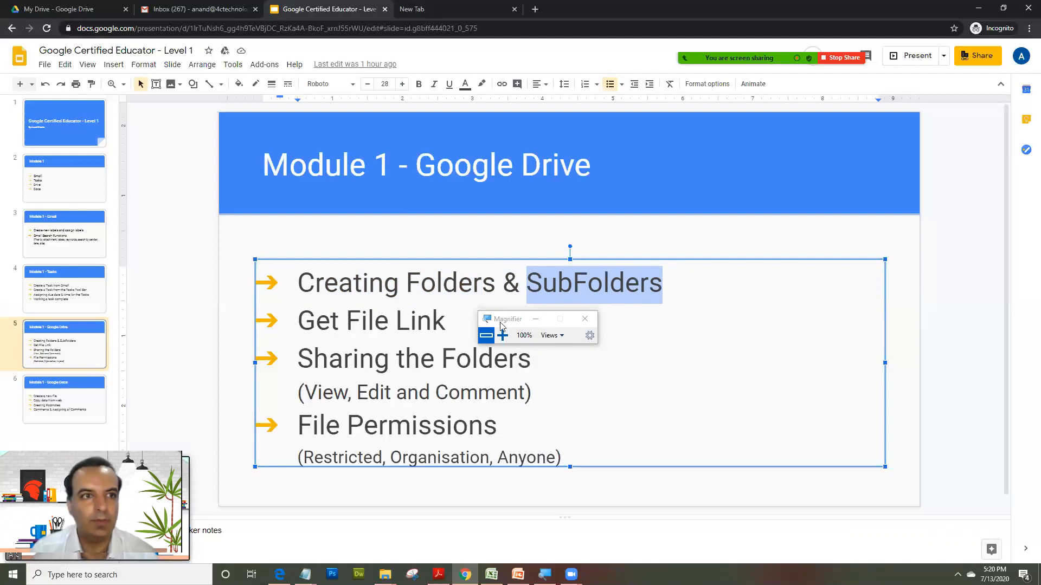
# Return to the My Drive file list in the Google Drive browser tab
pyautogui.click(535, 277)
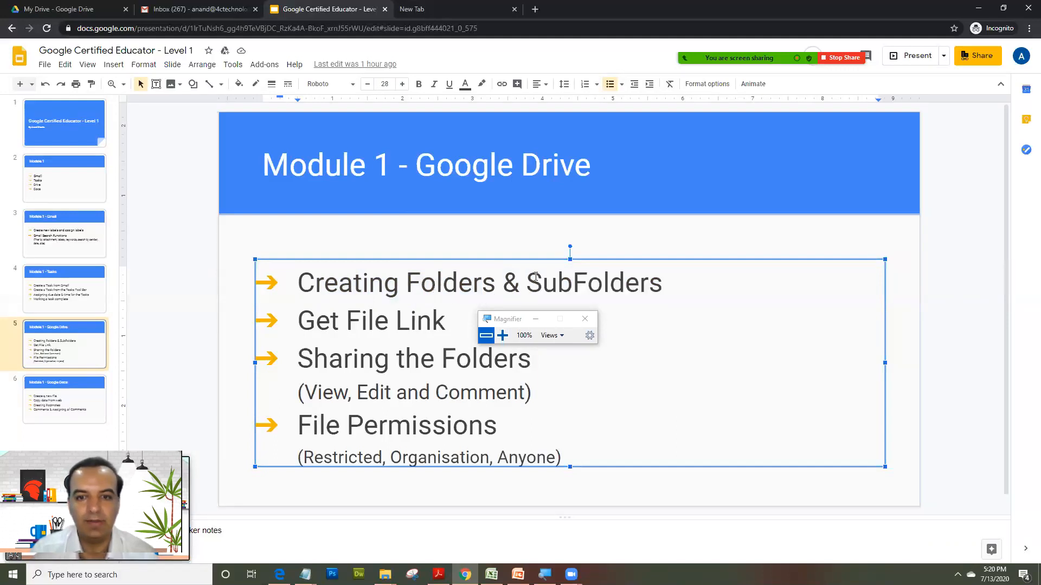
pyautogui.click(48, 9)
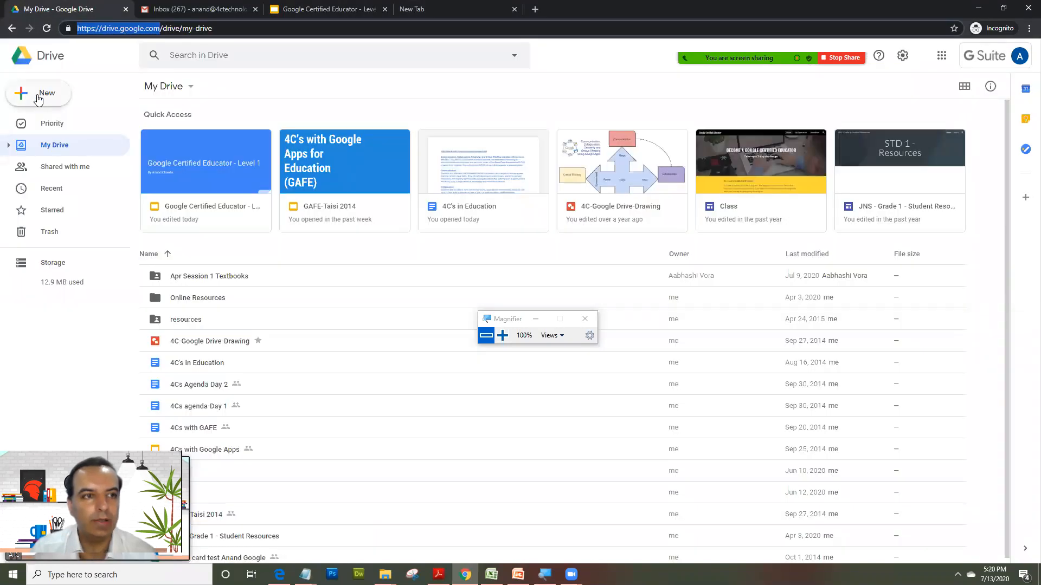
# Create a new folder named XYZ School in My Drive and select it
pyautogui.click(38, 93)
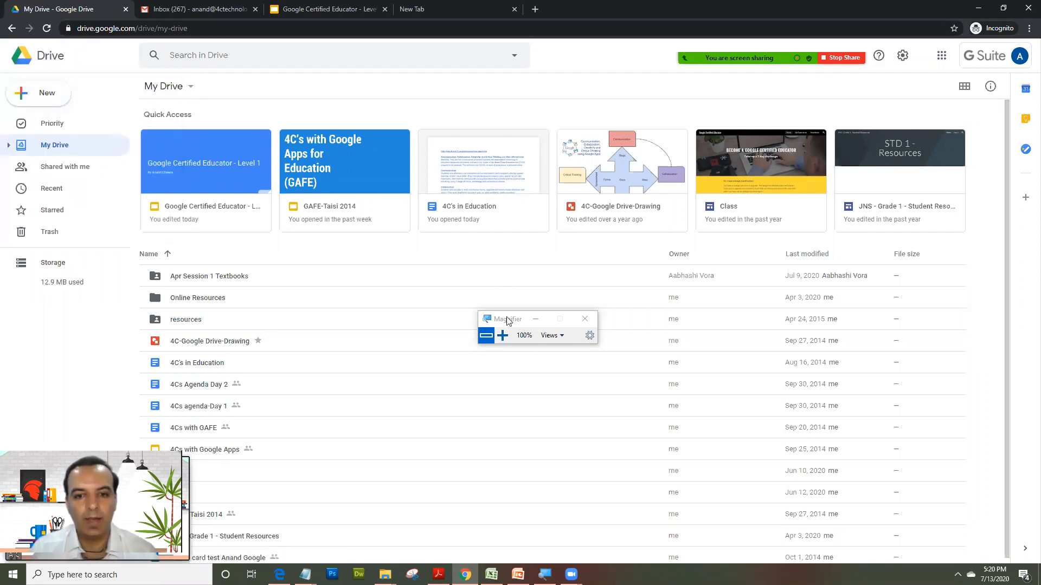
pyautogui.moveTo(507, 319); pyautogui.dragTo(935, 528)
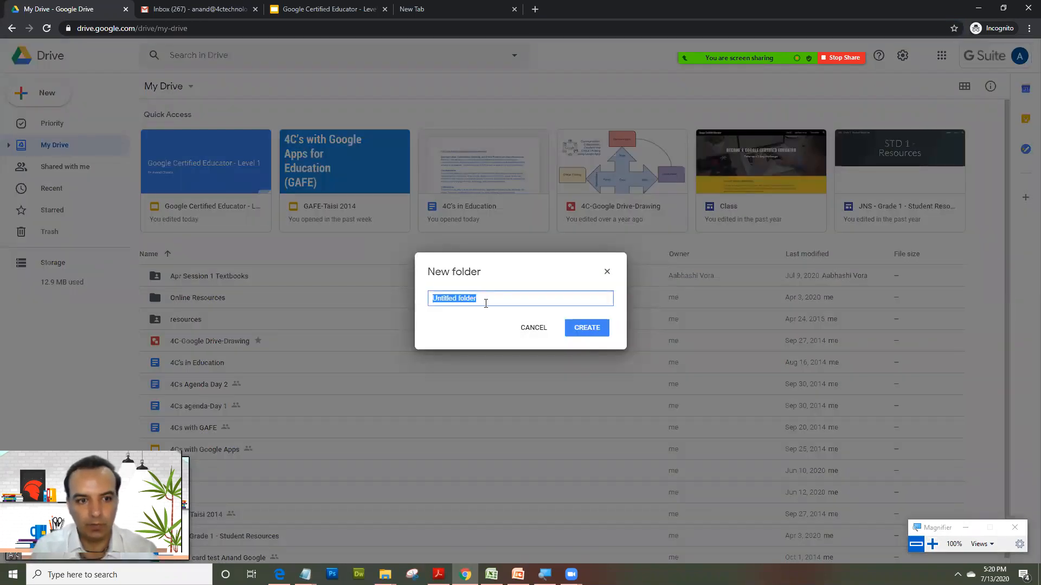
pyautogui.write('Xyz')
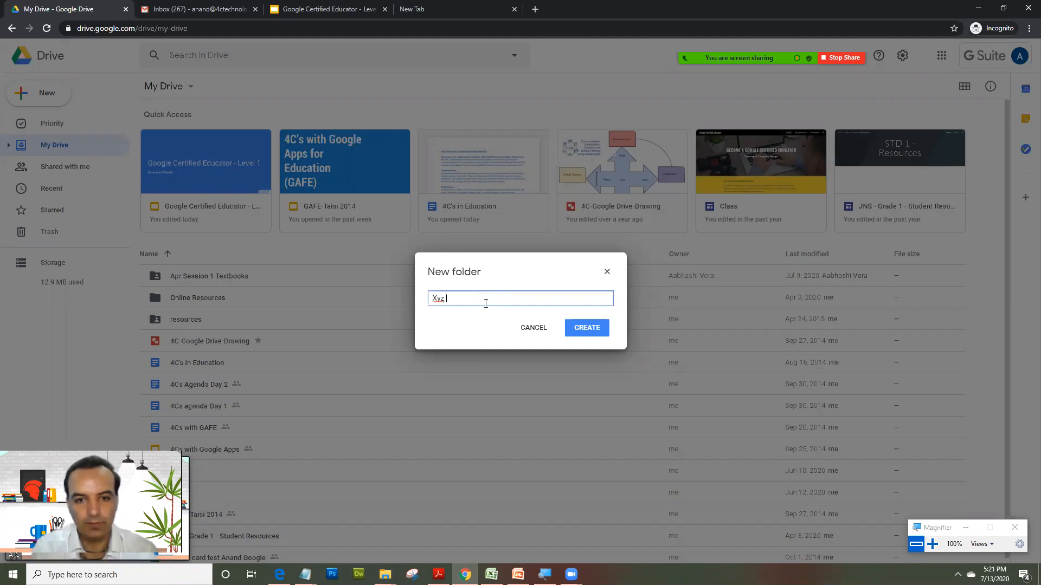
pyautogui.write('X')
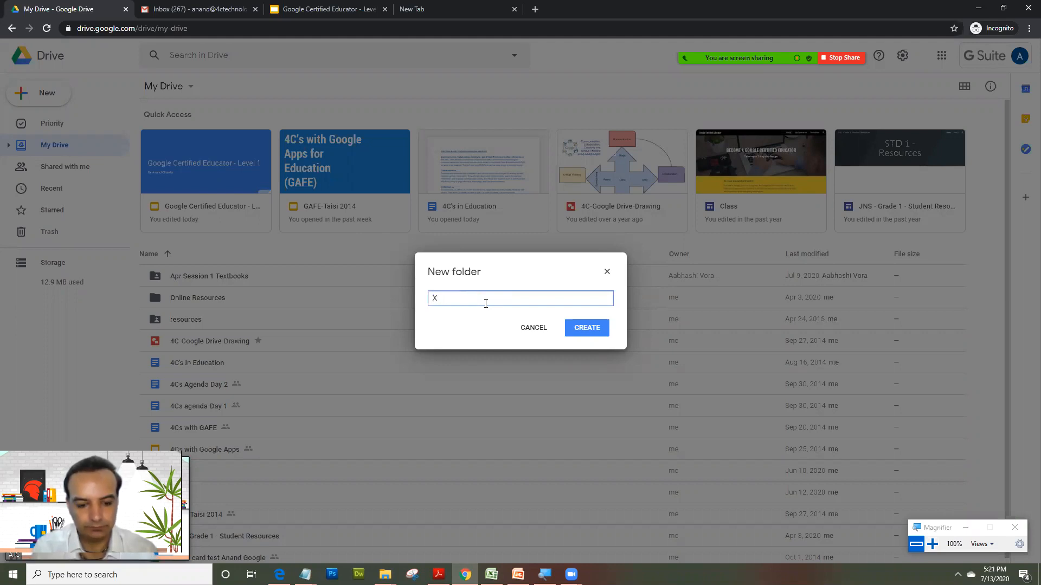
pyautogui.write('XYZ School')
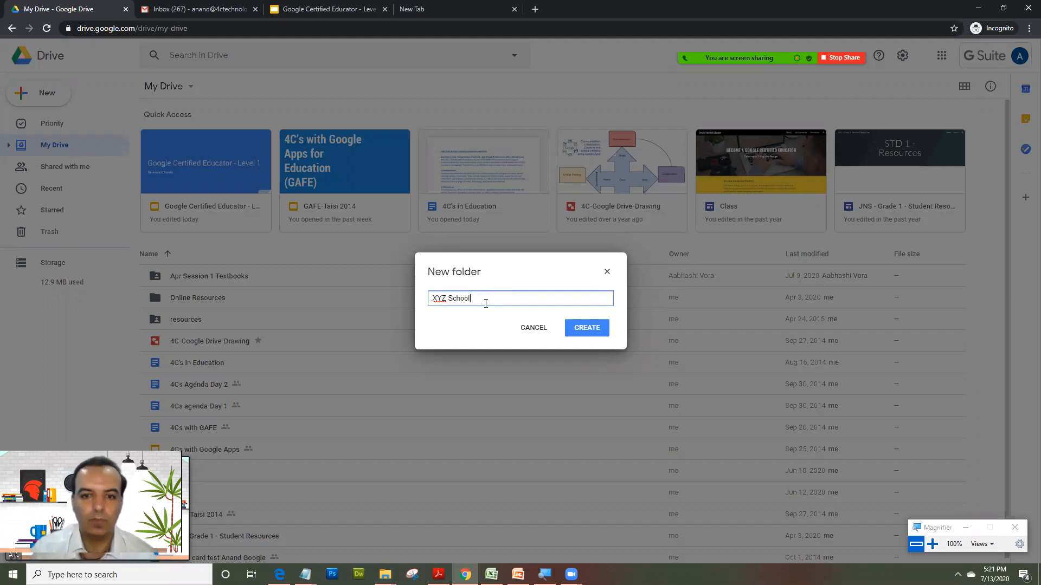
pyautogui.click(586, 328)
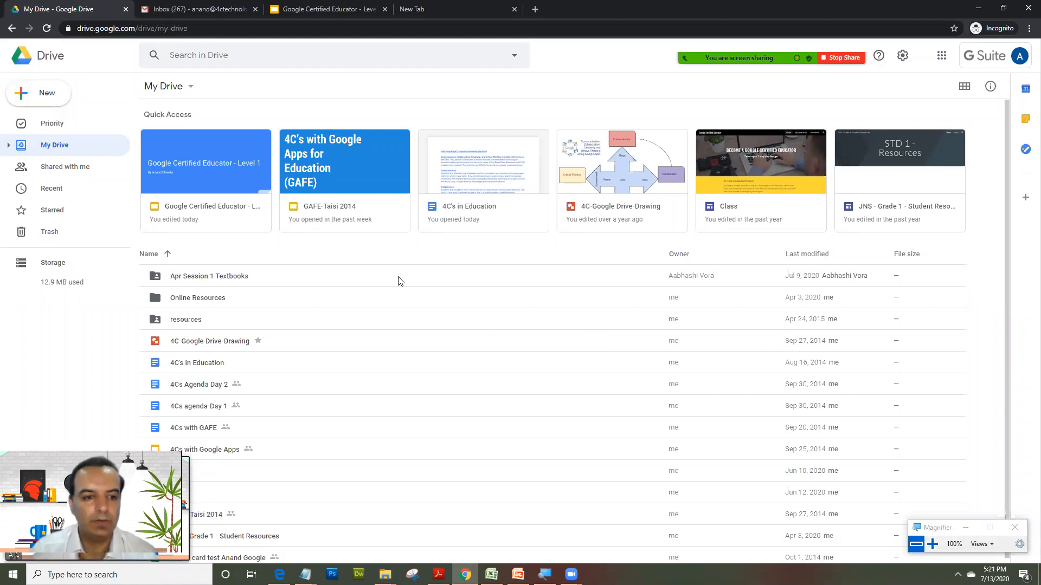
pyautogui.click(188, 315)
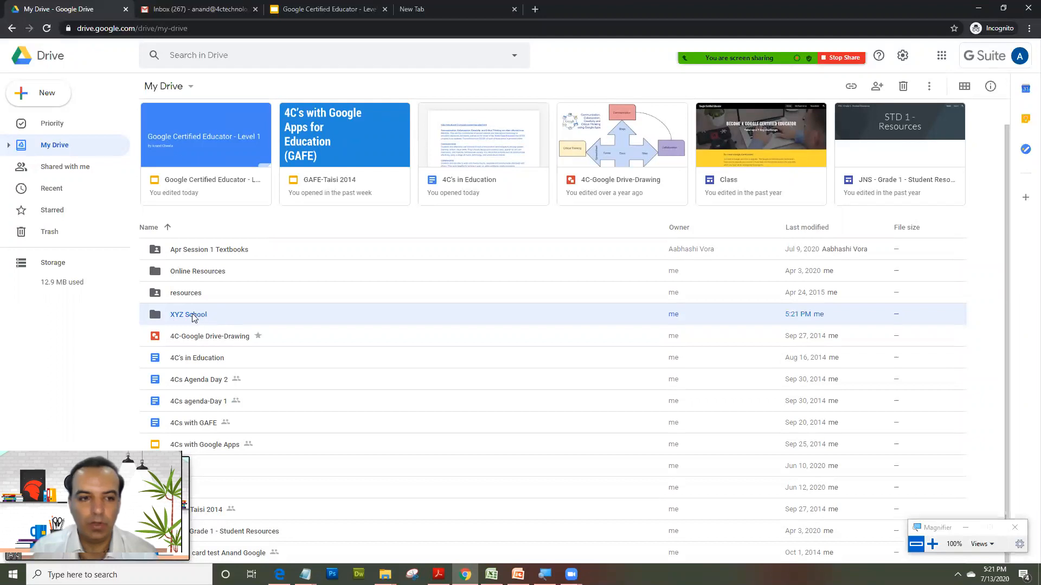
pyautogui.moveTo(193, 317)
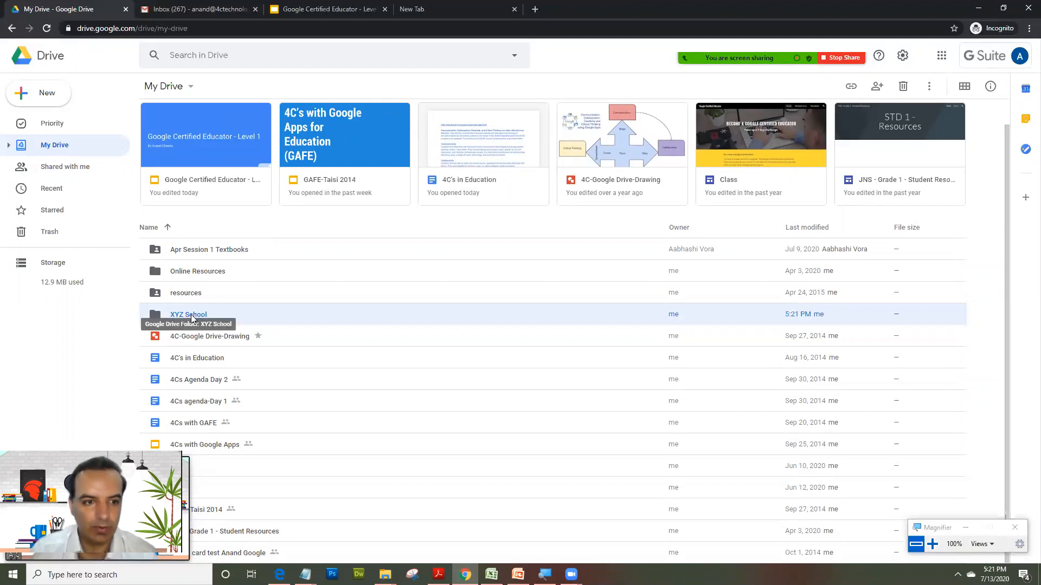
# Inside the XYZ School folder, create a subfolder named Grade I
pyautogui.doubleClick(189, 315)
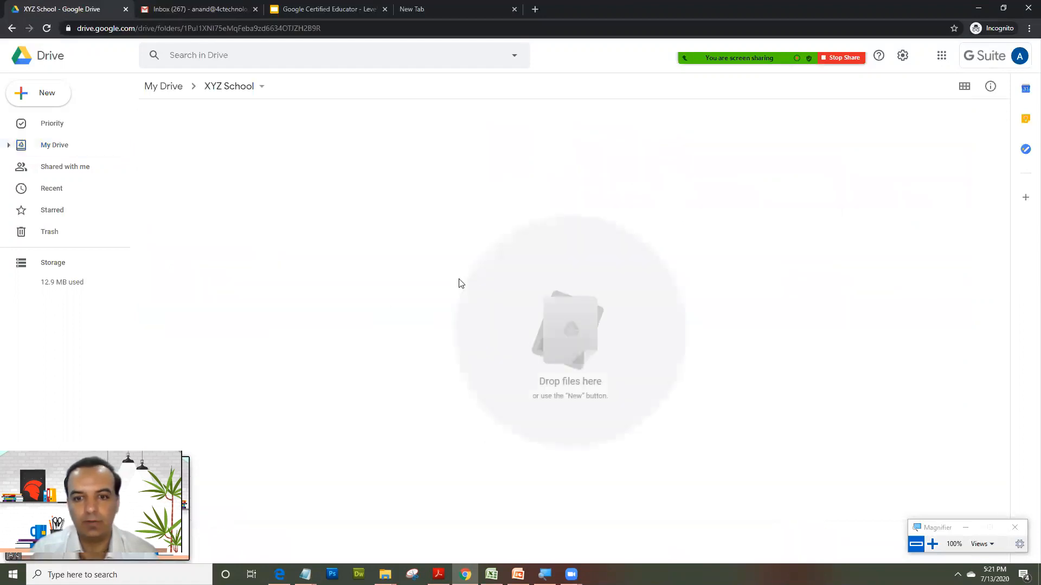
pyautogui.moveTo(49, 99)
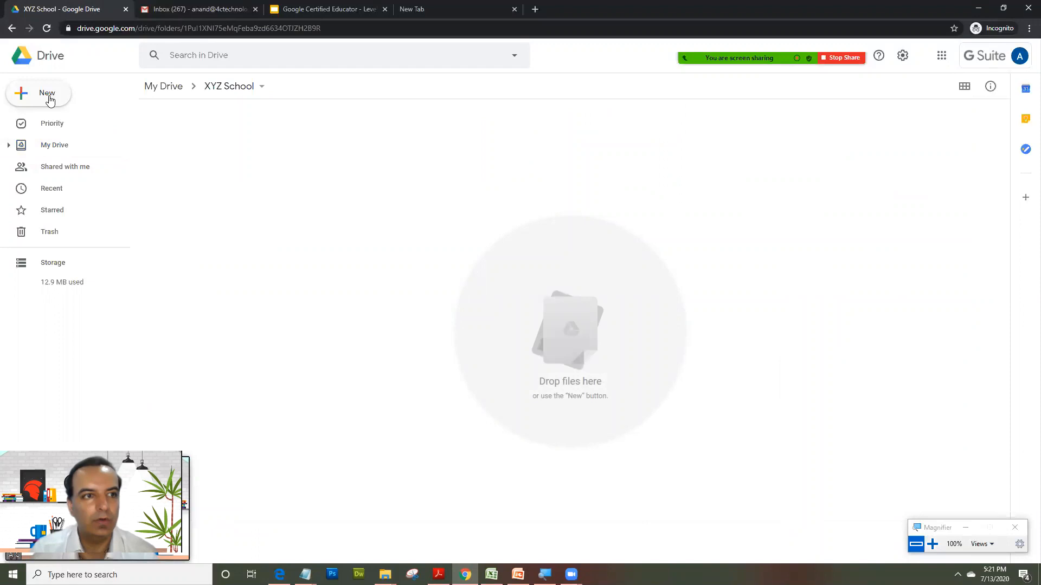
pyautogui.click(48, 93)
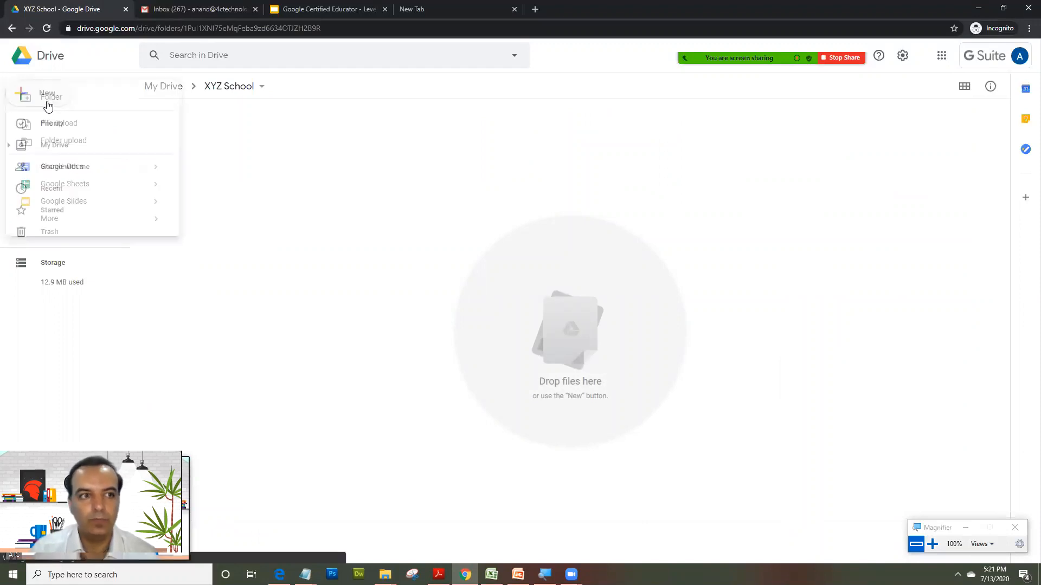
pyautogui.click(48, 98)
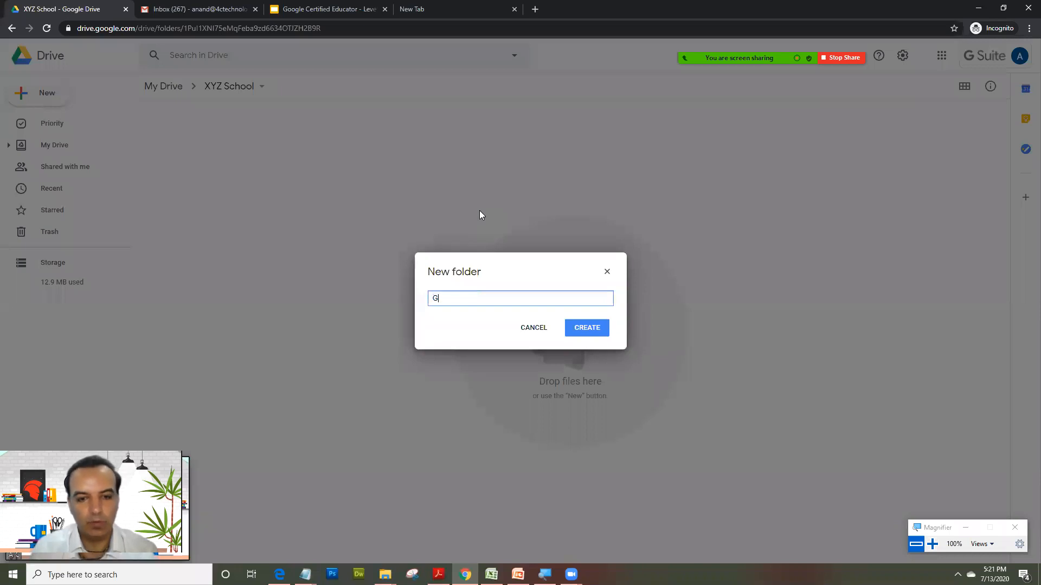
pyautogui.write('rade I')
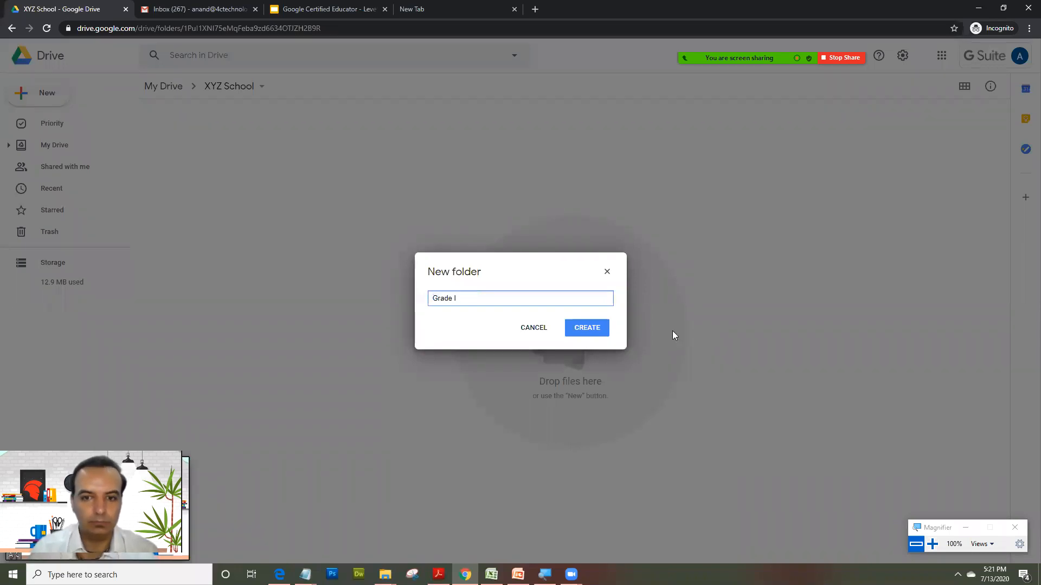
pyautogui.click(587, 327)
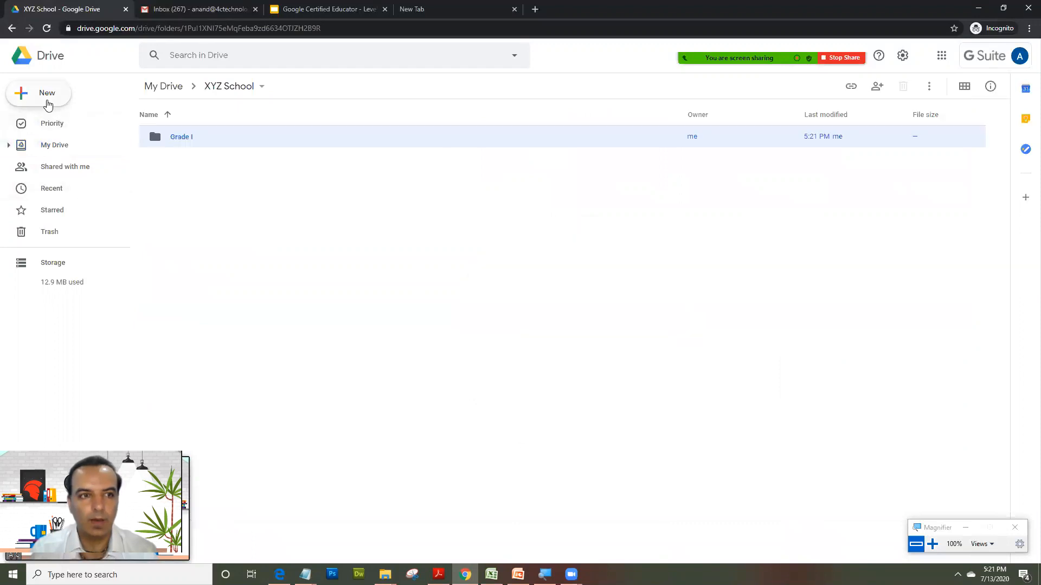
# Create the Grade 2 and Grade 3 subfolders, leaving the folder actions menu dismissed
pyautogui.click(38, 93)
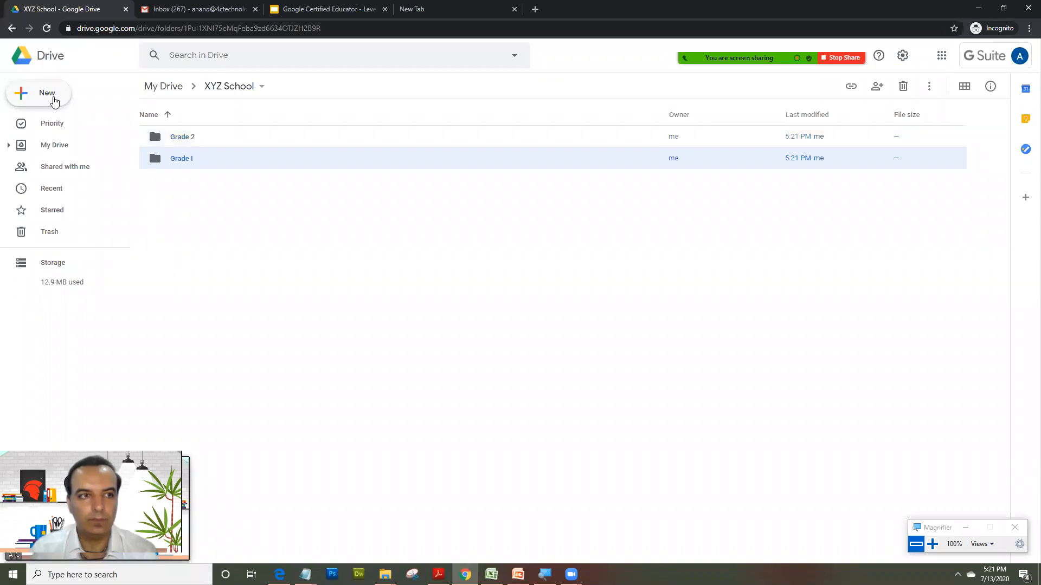
pyautogui.click(46, 93)
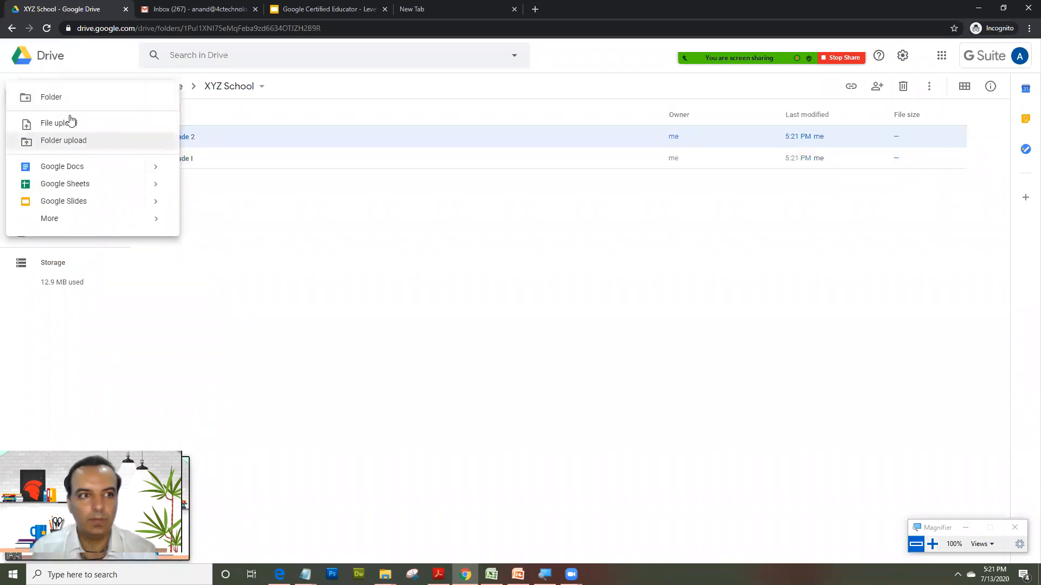
pyautogui.click(51, 97)
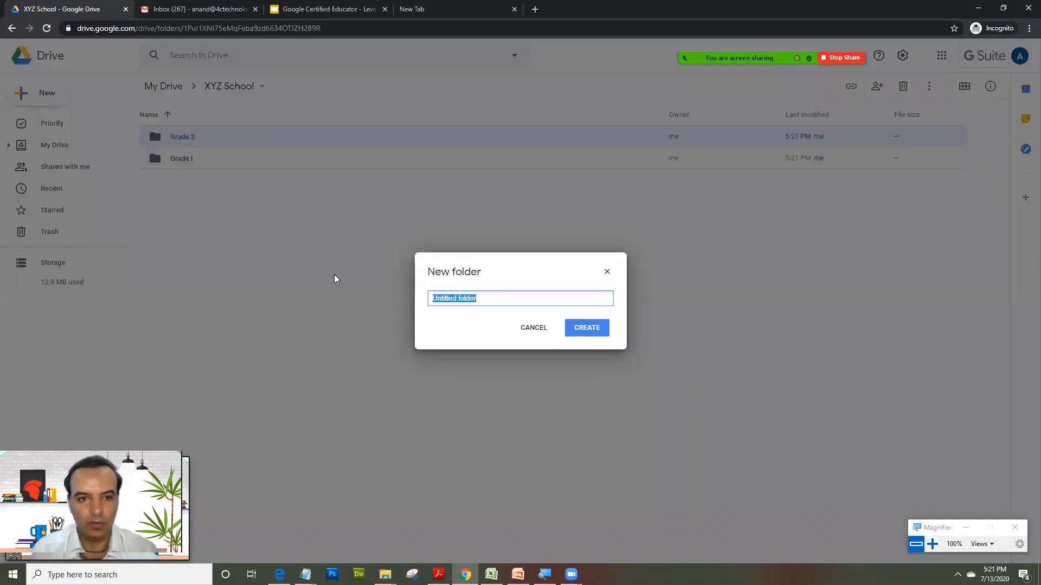
pyautogui.write('Grade 3')
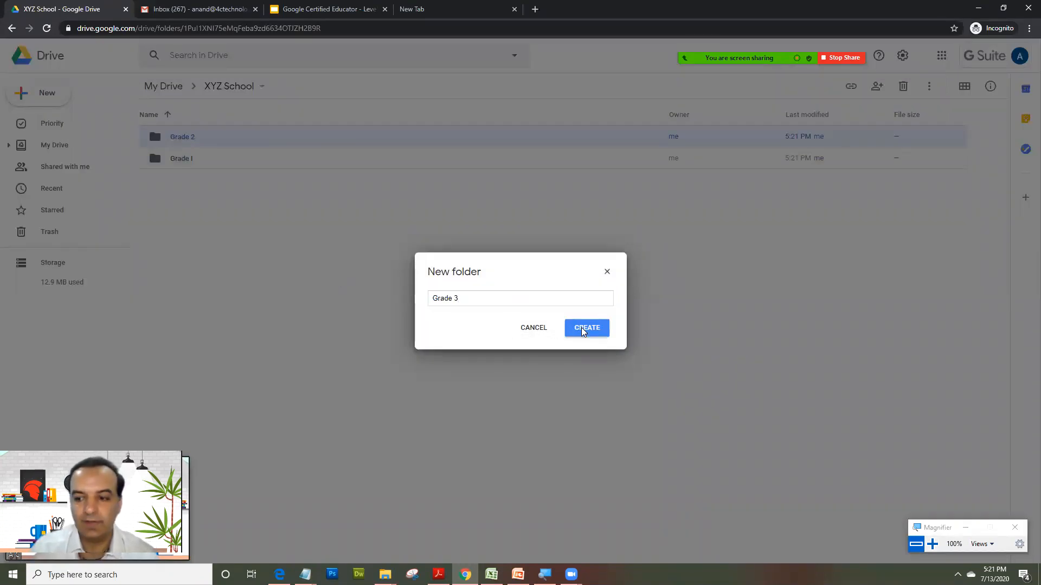
pyautogui.click(586, 327)
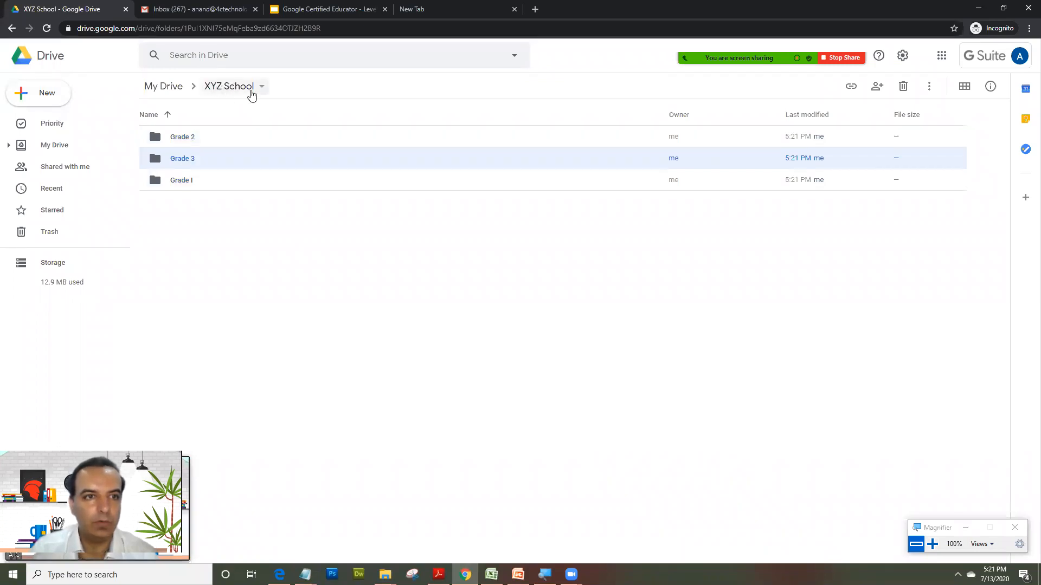
pyautogui.click(261, 87)
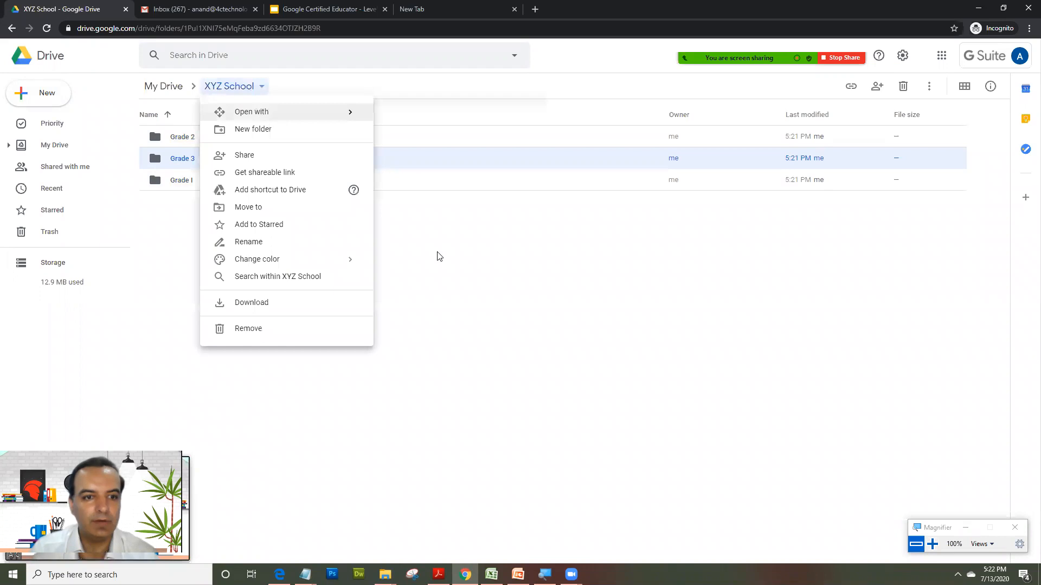
pyautogui.click(440, 256)
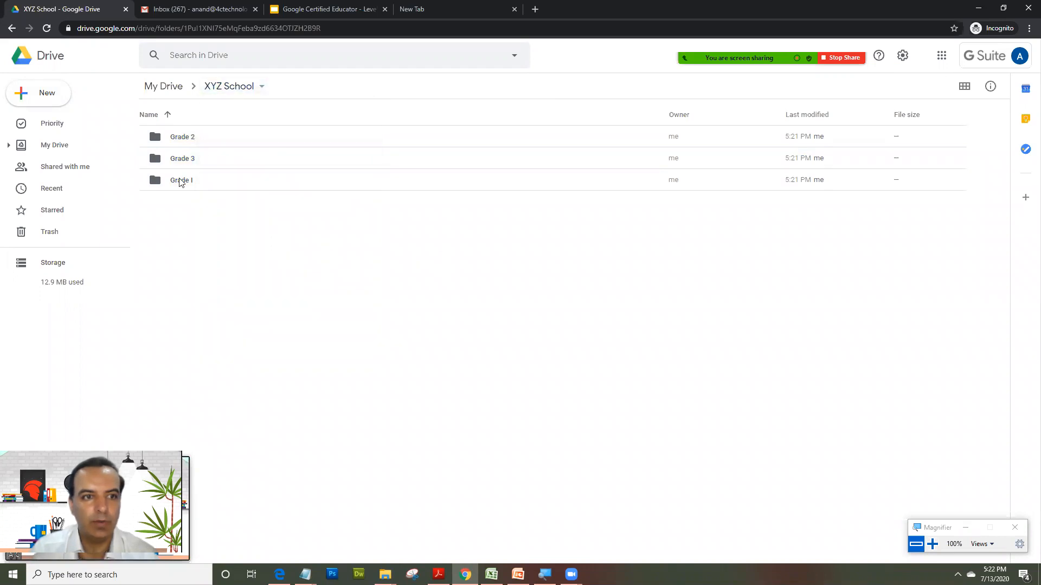
# Look inside the empty Grade I folder, then open the empty Grade 2 folder
pyautogui.click(181, 180)
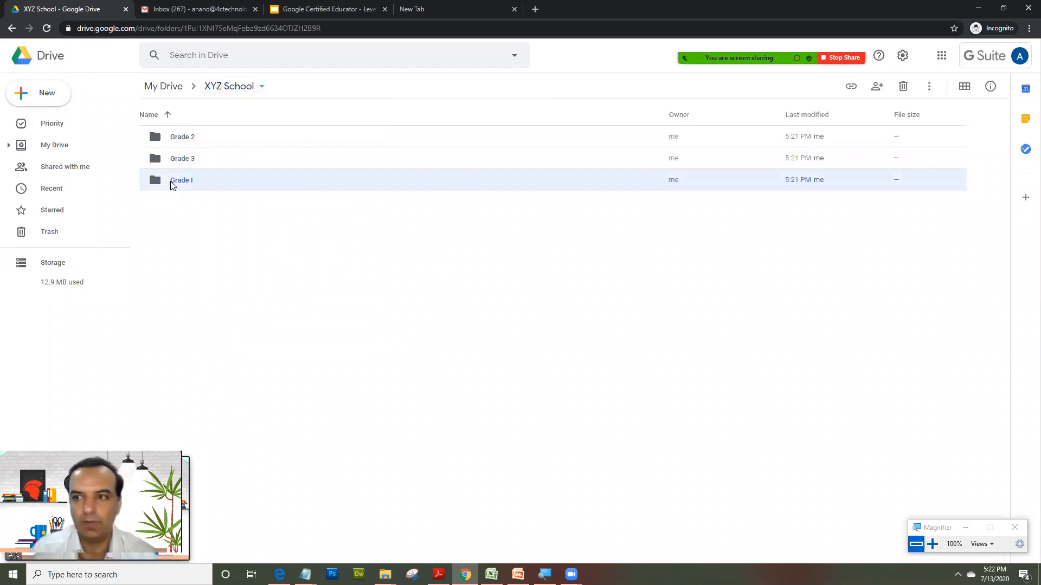
pyautogui.click(182, 158)
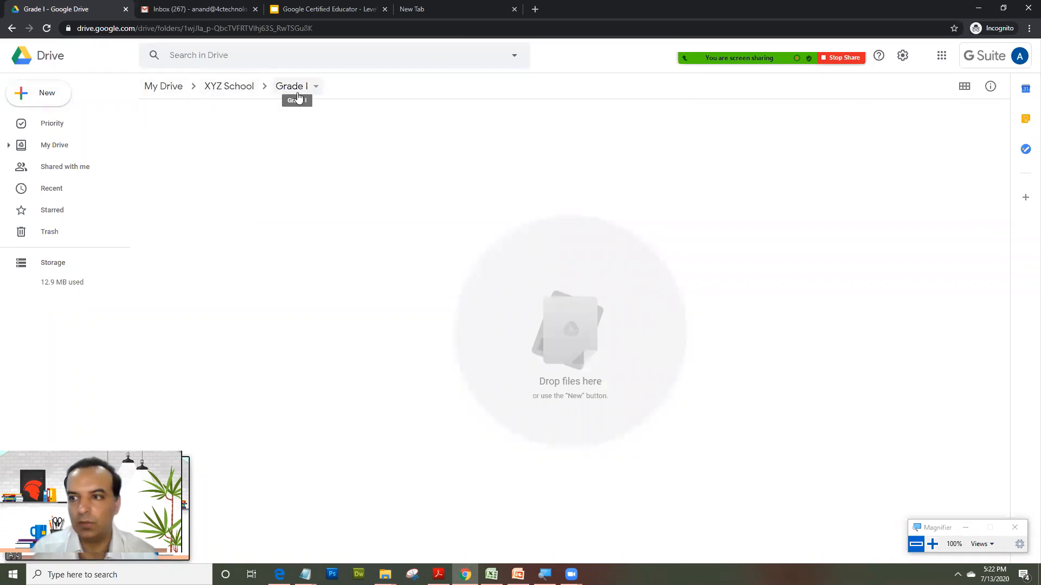
pyautogui.moveTo(338, 126)
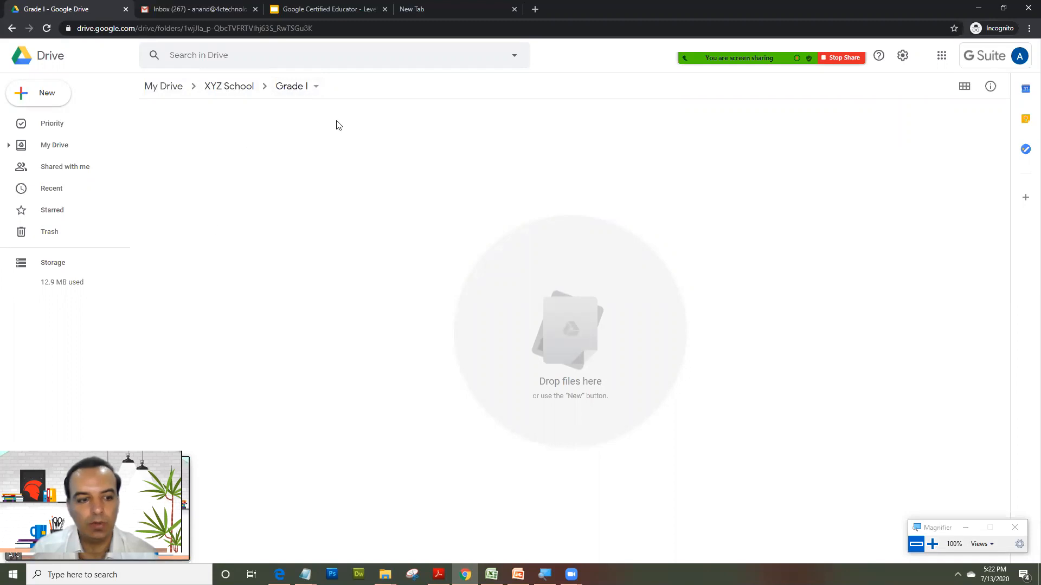
pyautogui.moveTo(292, 107)
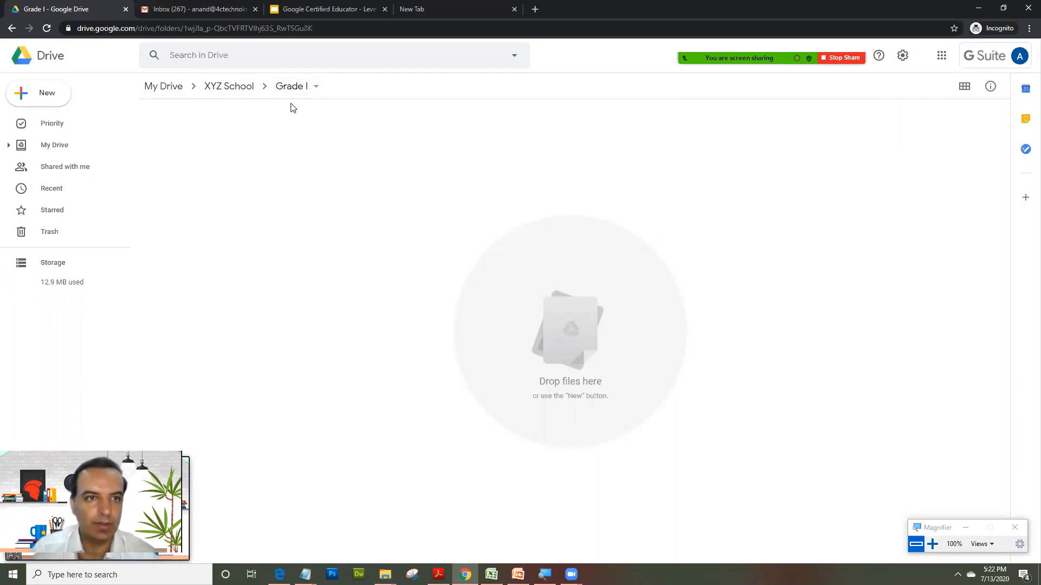
pyautogui.moveTo(227, 93)
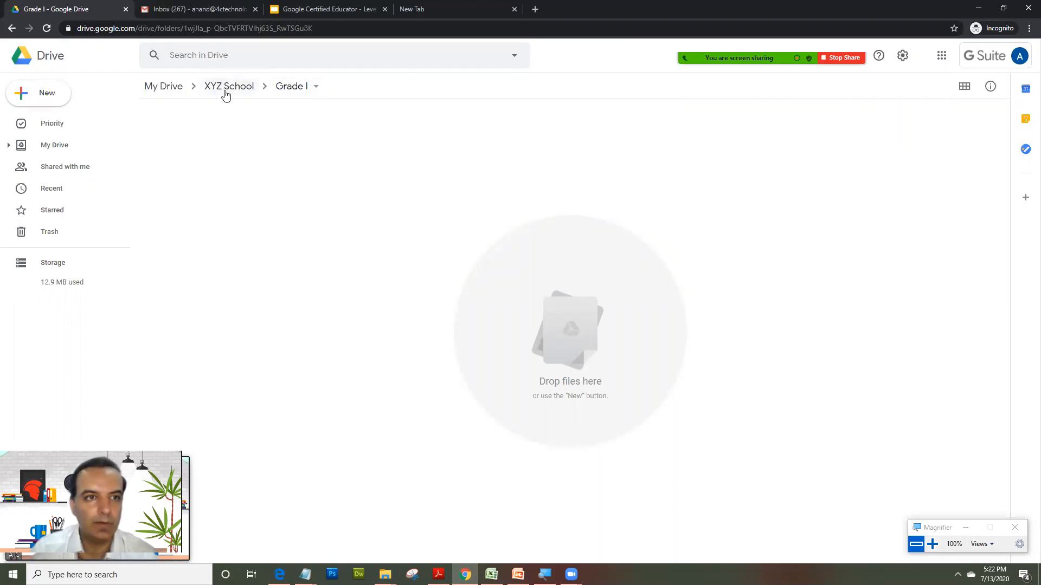
pyautogui.click(229, 86)
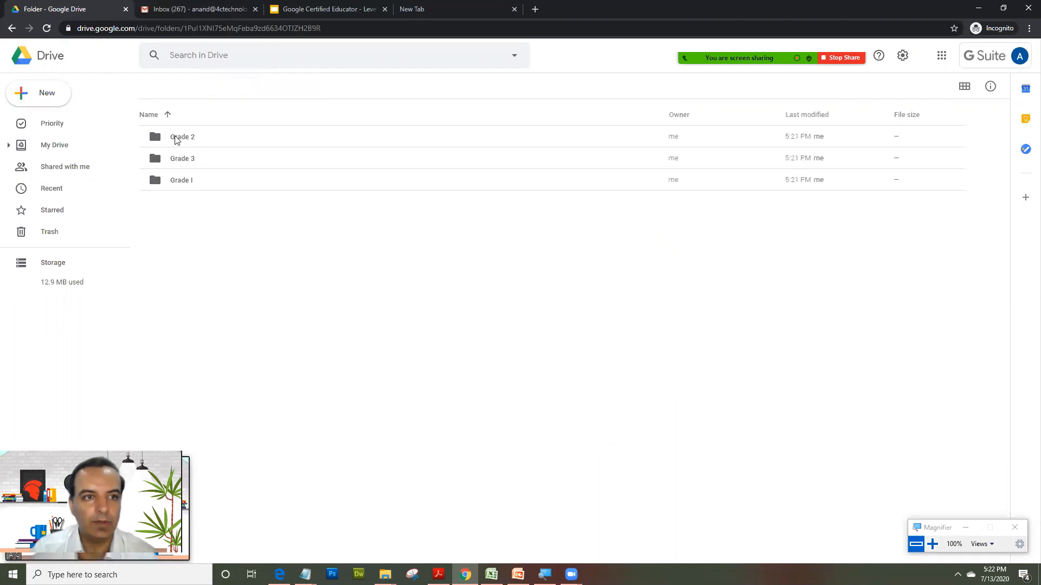
pyautogui.doubleClick(182, 137)
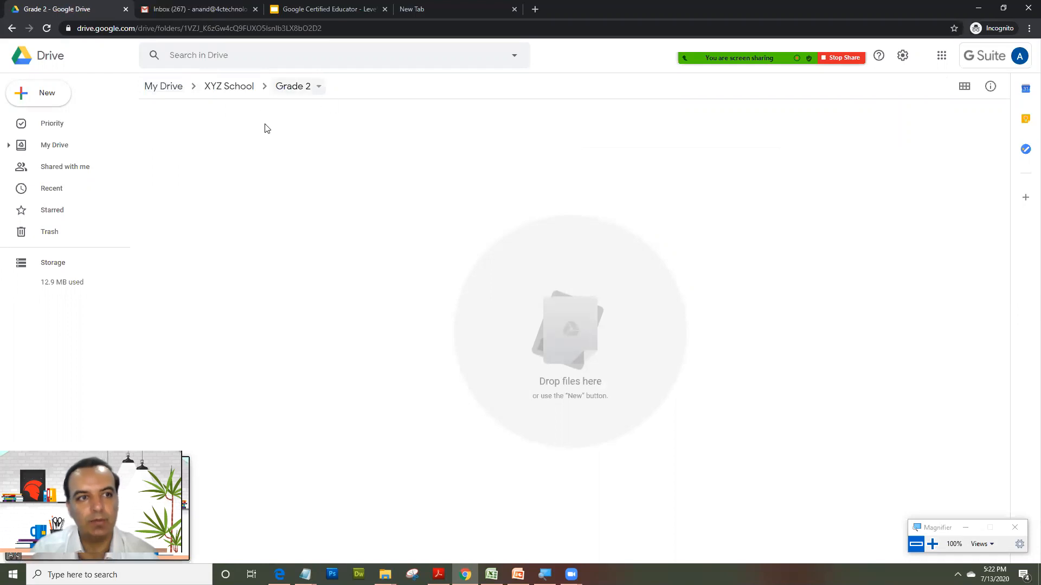
pyautogui.moveTo(409, 211)
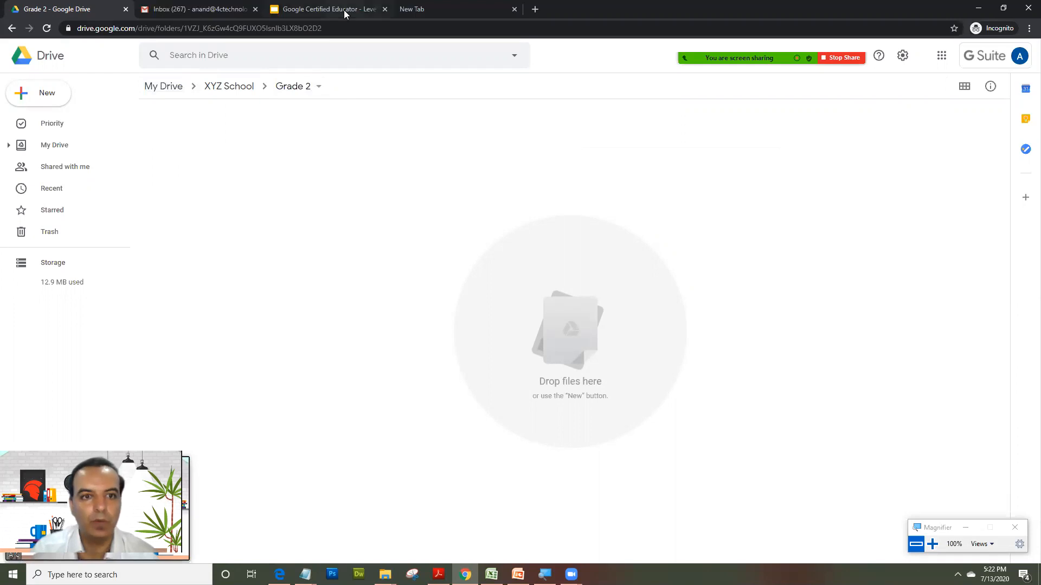
# Highlight the Get File Link, sharing and permissions agenda items on the slide, ending on Gmail
pyautogui.click(325, 8)
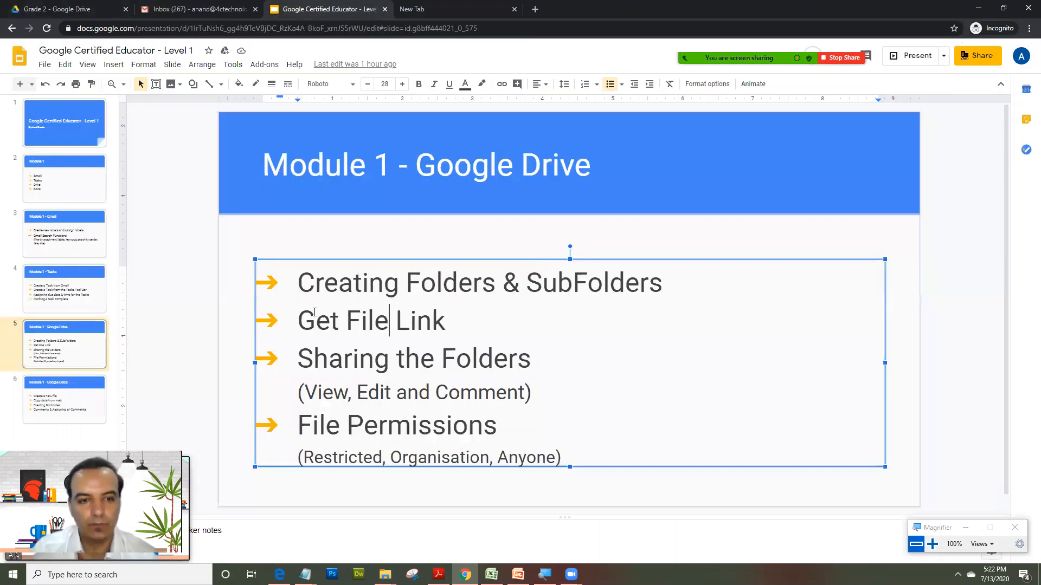
pyautogui.moveTo(297, 321); pyautogui.dragTo(446, 321)
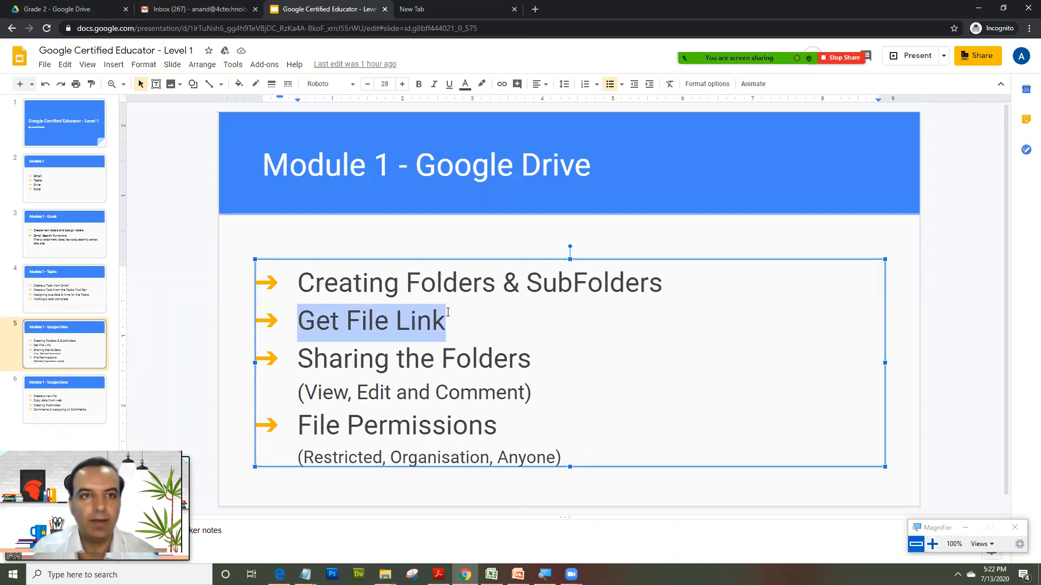
pyautogui.moveTo(193, 10)
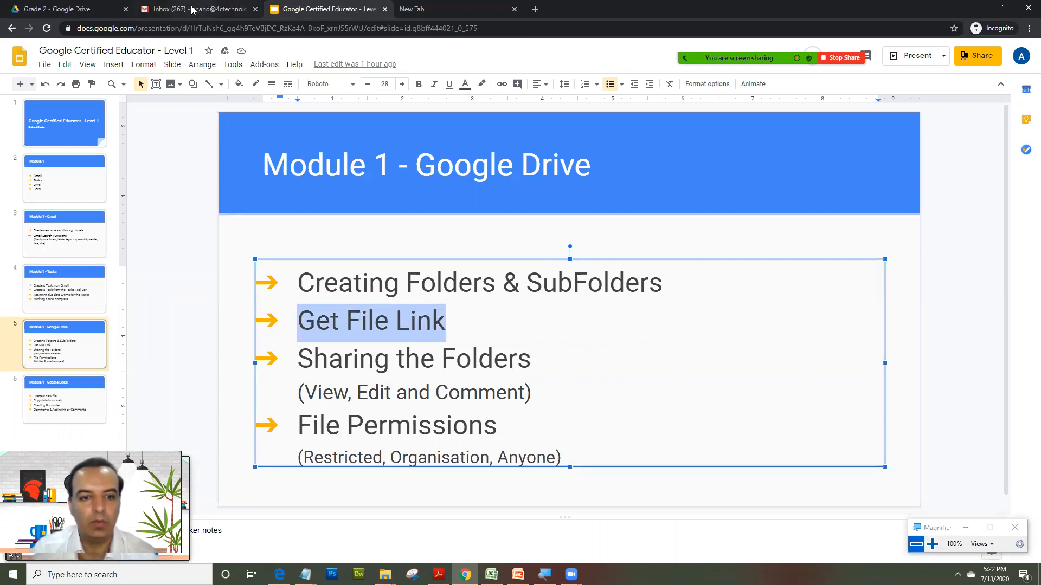
pyautogui.click(309, 319)
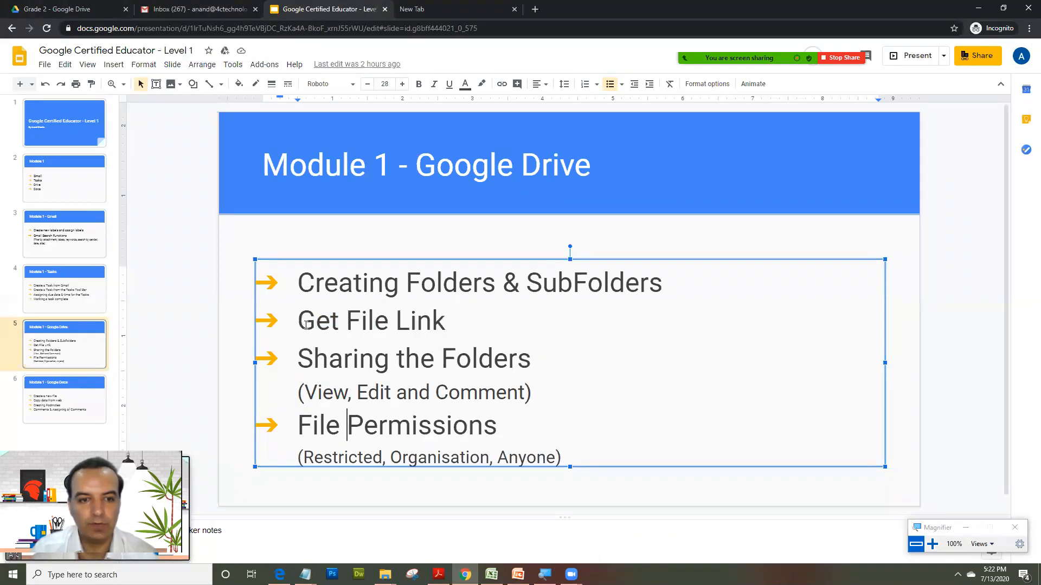
pyautogui.moveTo(297, 321); pyautogui.dragTo(544, 445)
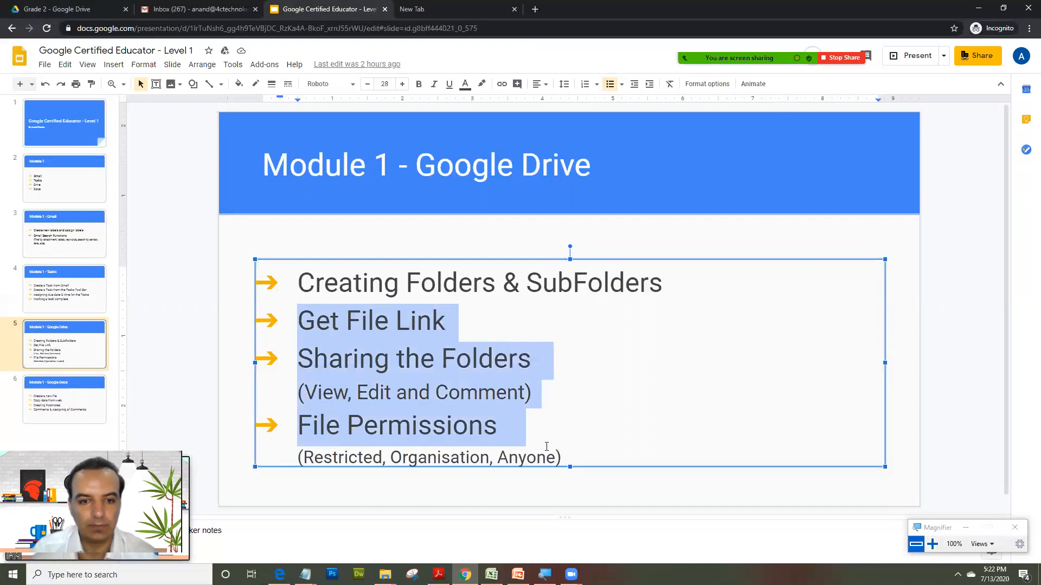
pyautogui.click(417, 357)
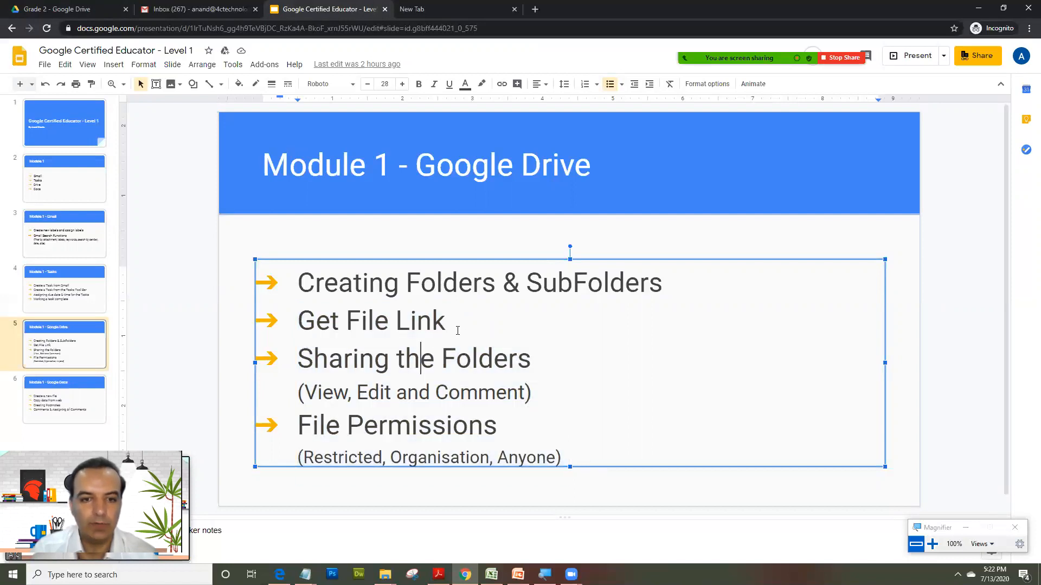
pyautogui.tripleClick(371, 321)
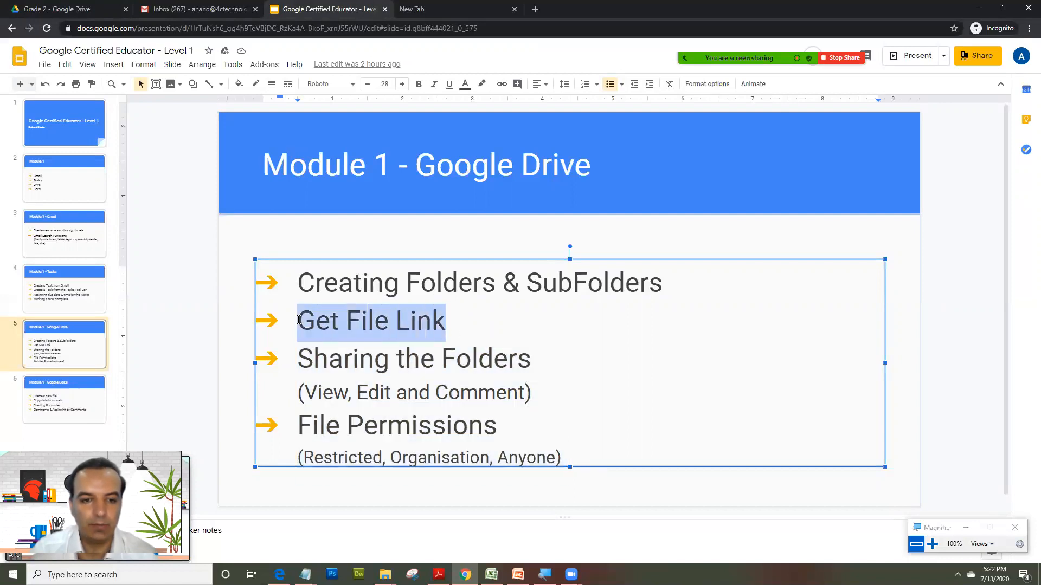
pyautogui.click(299, 358)
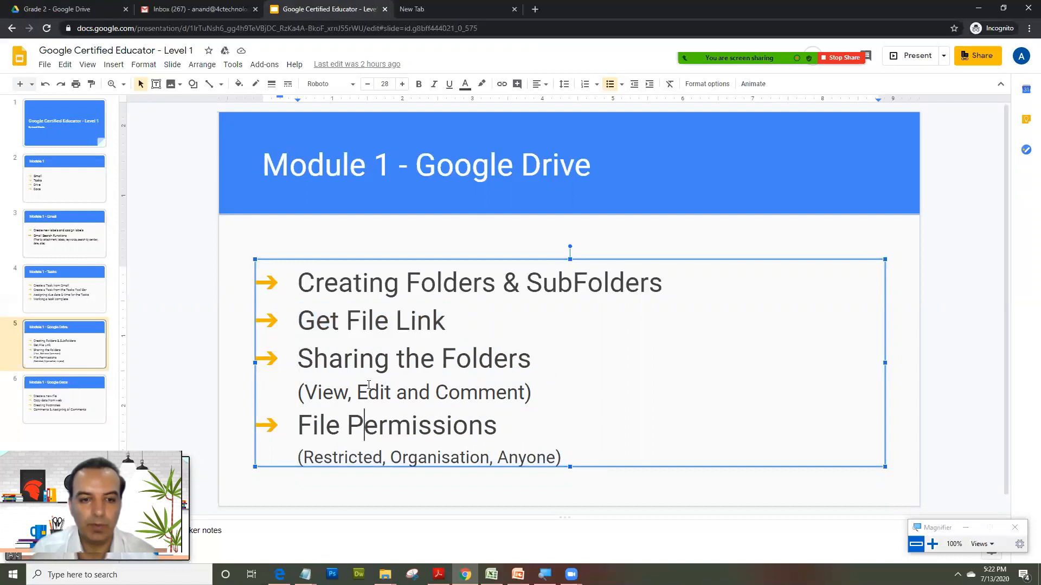
pyautogui.moveTo(375, 376)
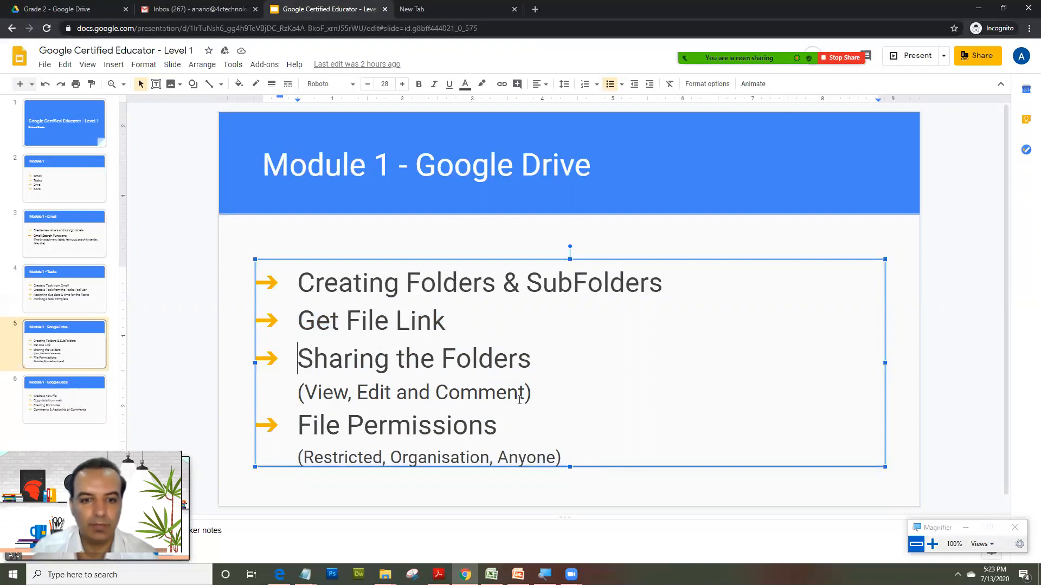
pyautogui.moveTo(297, 359); pyautogui.dragTo(523, 441)
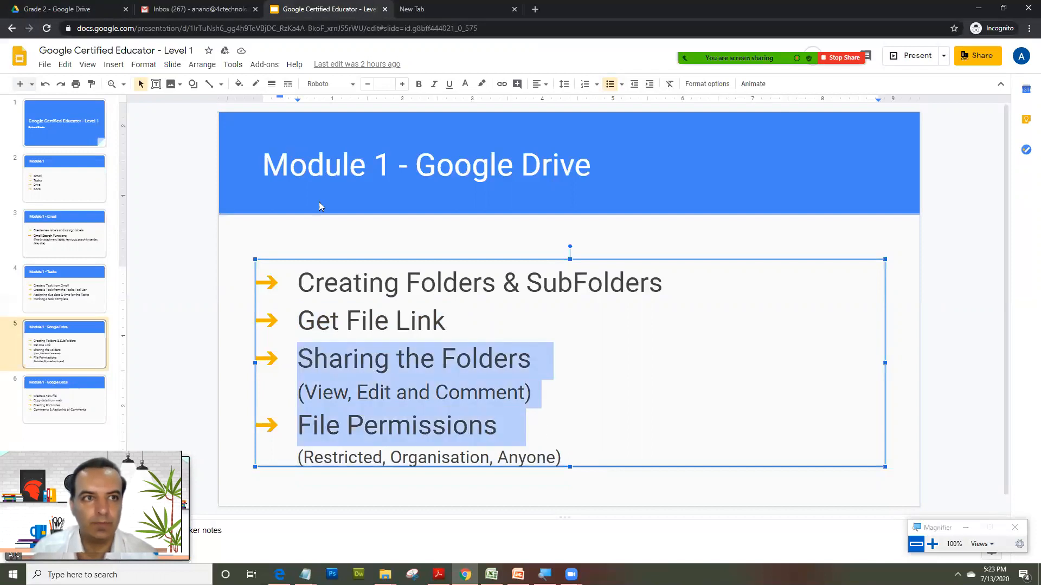
pyautogui.click(196, 8)
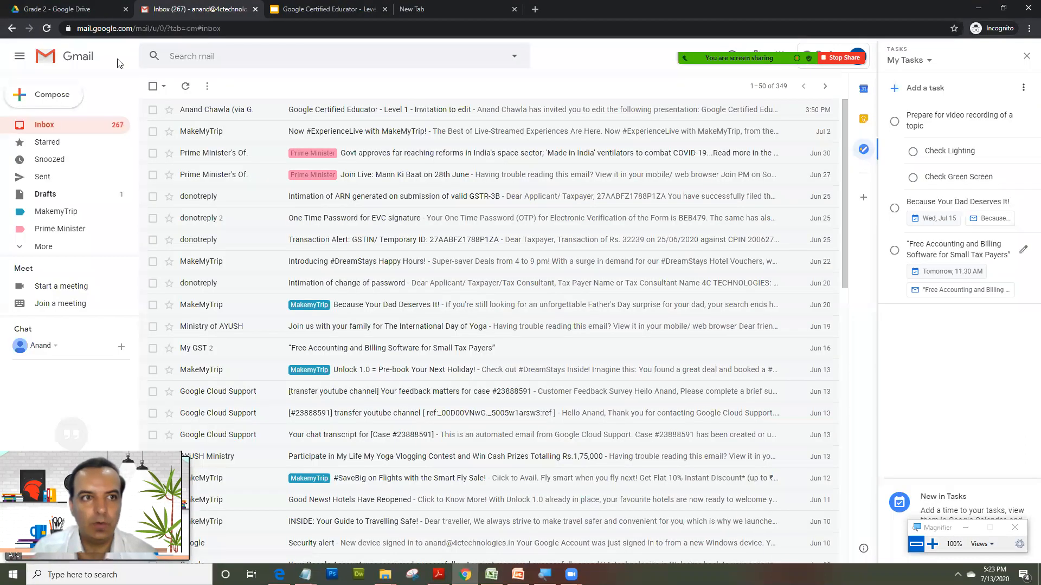
# In My Drive, bring up the action menu for the 4C's in Education document
pyautogui.click(54, 9)
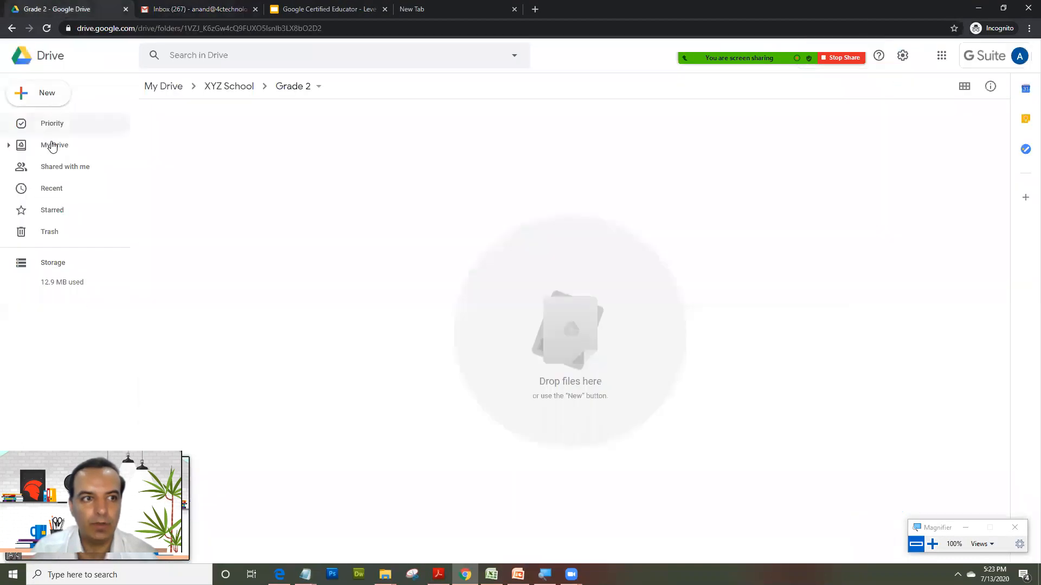
pyautogui.click(54, 145)
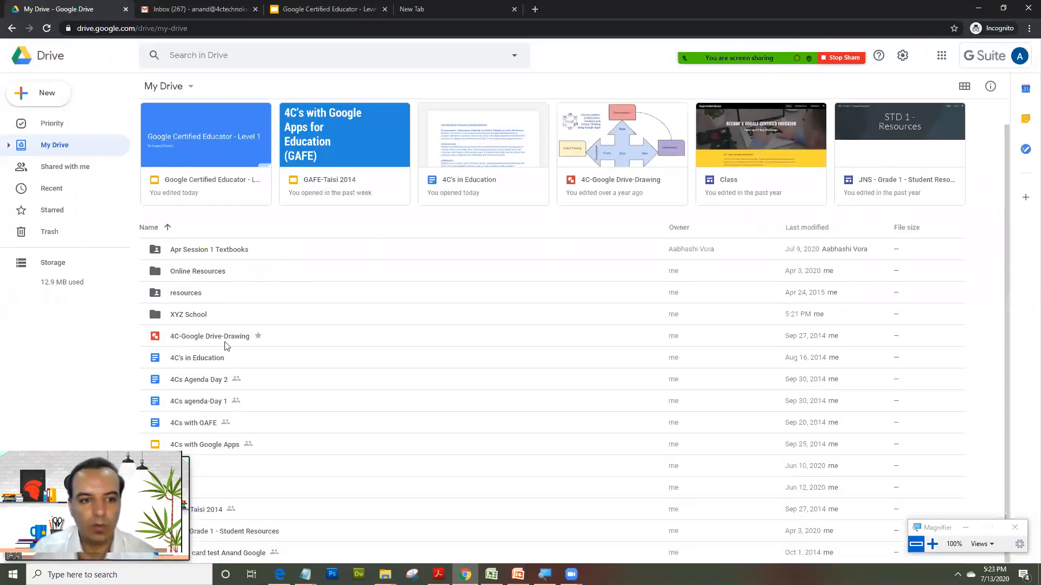
pyautogui.click(202, 358)
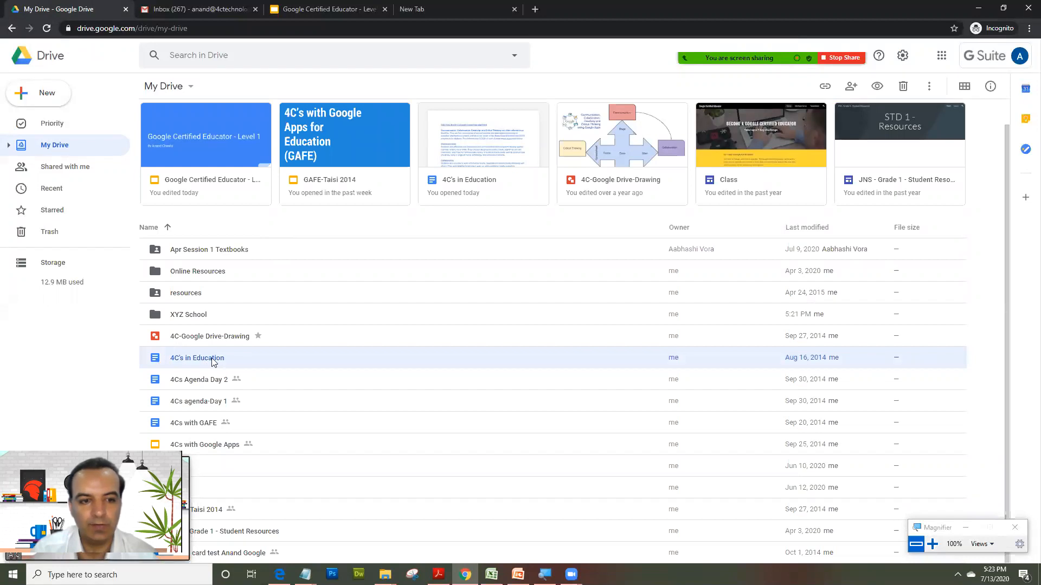
pyautogui.moveTo(212, 361)
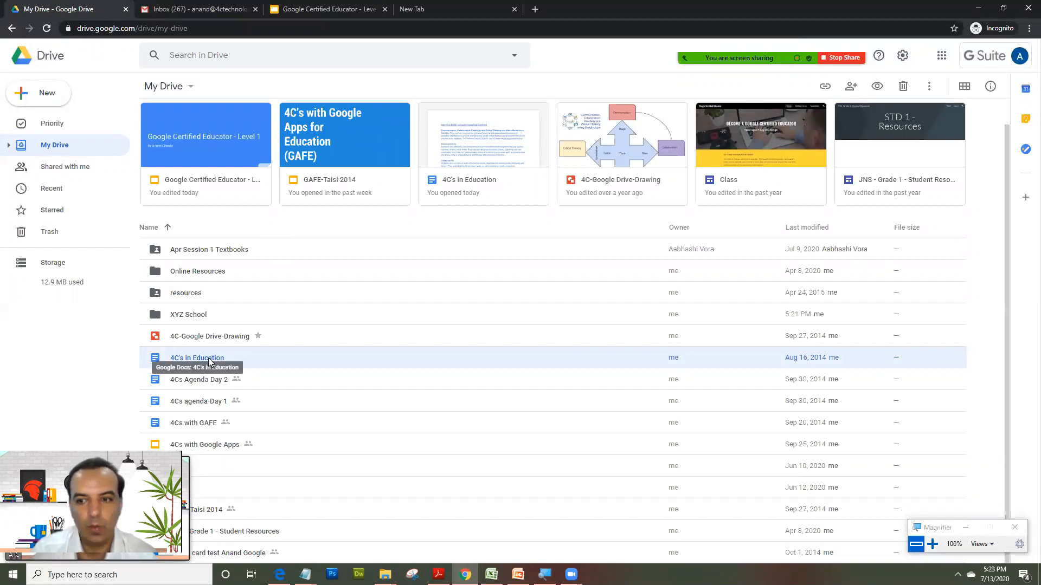
pyautogui.rightClick(208, 357)
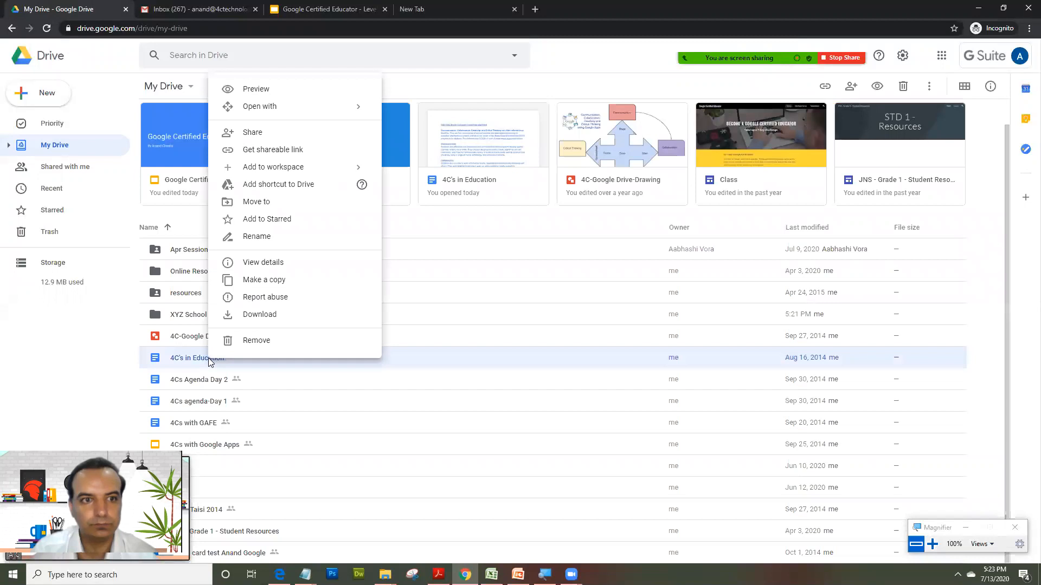
pyautogui.moveTo(274, 156)
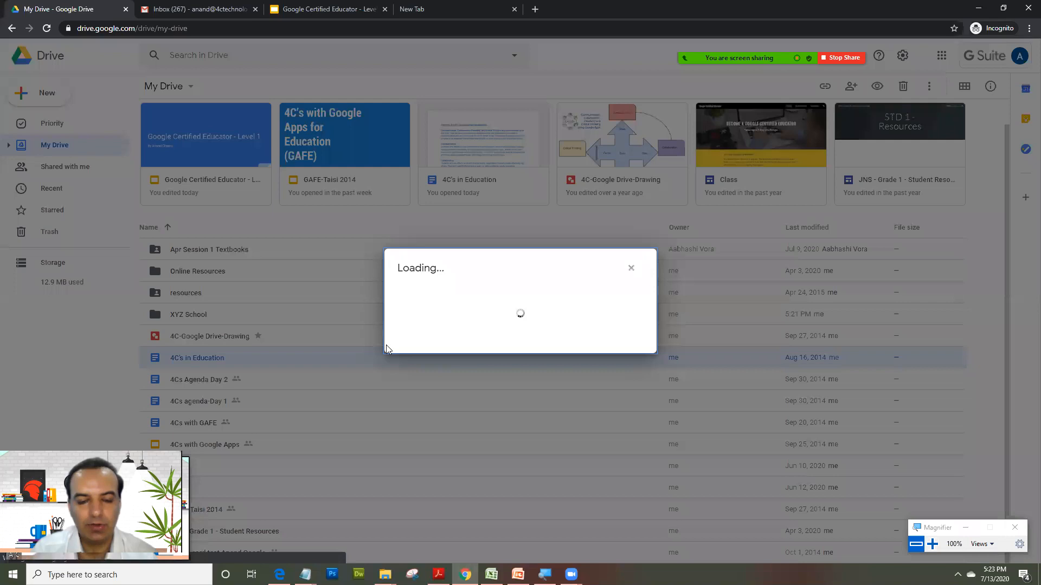
pyautogui.moveTo(434, 314)
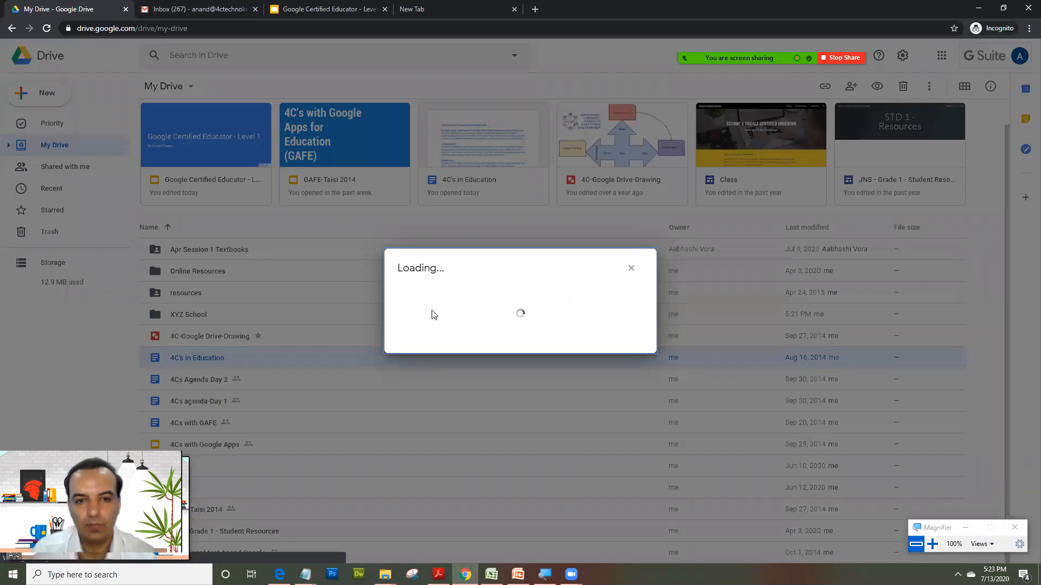
pyautogui.moveTo(463, 315)
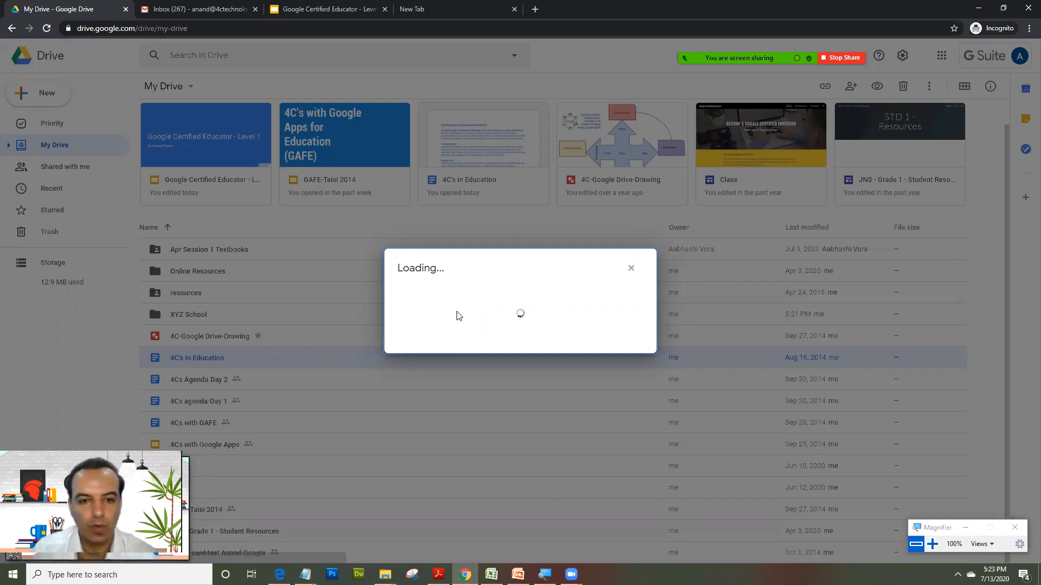
pyautogui.moveTo(432, 319)
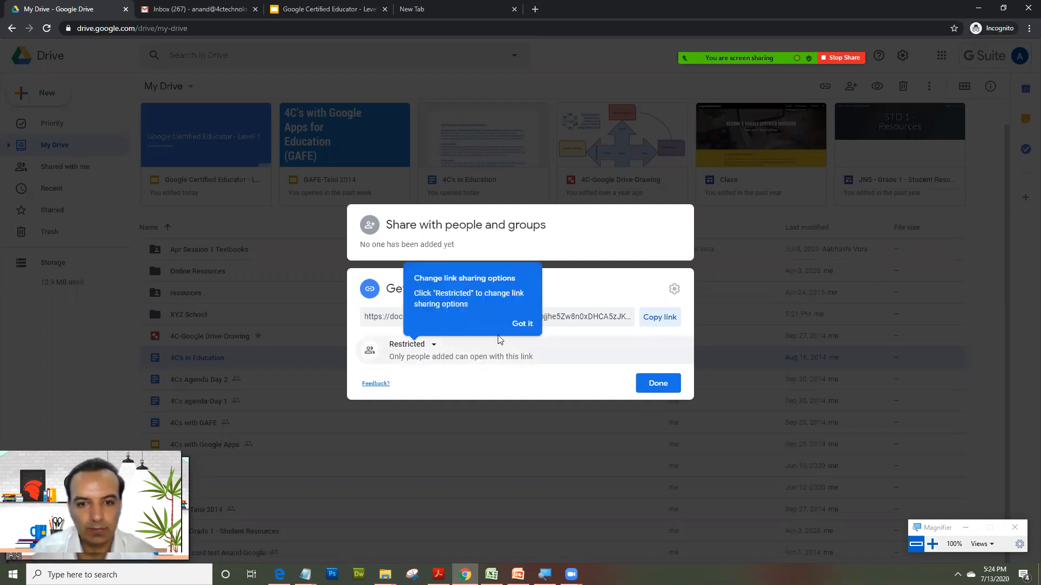
# Dismiss the link-sharing tip and close the Share dialog, leaving the link restricted
pyautogui.click(521, 323)
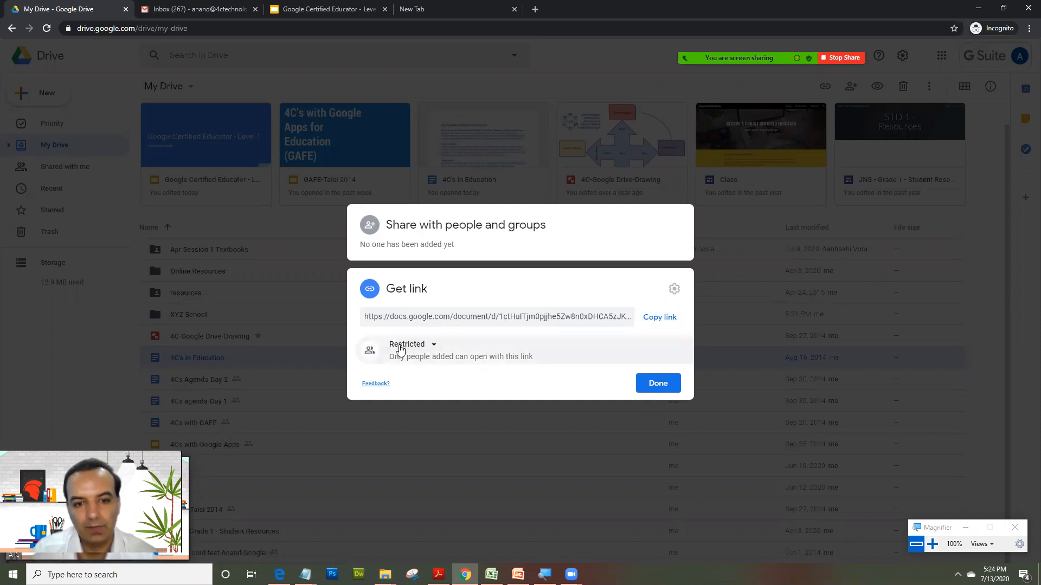
pyautogui.moveTo(498, 366)
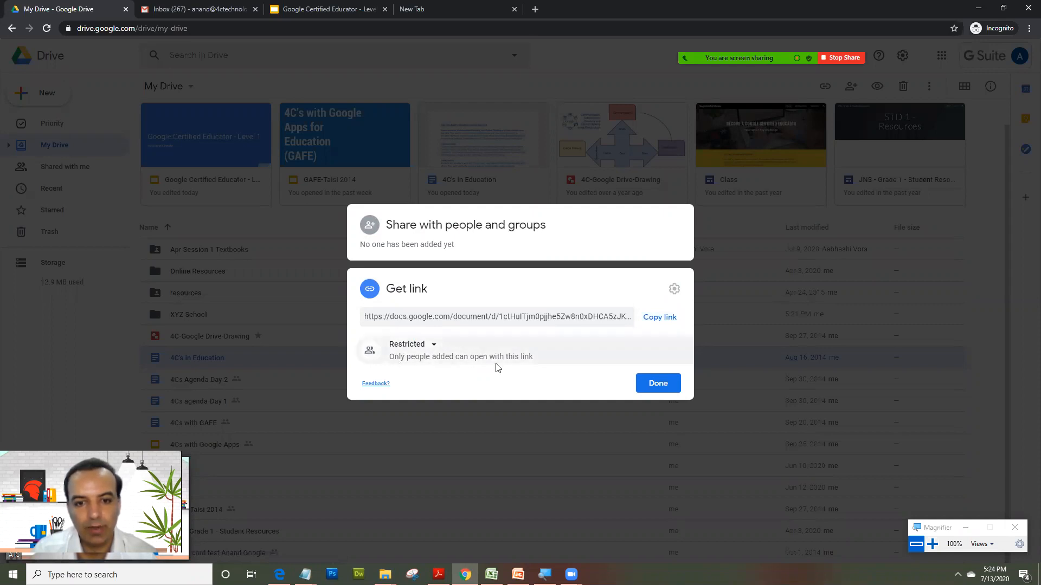
pyautogui.moveTo(449, 240)
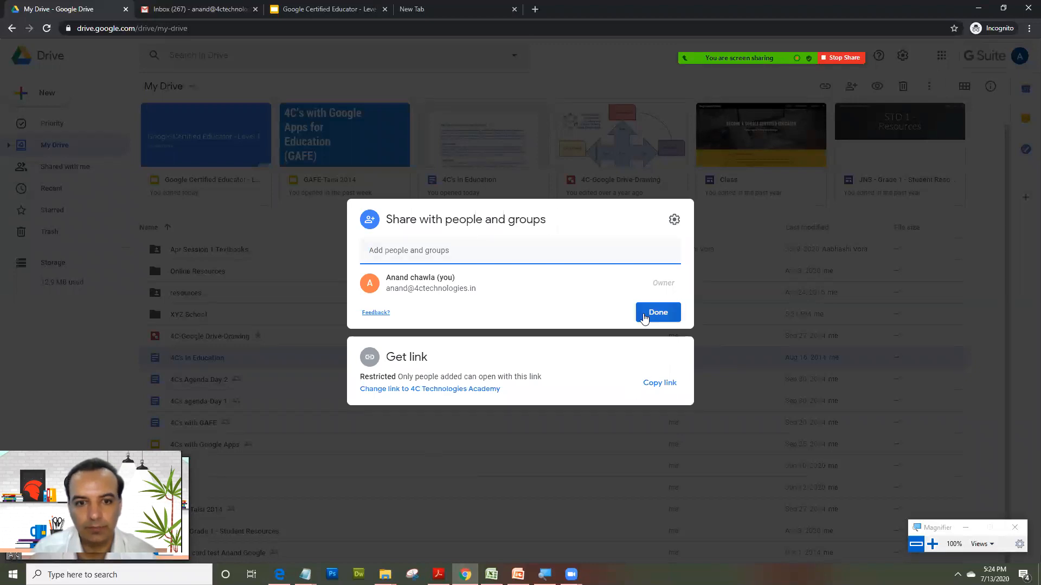
pyautogui.click(658, 312)
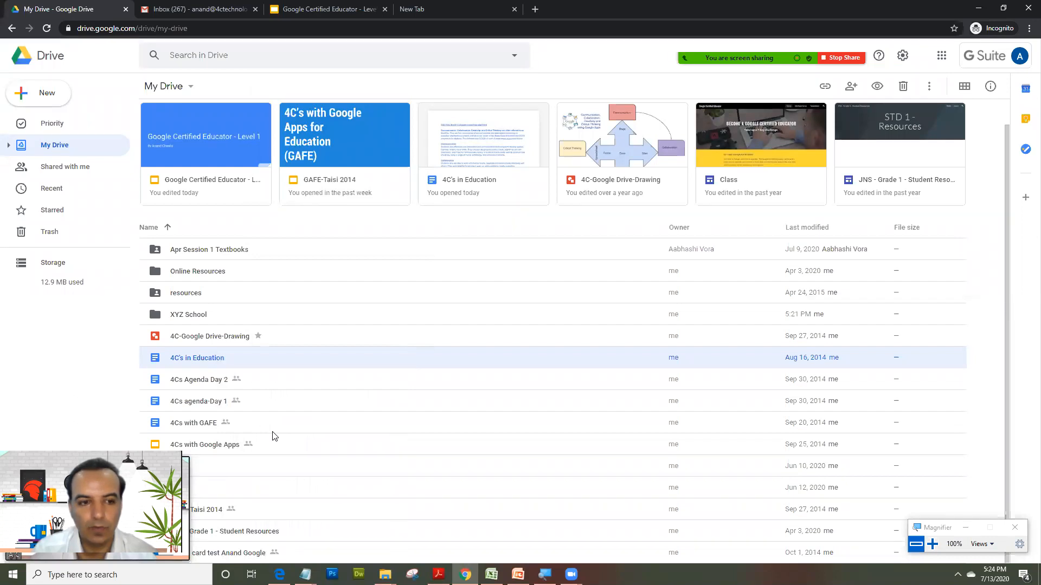
pyautogui.moveTo(395, 352)
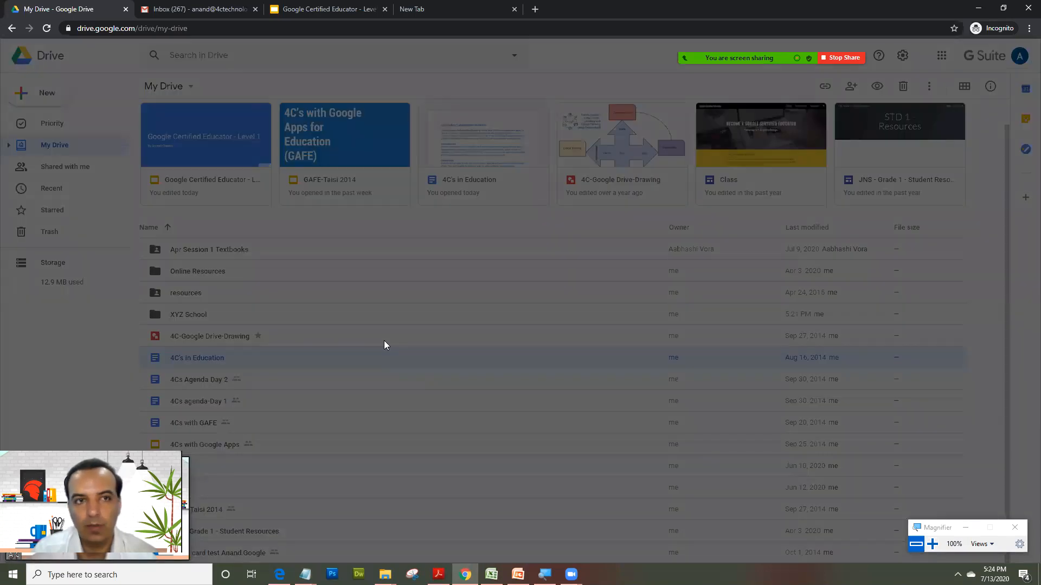
# Set the 4C's in Education link access to anyone at 4C Technologies Academy as viewer
pyautogui.click(850, 86)
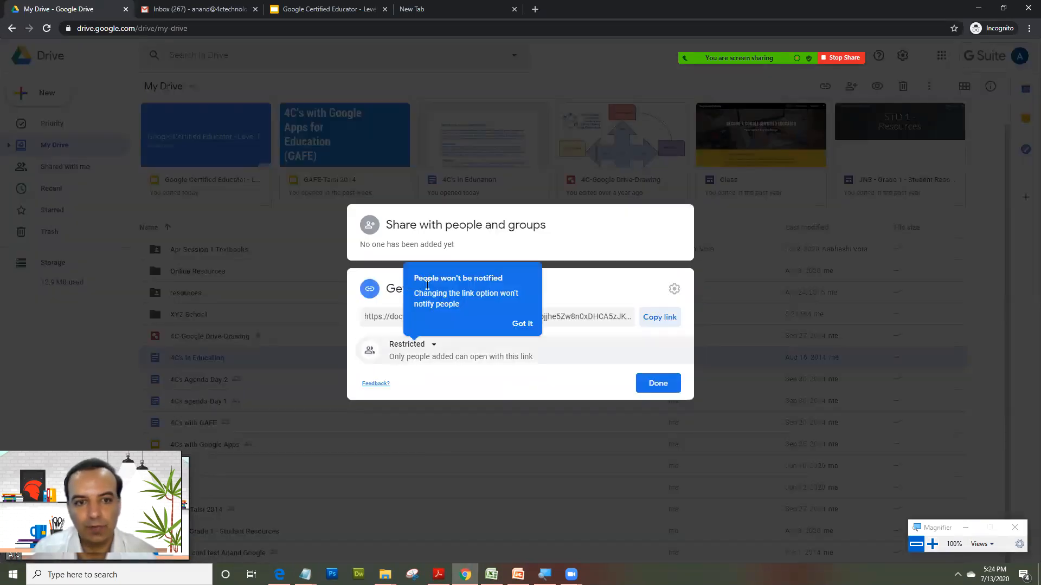
pyautogui.moveTo(473, 224)
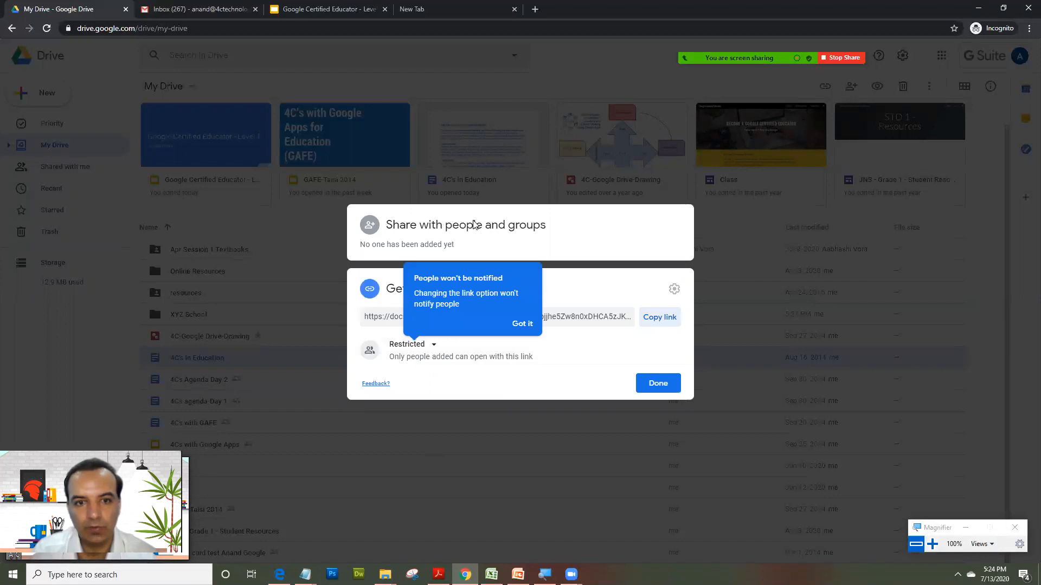
pyautogui.click(522, 323)
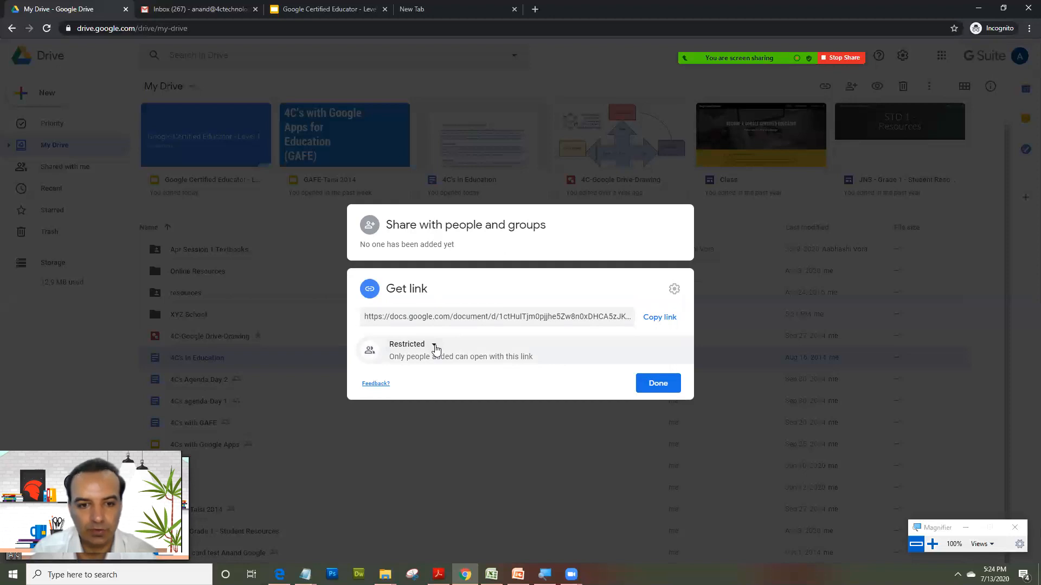
pyautogui.click(436, 347)
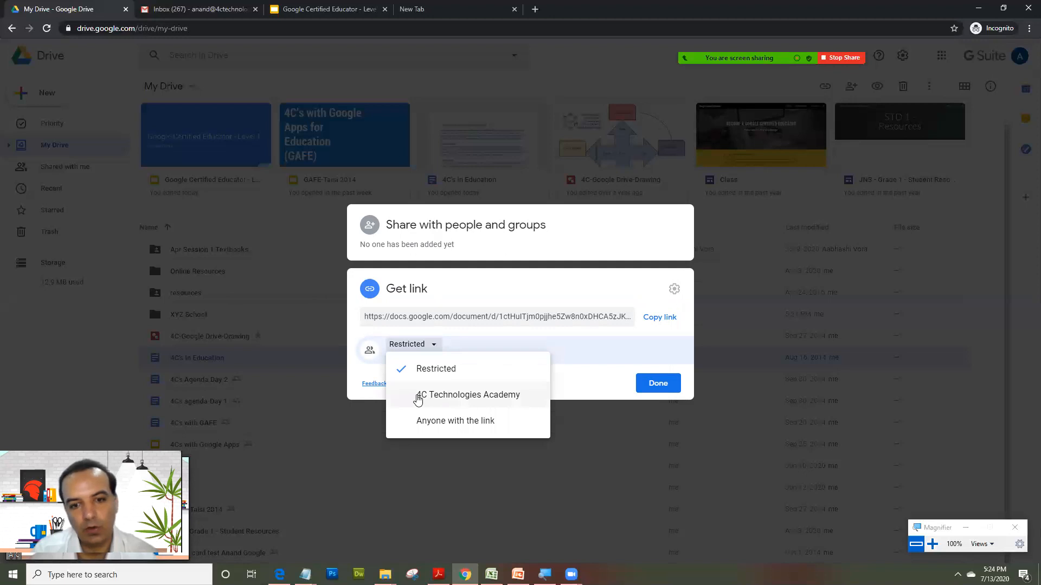
pyautogui.moveTo(481, 395)
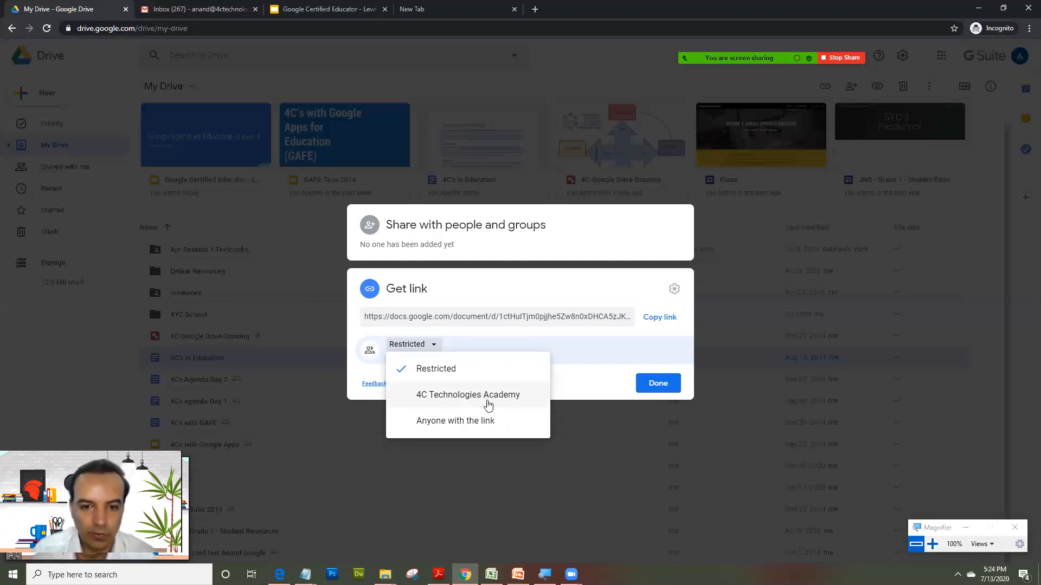
pyautogui.moveTo(439, 389)
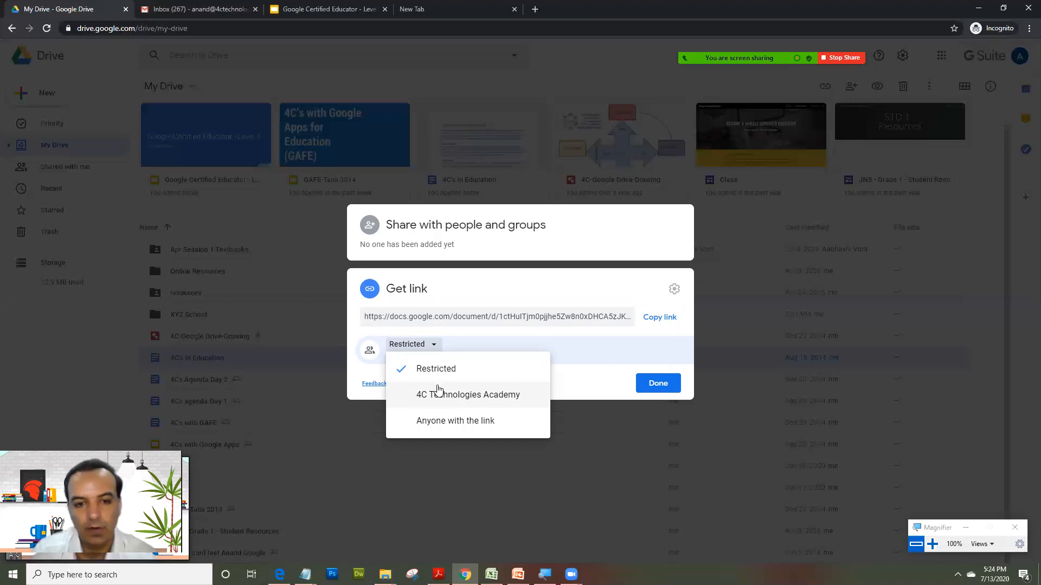
pyautogui.moveTo(424, 381)
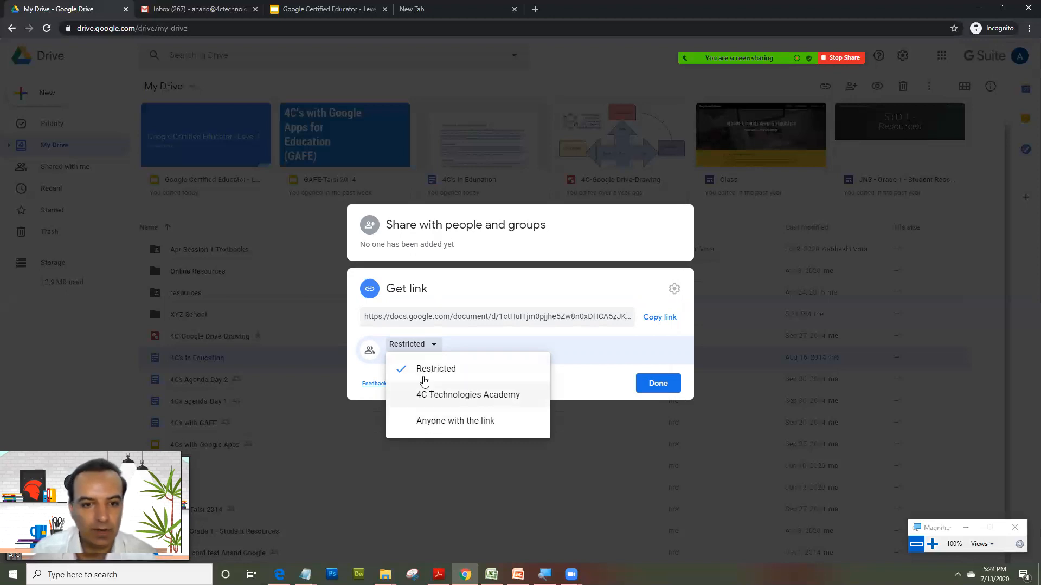
pyautogui.moveTo(429, 404)
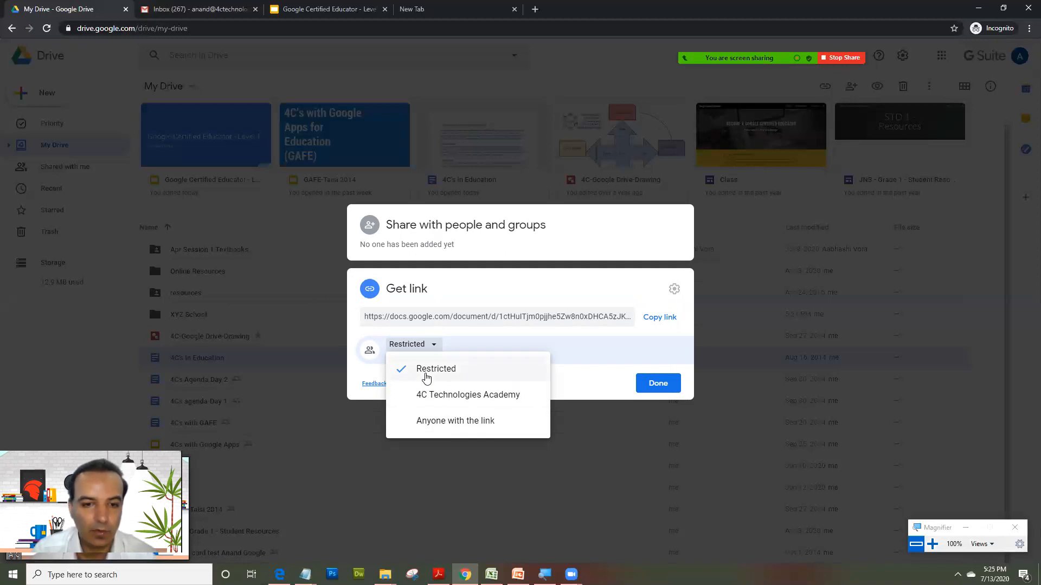
pyautogui.moveTo(455, 373)
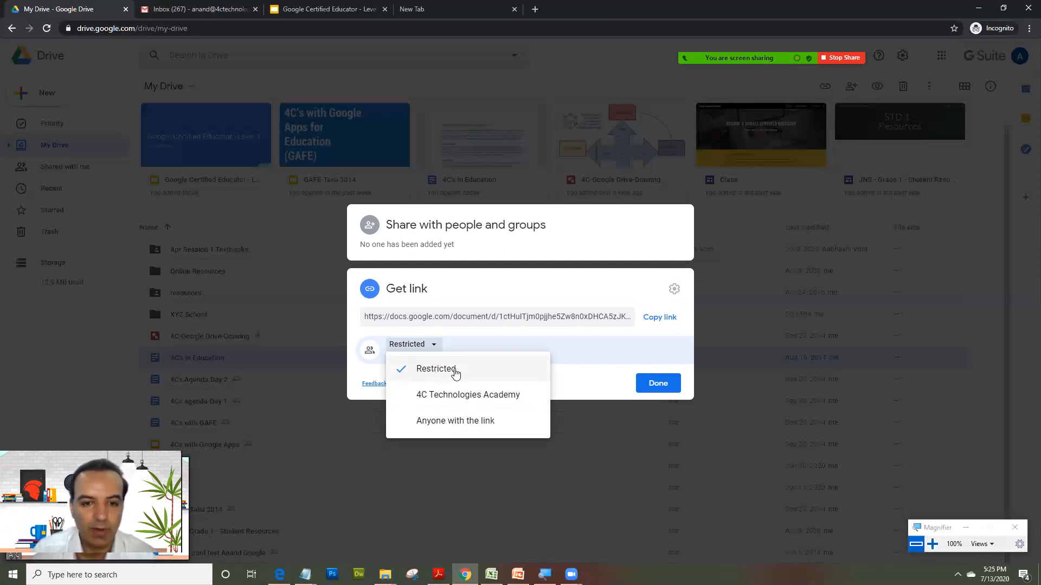
pyautogui.moveTo(450, 366)
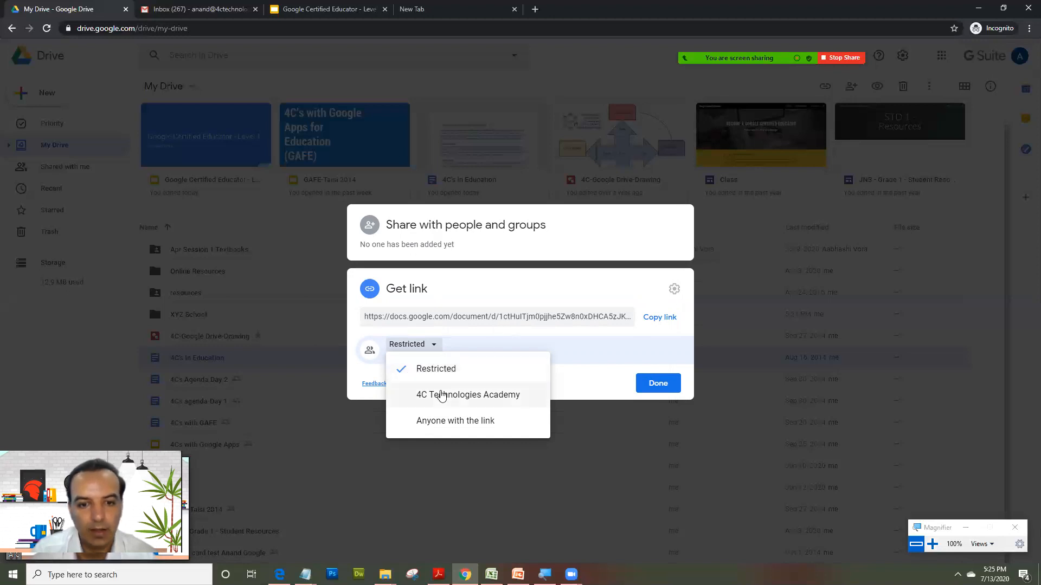
pyautogui.click(468, 394)
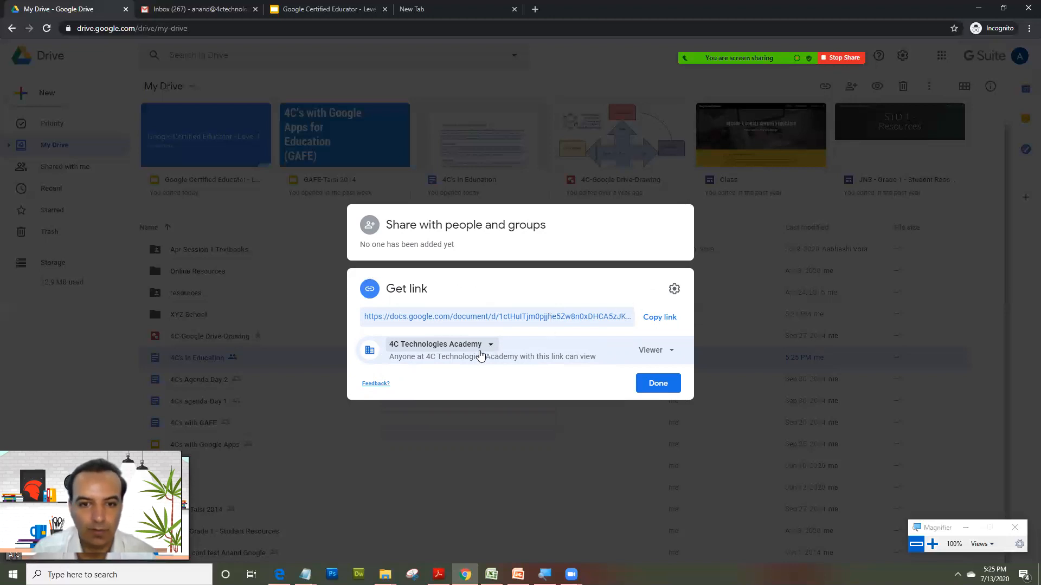
# Set link access to Anyone with the link, copy the link and close sharing with Done
pyautogui.click(441, 345)
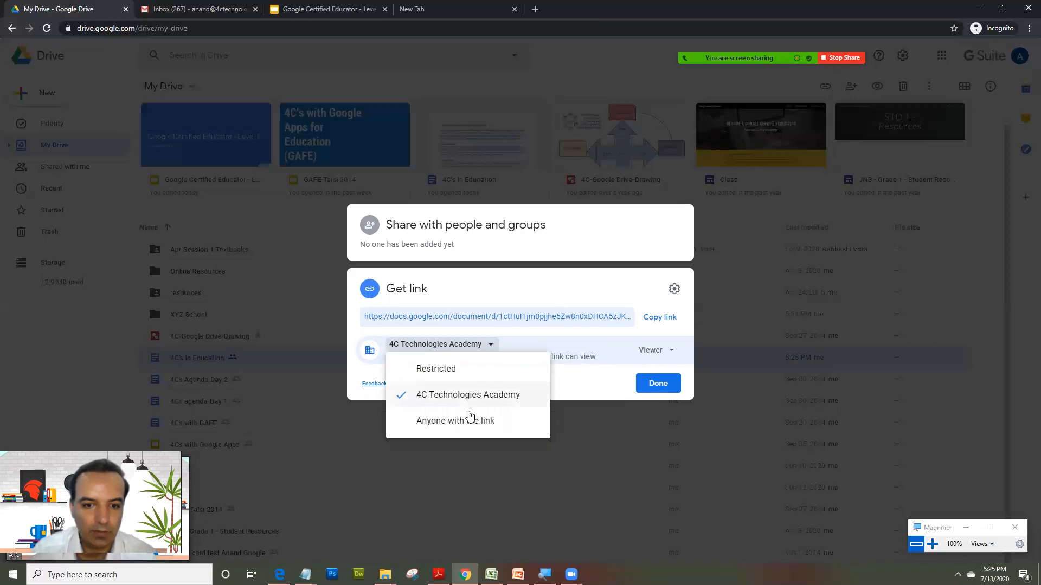
pyautogui.click(456, 421)
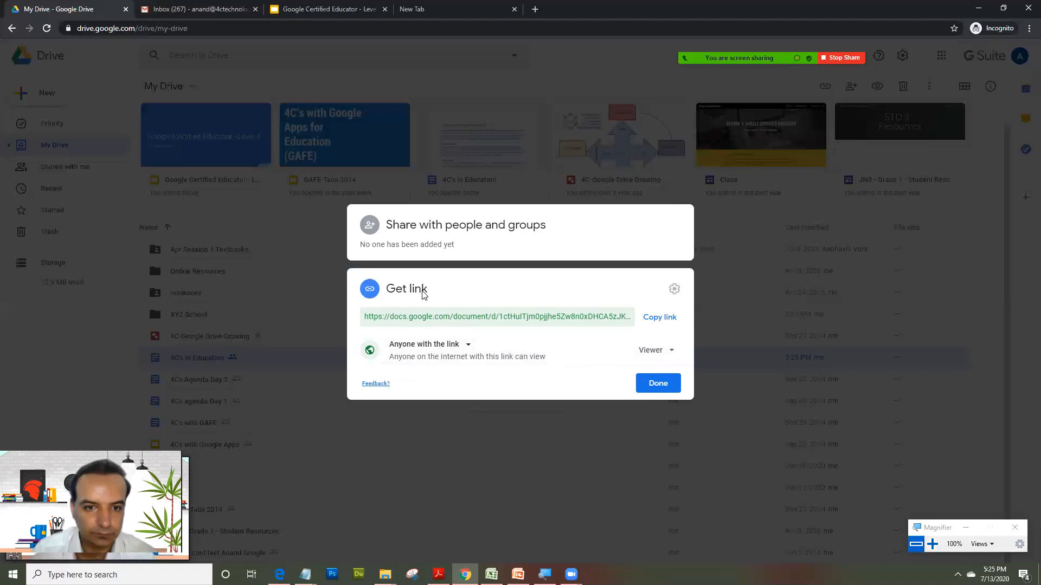
pyautogui.moveTo(402, 348)
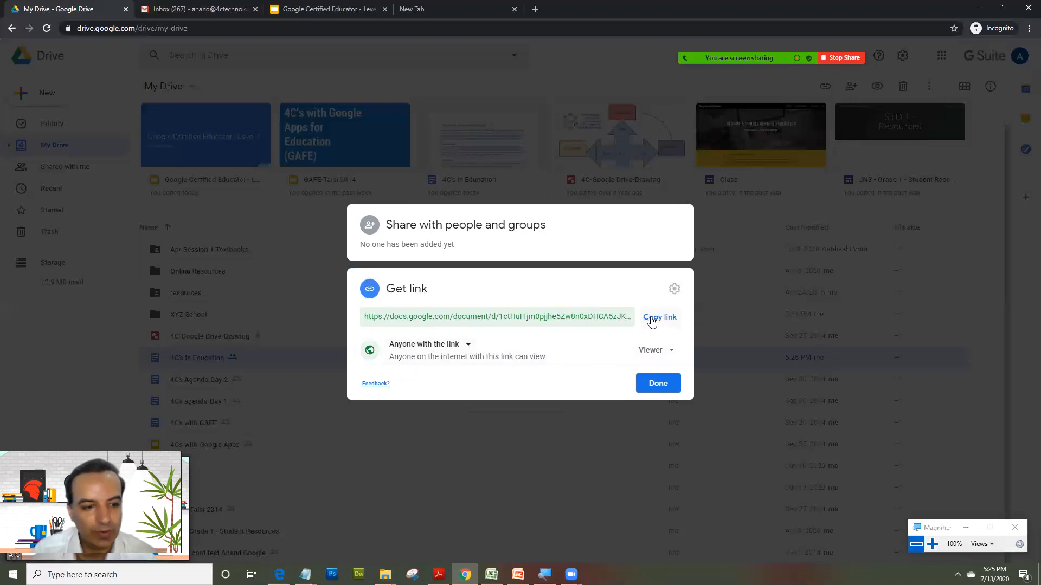
pyautogui.click(659, 316)
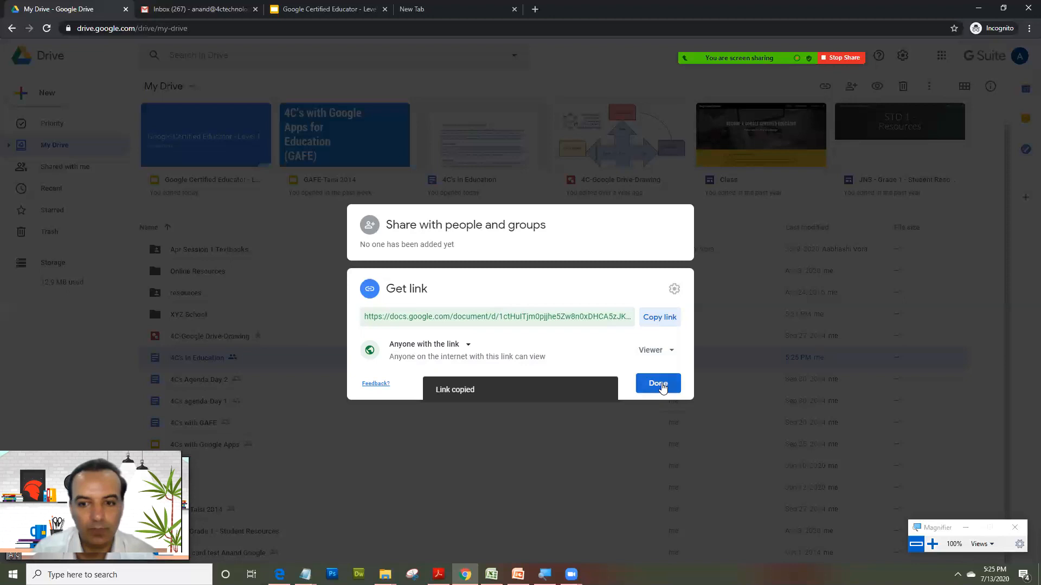
pyautogui.click(658, 383)
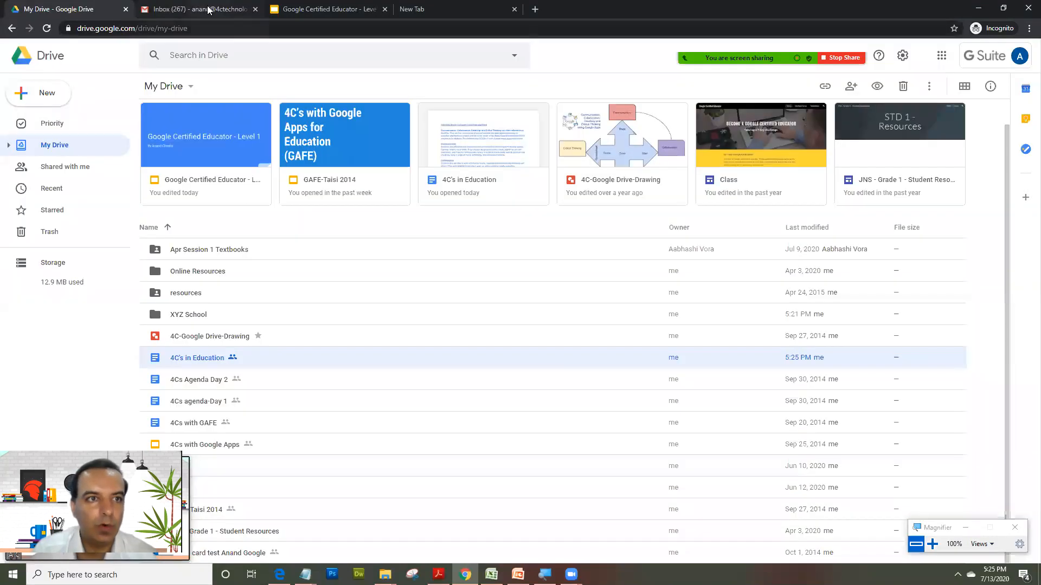
# Compose a Gmail message titled 'hey file for you' with a note that the file is for reference, leaving the recipient to fill in
pyautogui.click(191, 9)
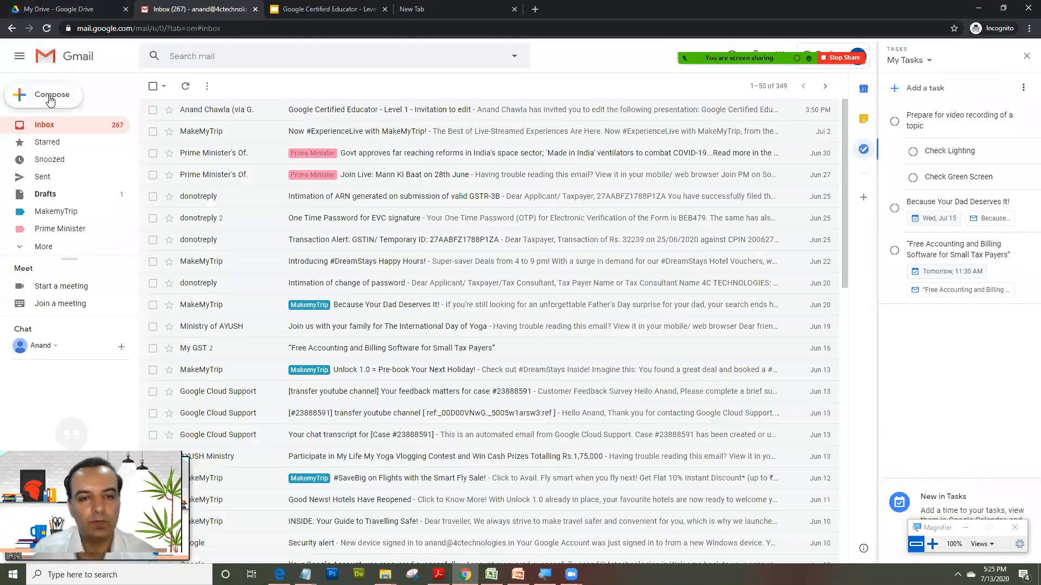
pyautogui.click(50, 96)
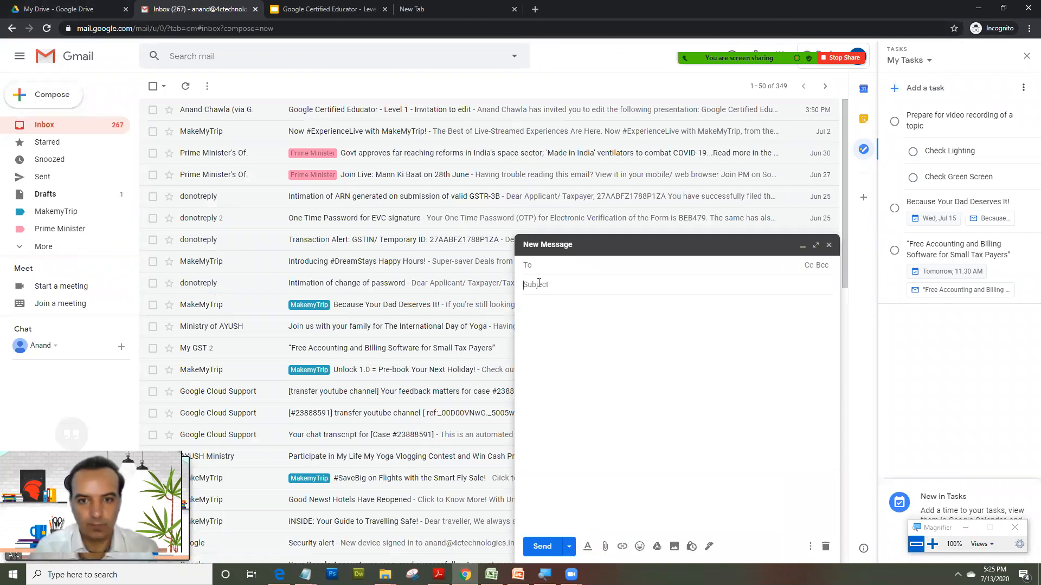
pyautogui.write('hey ile for')
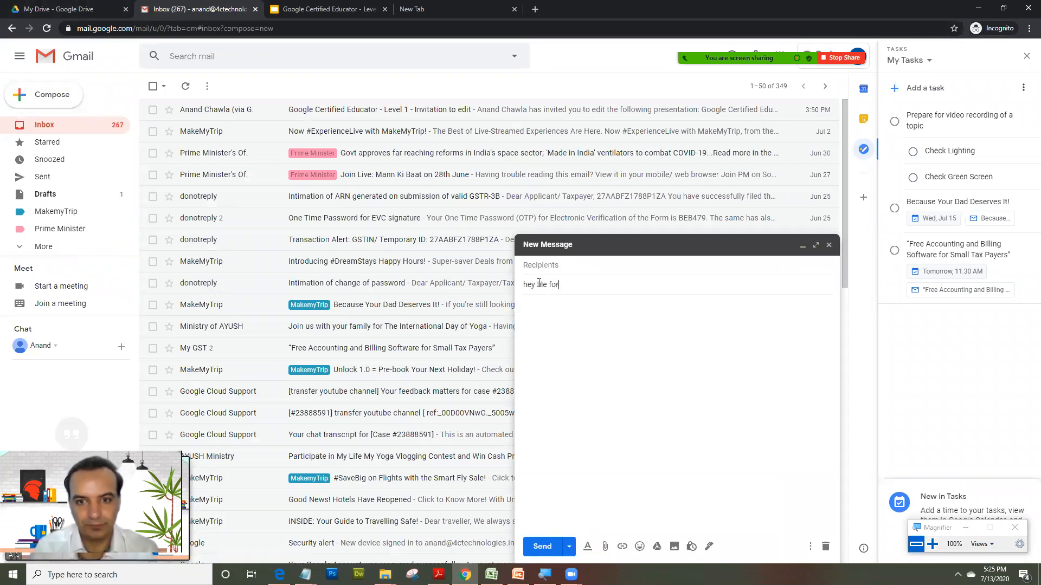
pyautogui.write('you')
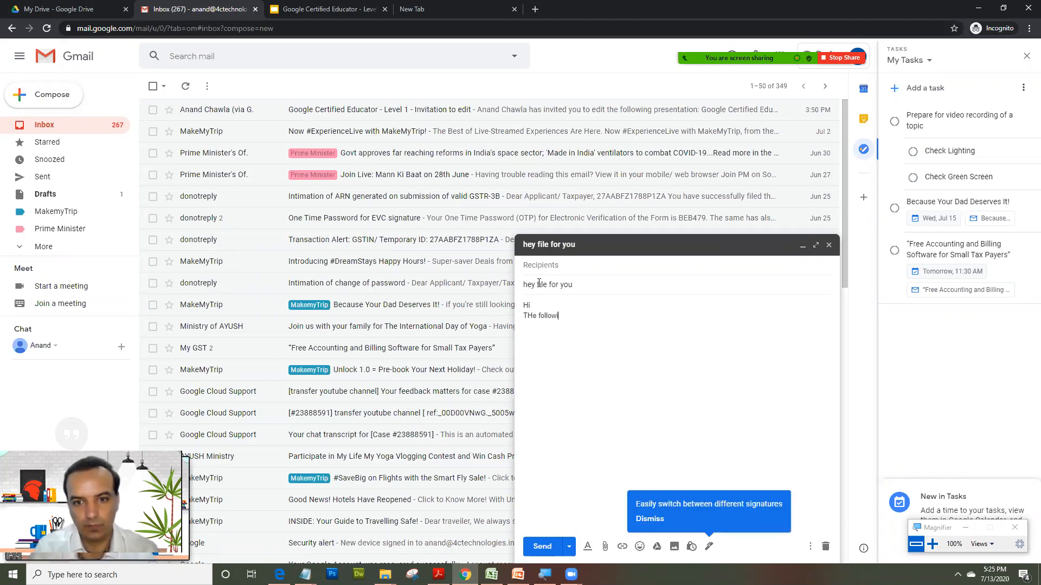
pyautogui.write('ing file')
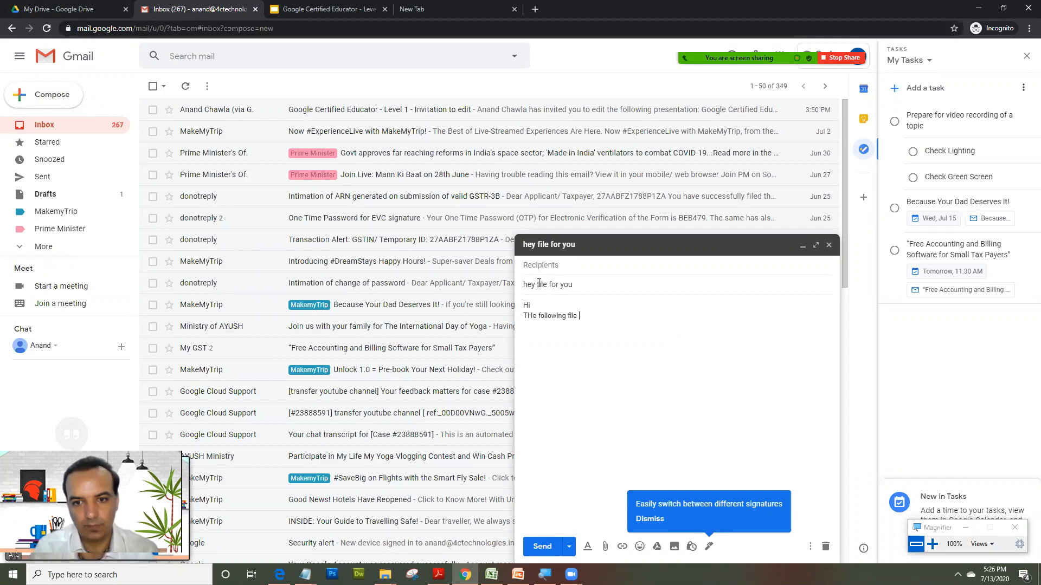
pyautogui.write('is for you reference')
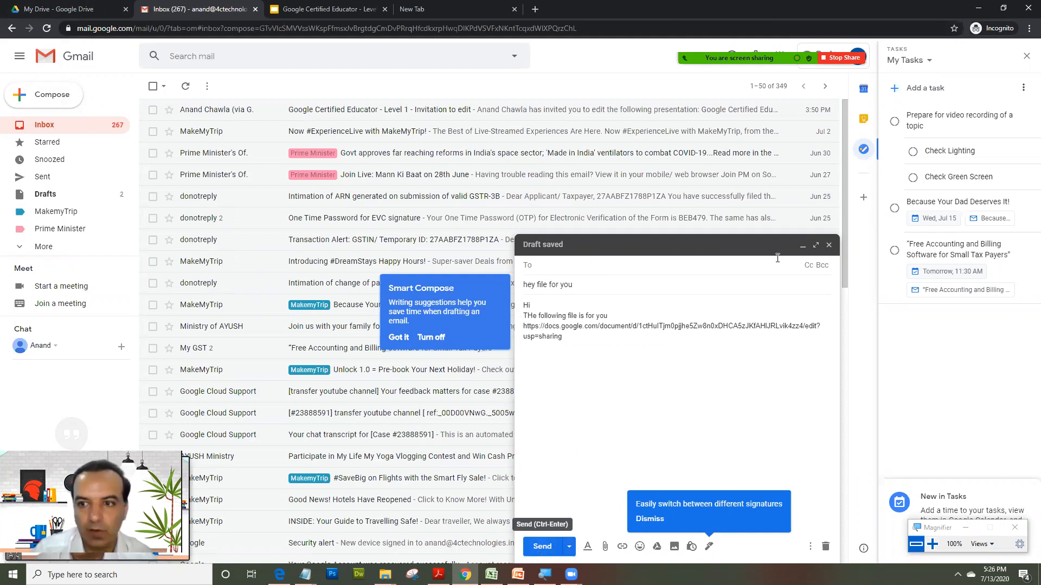
pyautogui.click(802, 245)
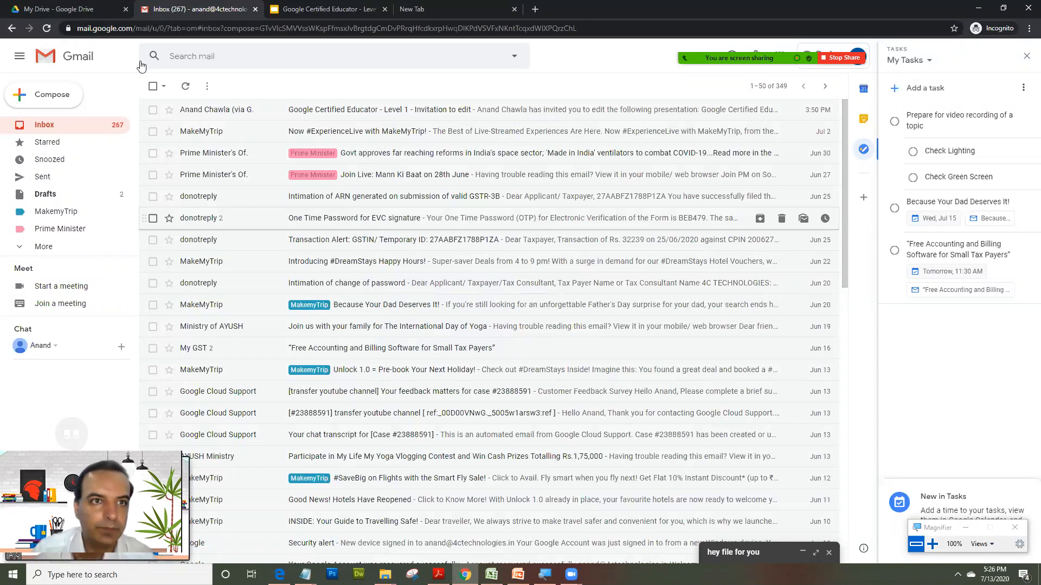
pyautogui.click(337, 8)
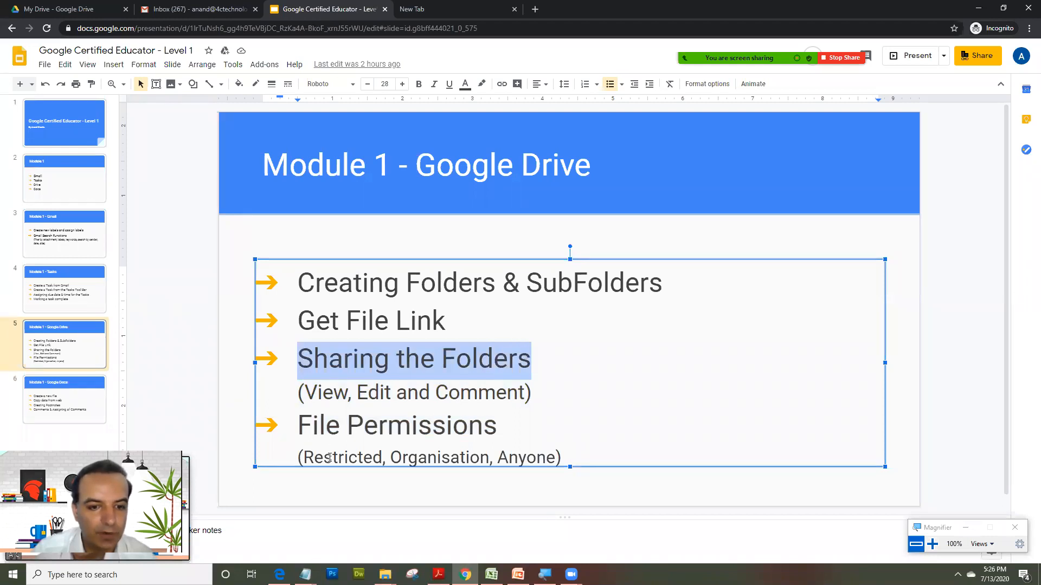
# Highlight the Anyone permission and the View, Edit and Comment options on slide 5, then return to My Drive
pyautogui.click(520, 456)
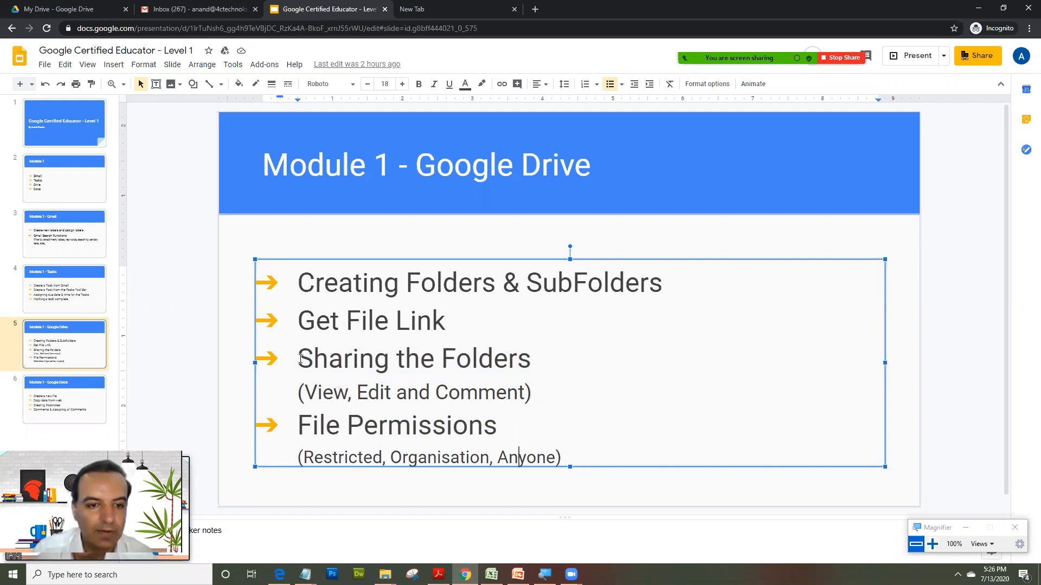
pyautogui.moveTo(297, 359); pyautogui.dragTo(542, 392)
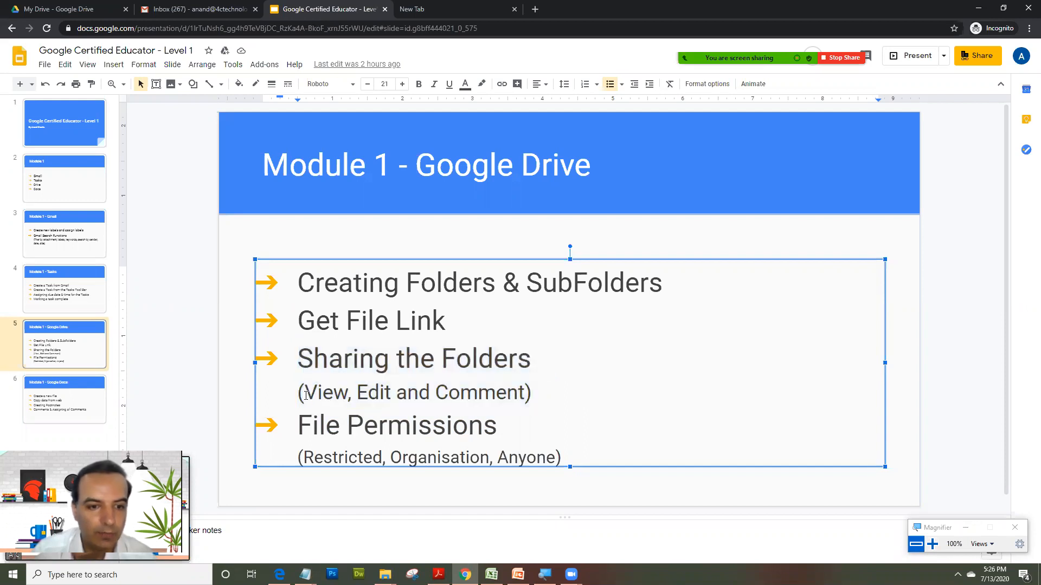
pyautogui.click(453, 393)
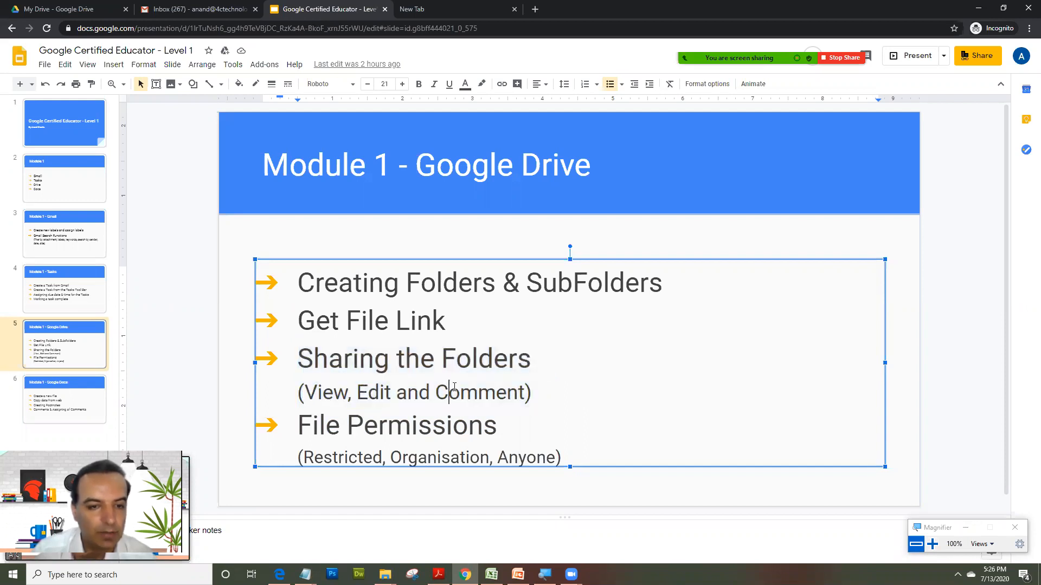
pyautogui.click(55, 9)
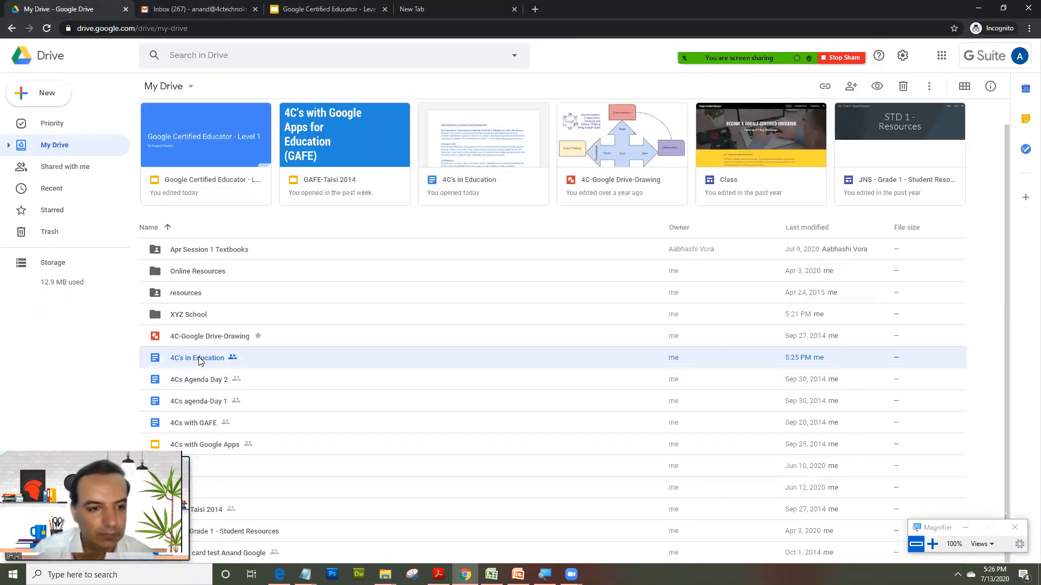
pyautogui.rightClick(197, 358)
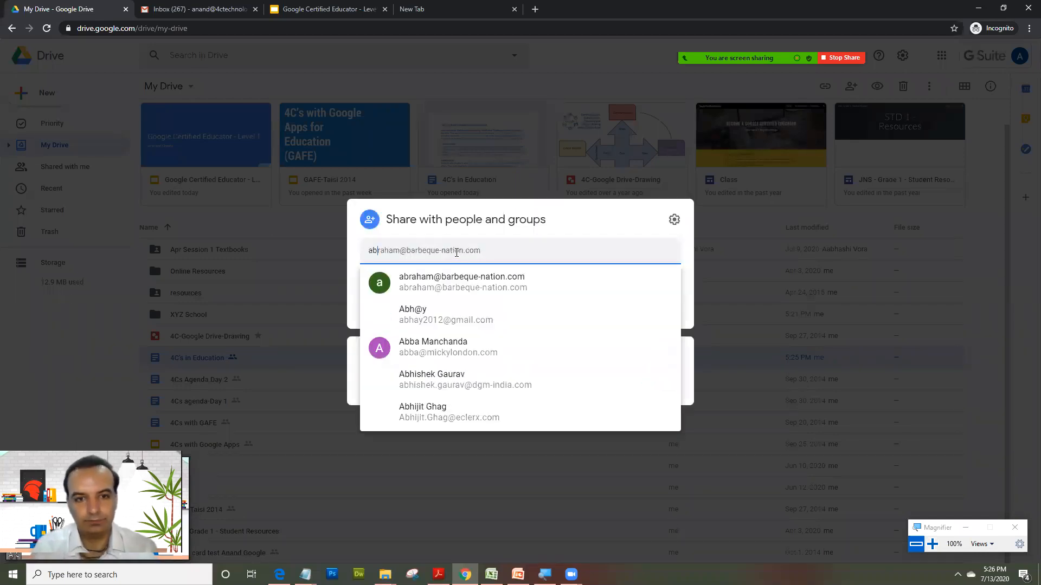
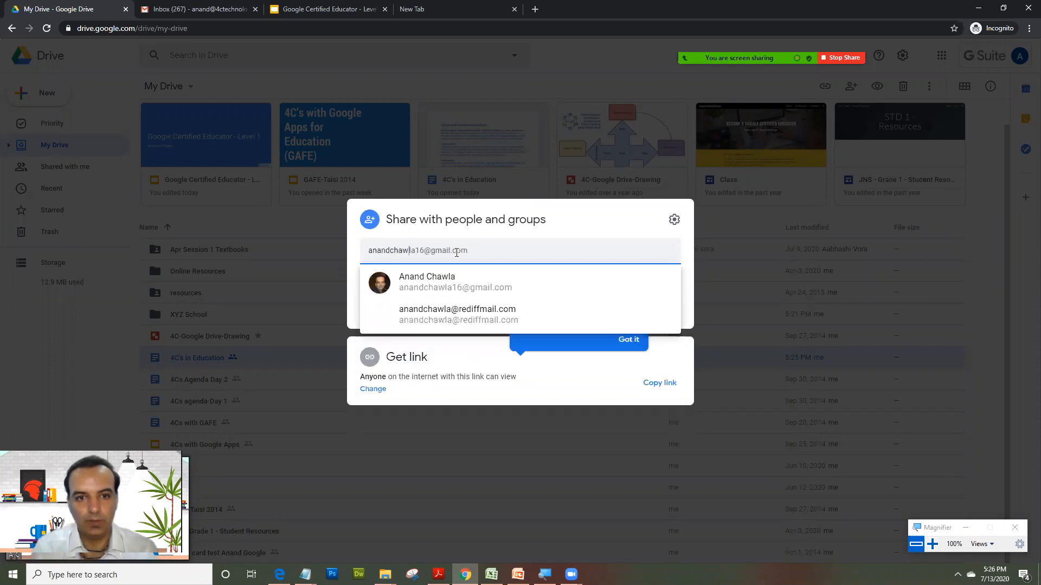
pyautogui.click(449, 281)
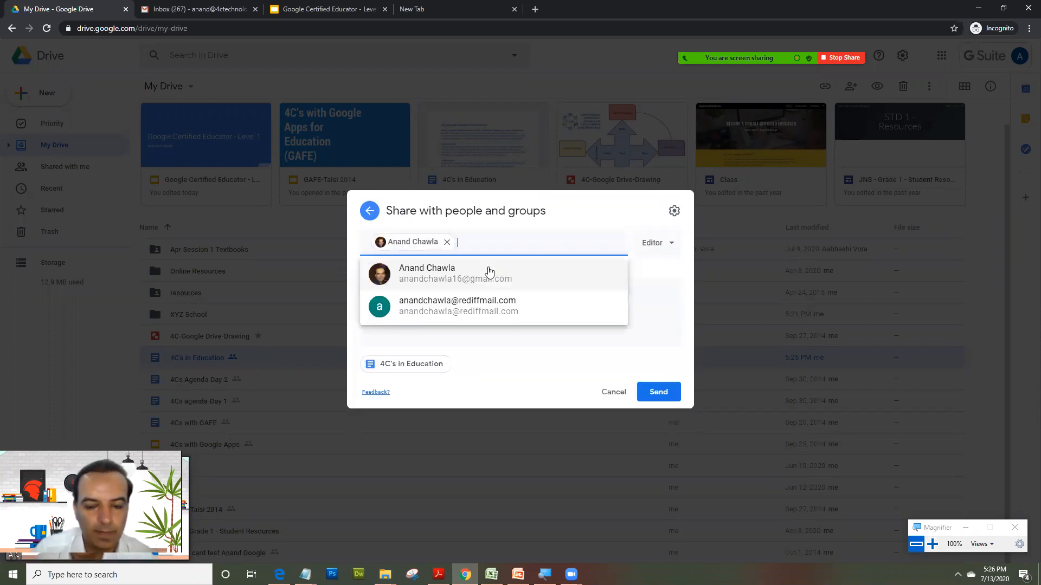
pyautogui.click(453, 274)
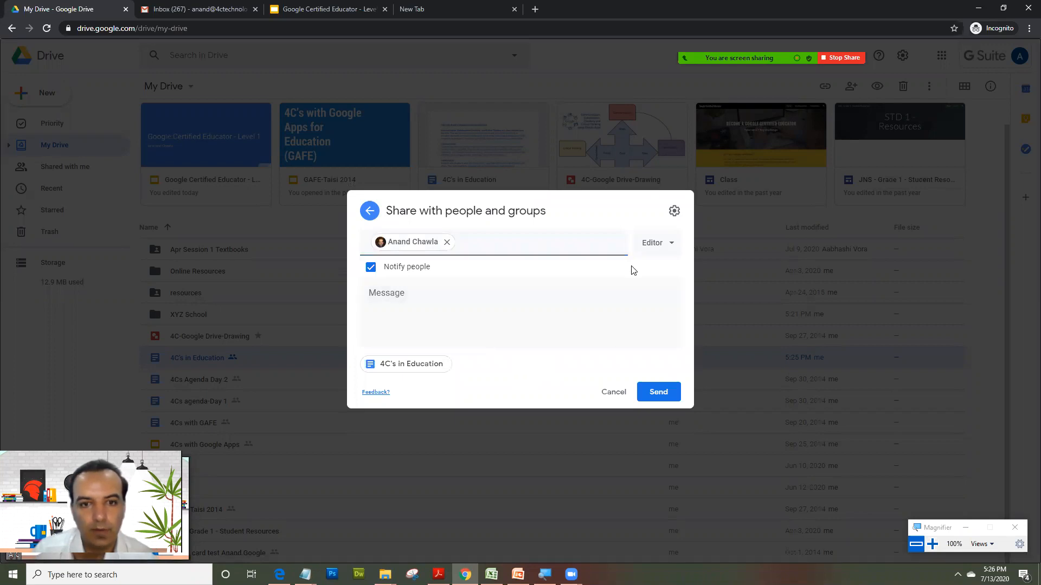
pyautogui.moveTo(654, 252)
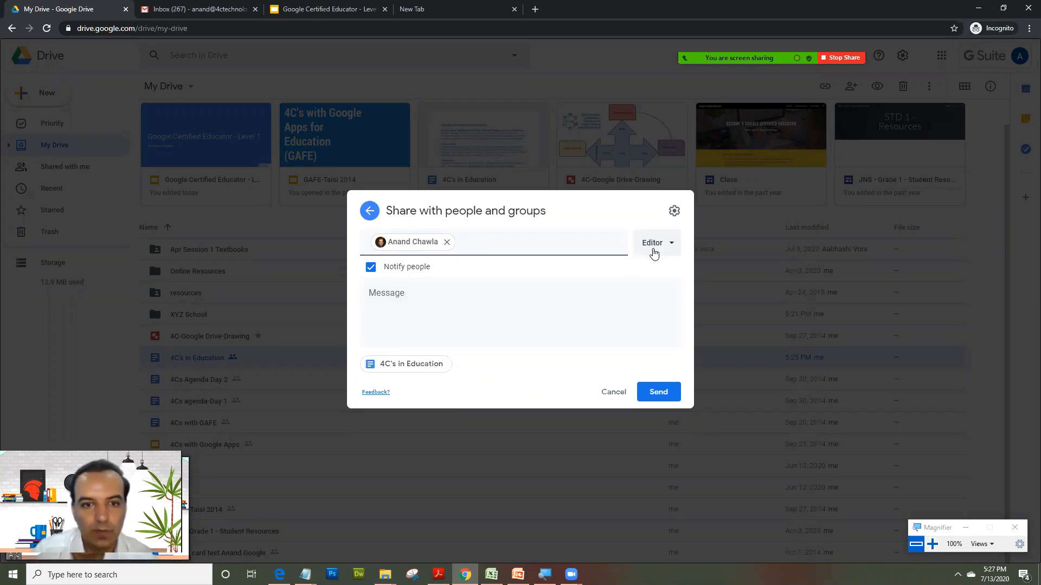
pyautogui.click(655, 243)
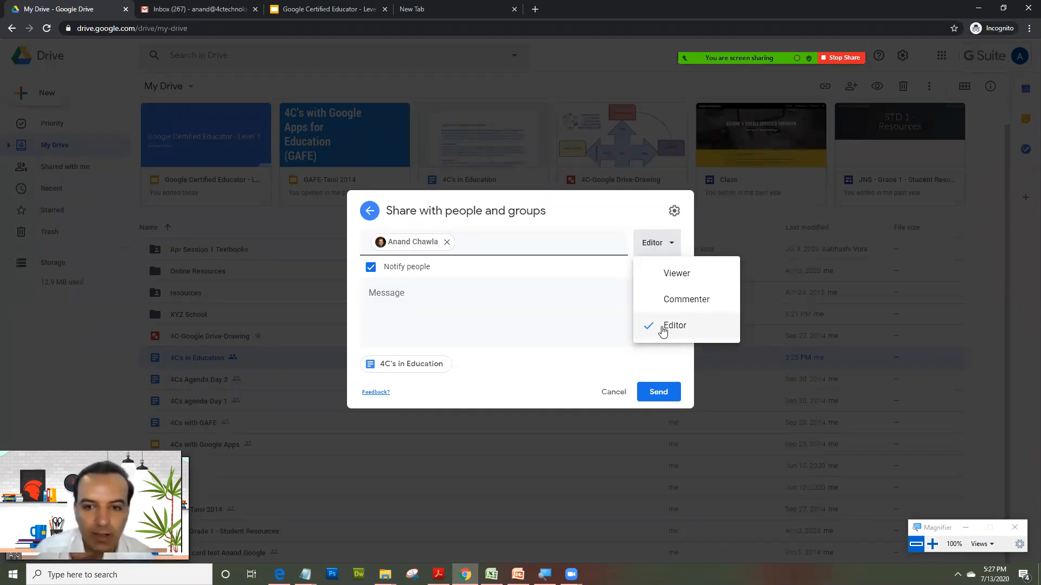
pyautogui.moveTo(647, 301)
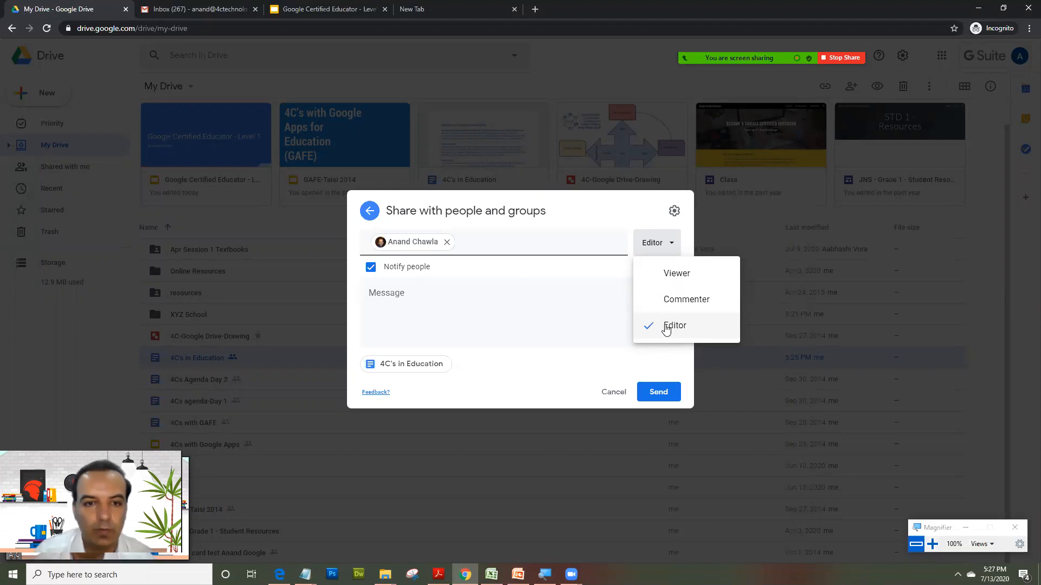
pyautogui.moveTo(655, 278)
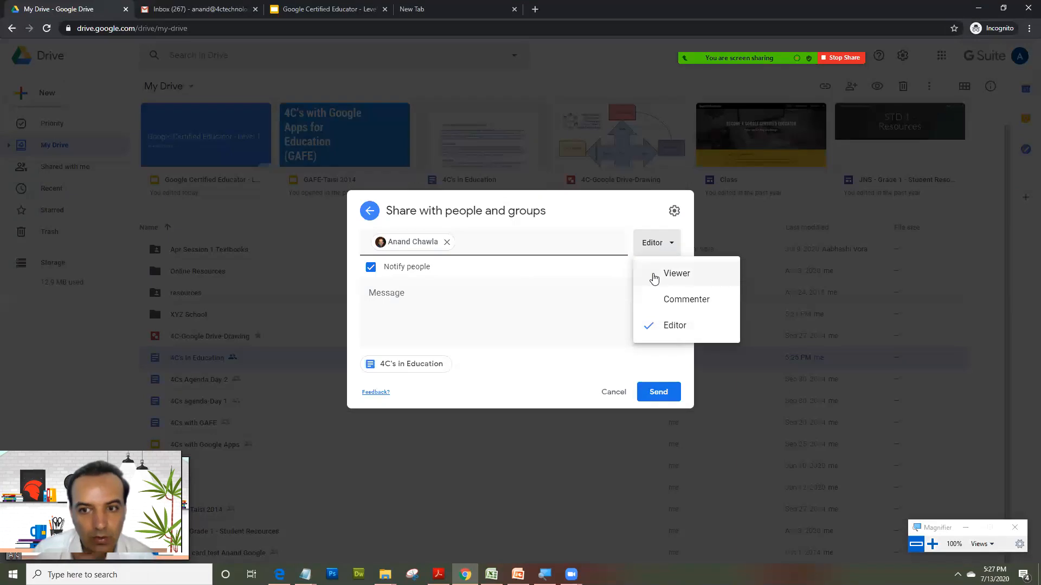
pyautogui.click(676, 273)
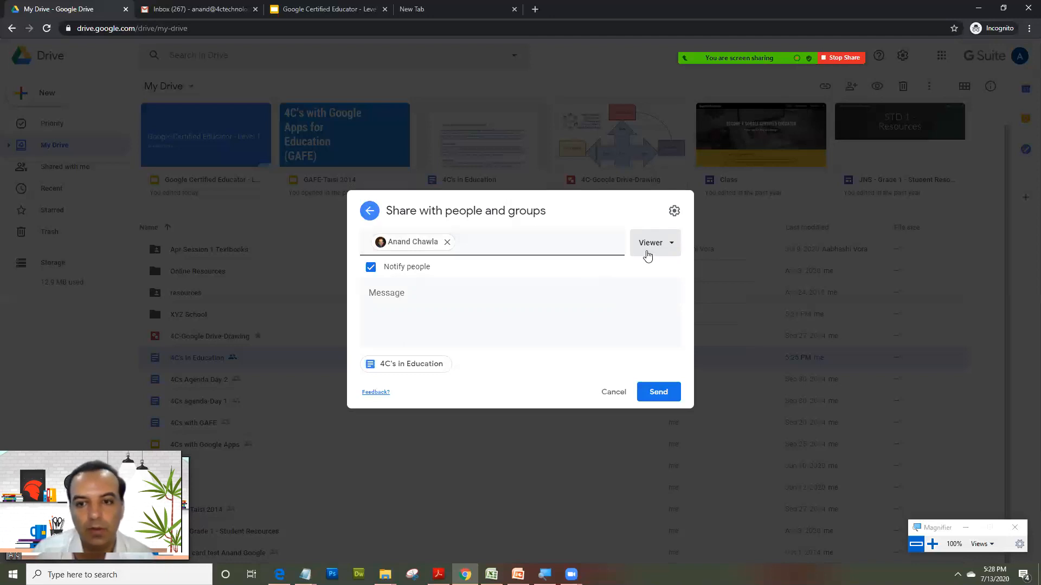
pyautogui.click(655, 243)
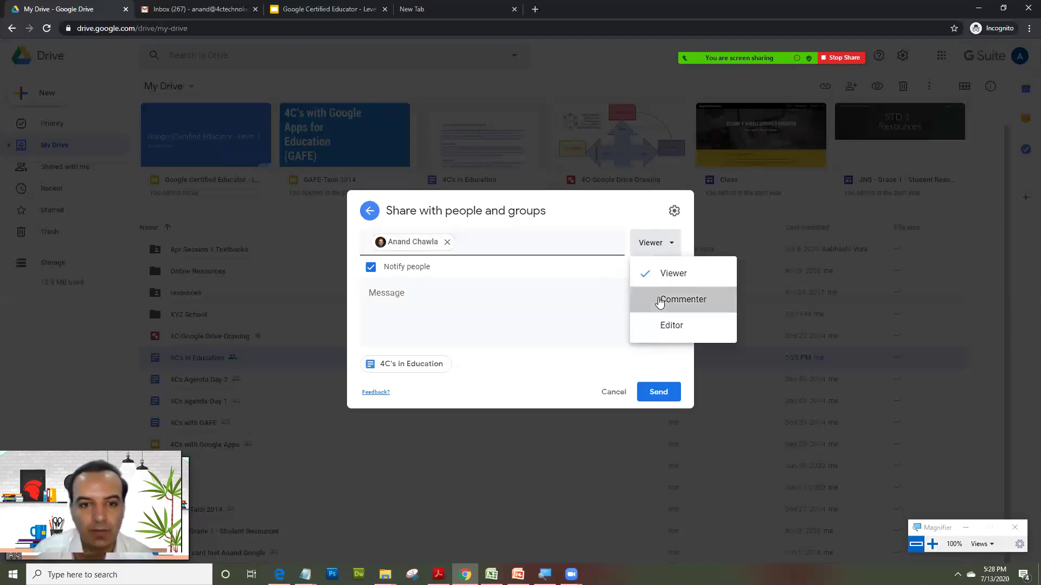
pyautogui.click(683, 299)
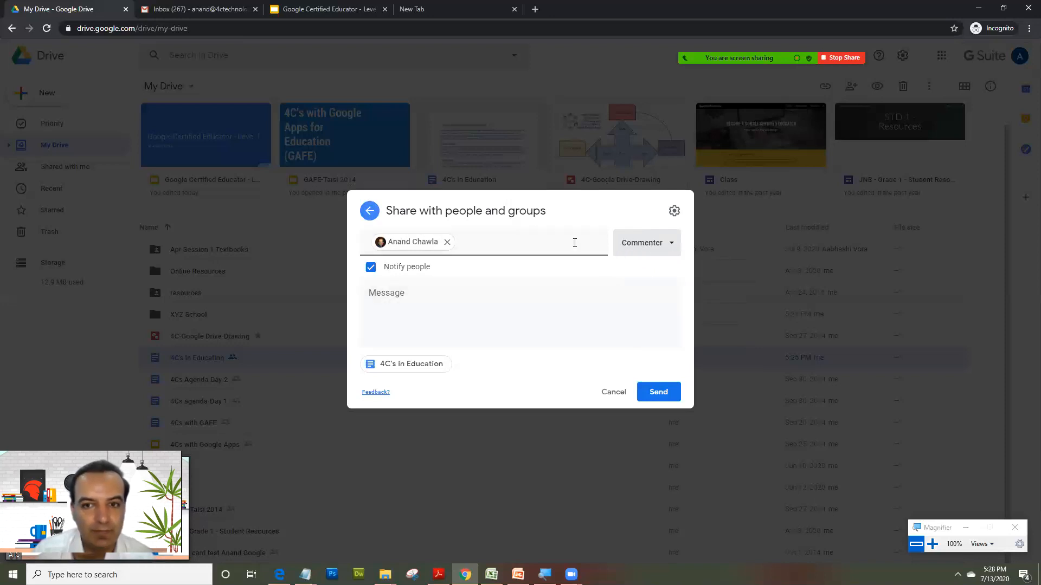
pyautogui.moveTo(644, 252)
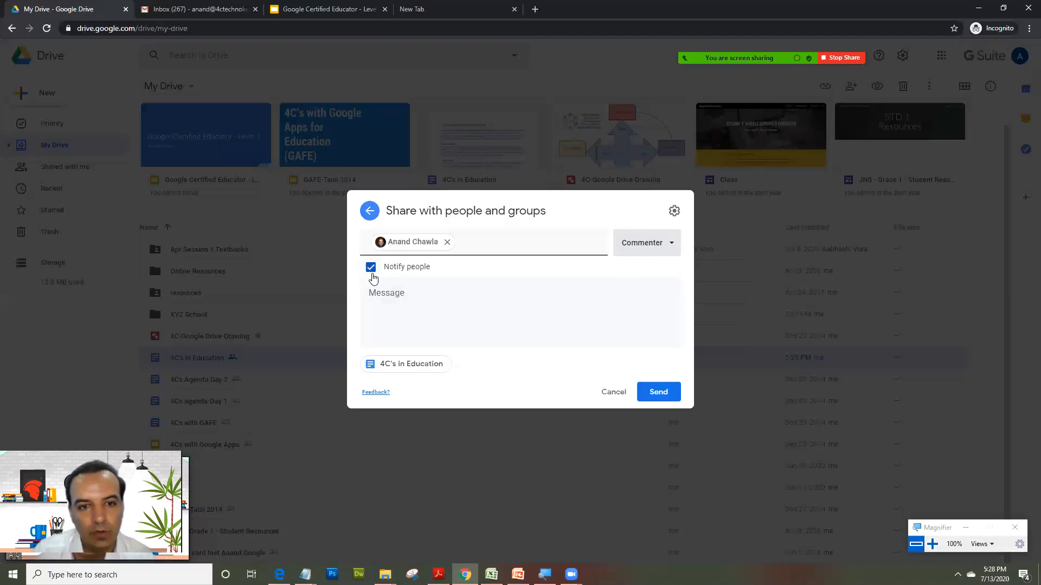
pyautogui.click(370, 267)
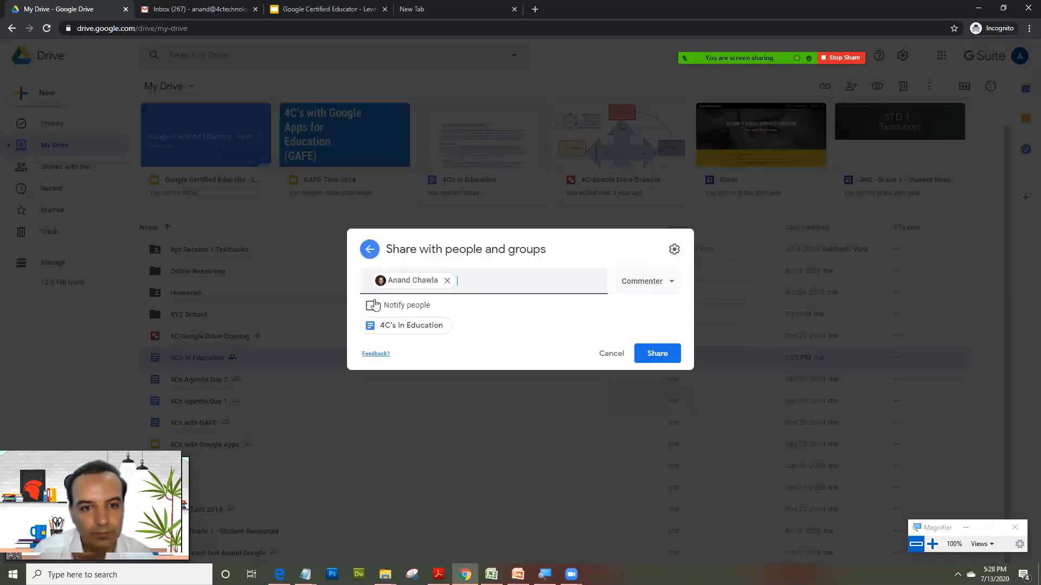
pyautogui.click(371, 306)
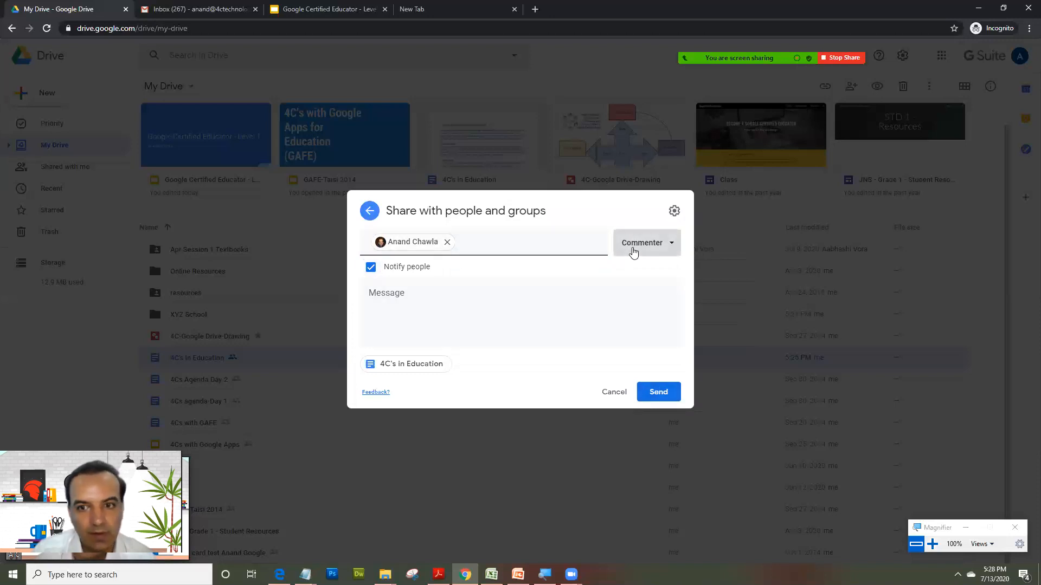
pyautogui.click(641, 243)
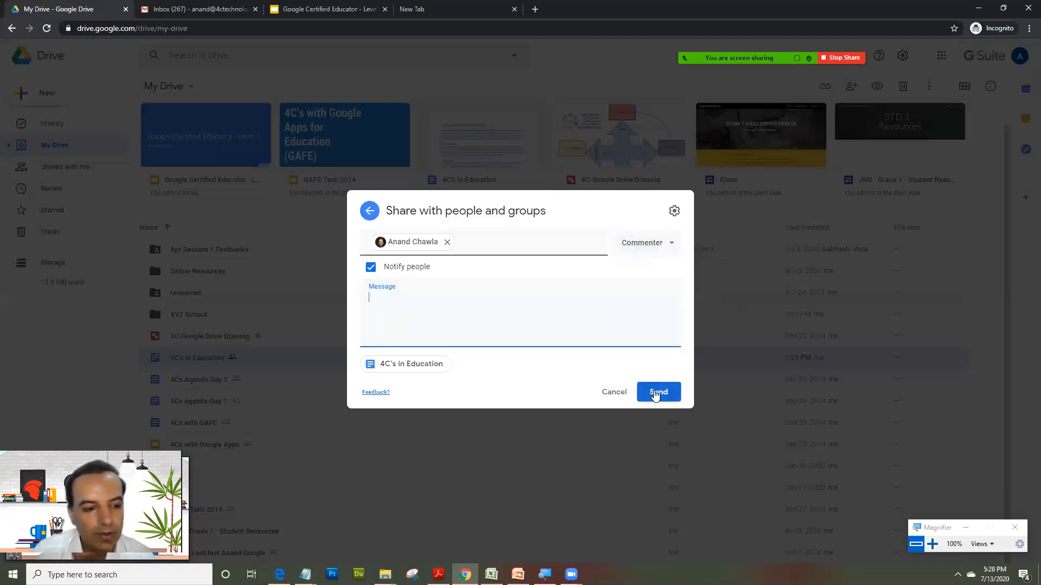
pyautogui.moveTo(628, 397)
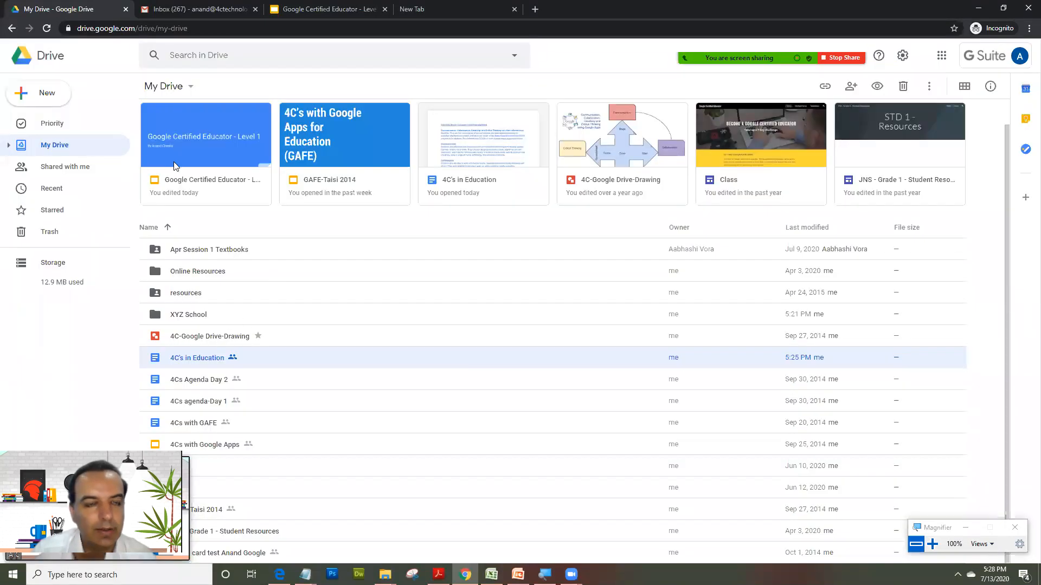
# Return to the Module 1 slide and highlight 'Restricted' under the File Permissions heading
pyautogui.click(331, 9)
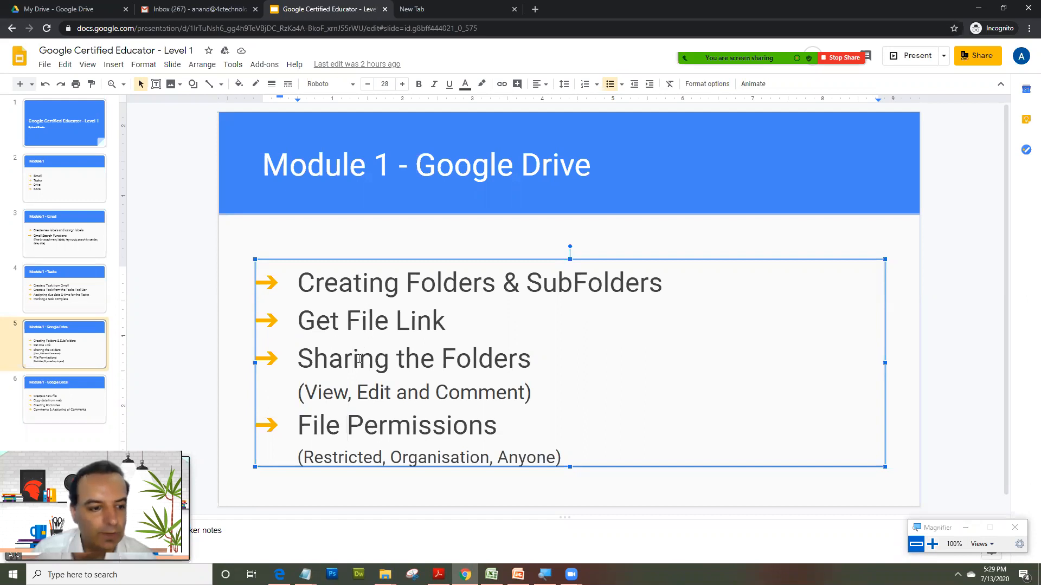
pyautogui.click(380, 425)
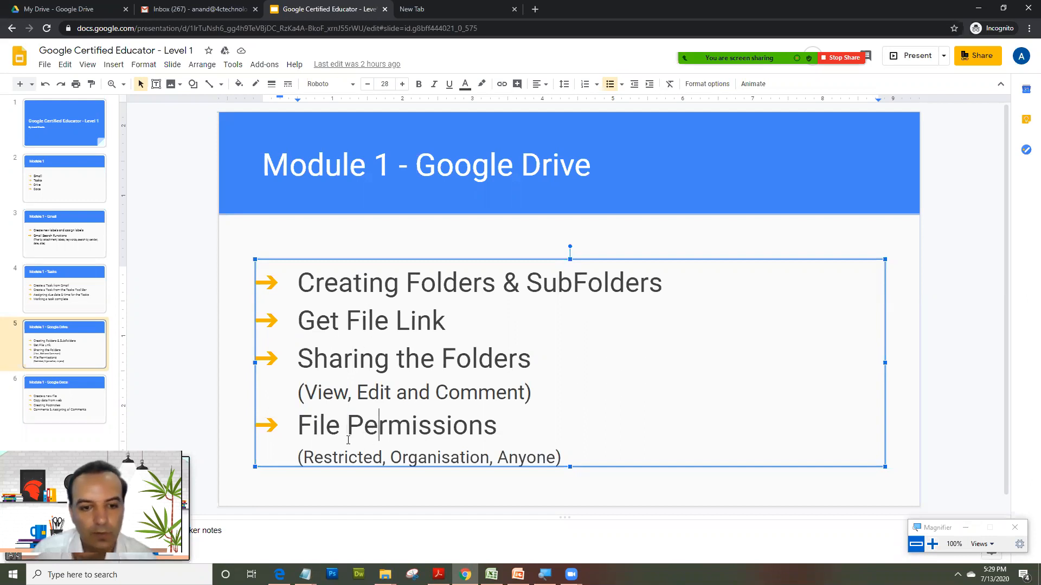
pyautogui.doubleClick(341, 457)
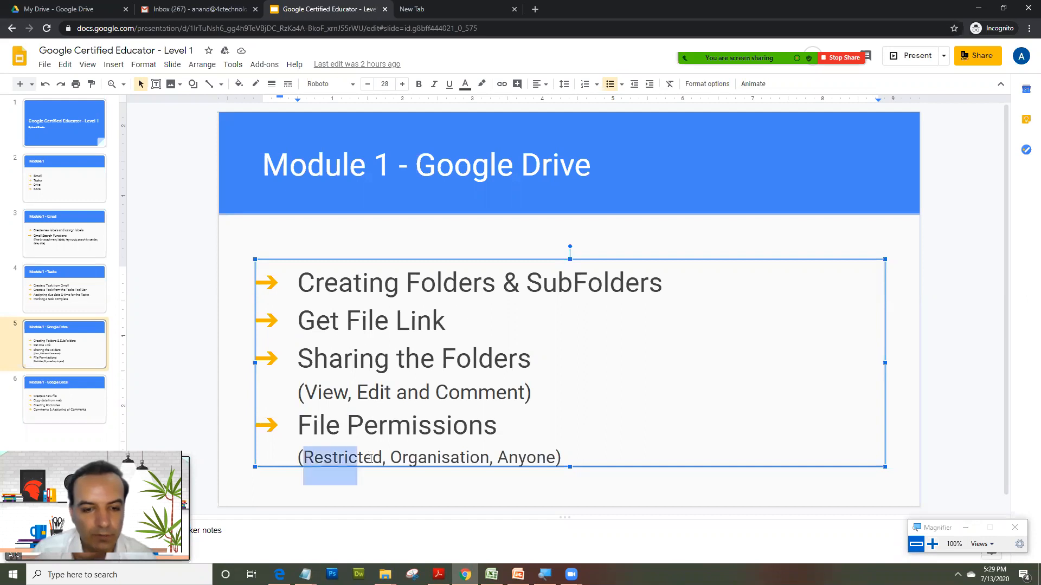